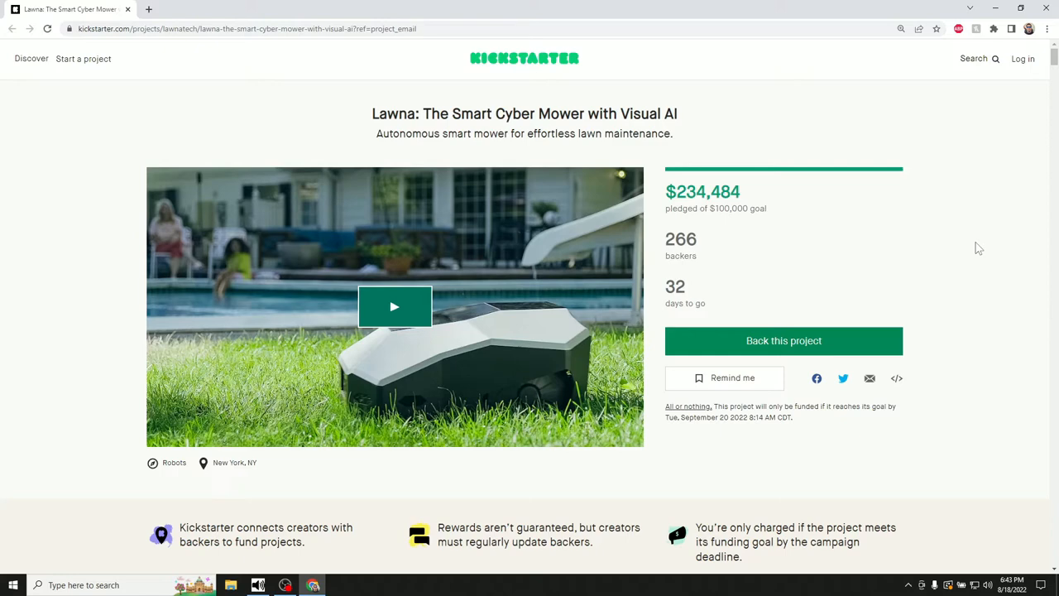
mouse_move(964, 264)
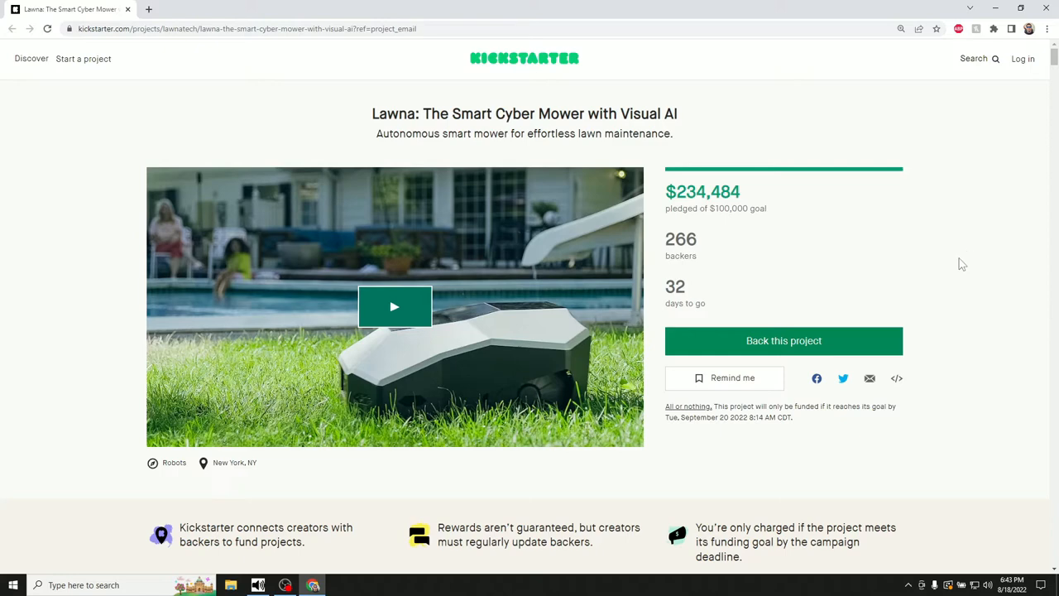
mouse_move(775, 309)
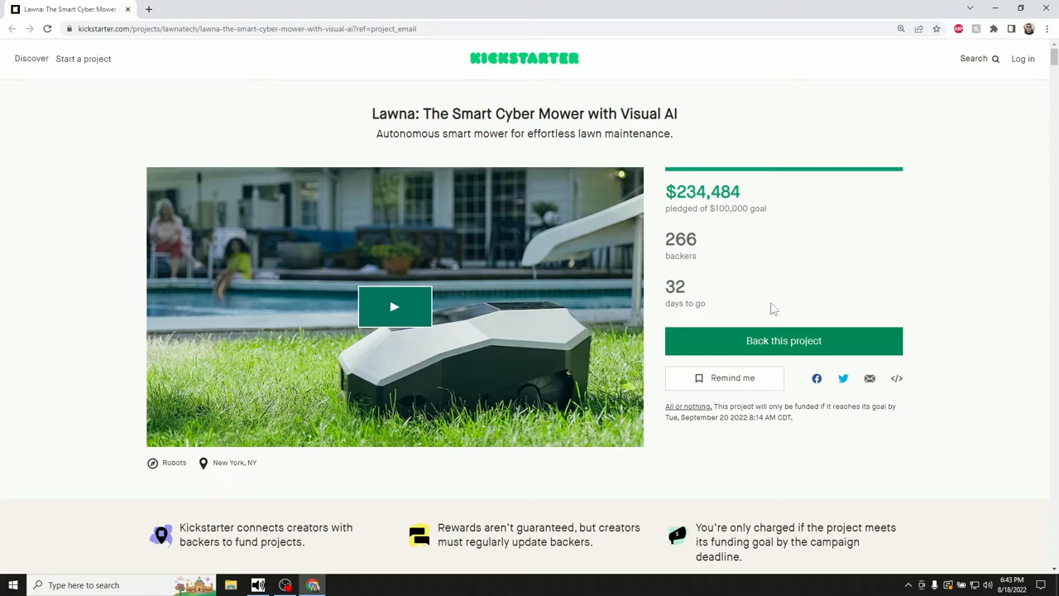
mouse_move(394, 306)
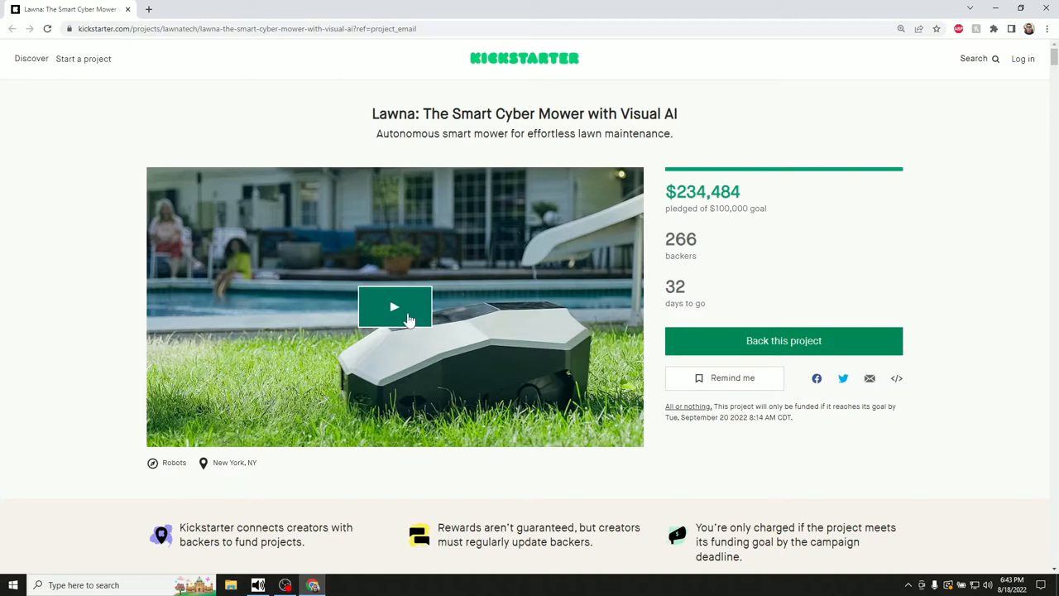
mouse_move(401, 348)
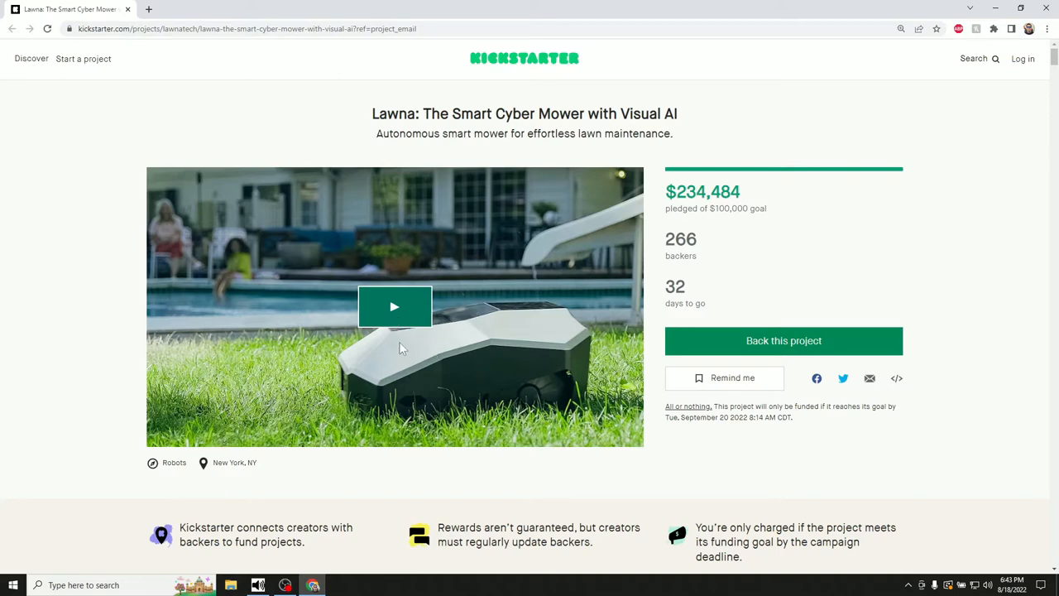
mouse_move(17, 331)
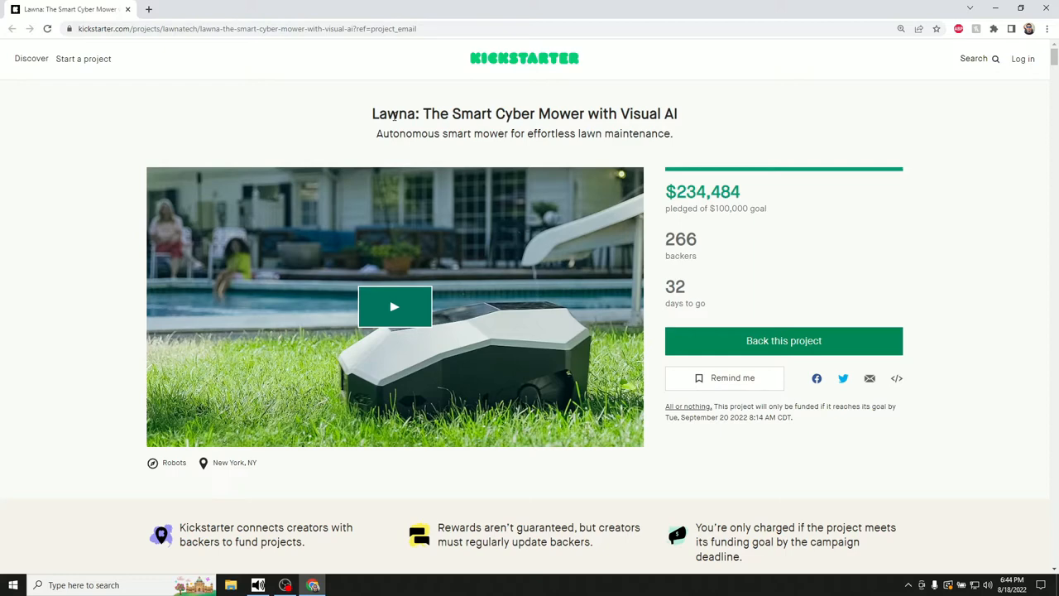
mouse_move(373, 148)
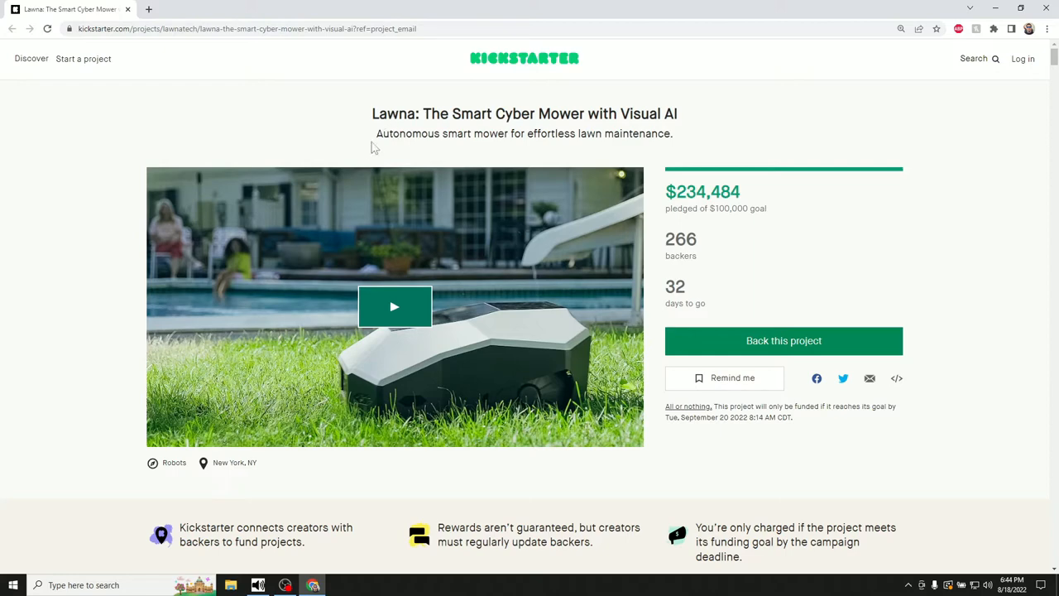
mouse_move(367, 149)
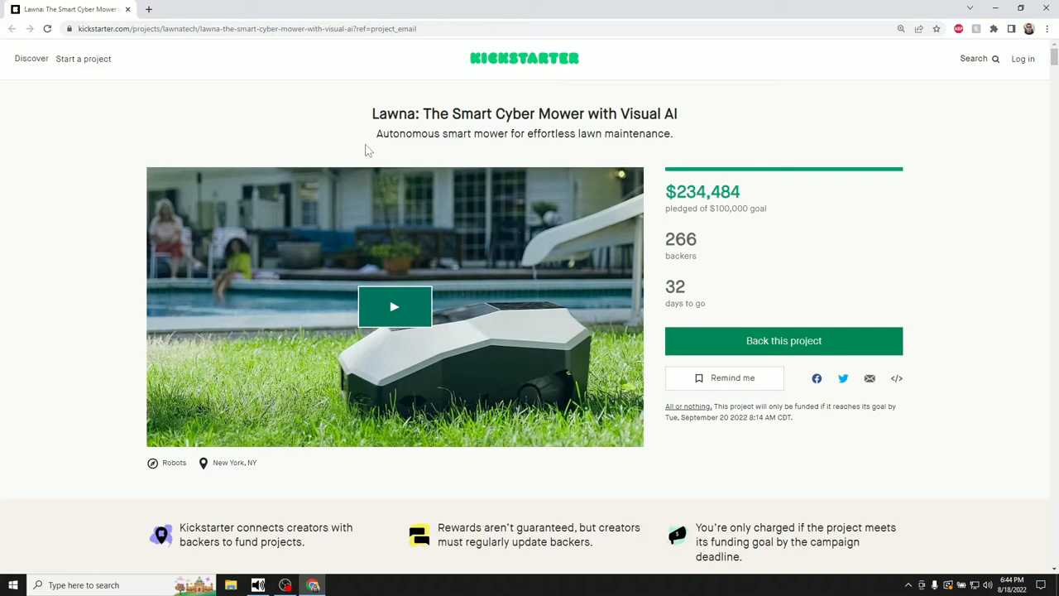
mouse_move(360, 129)
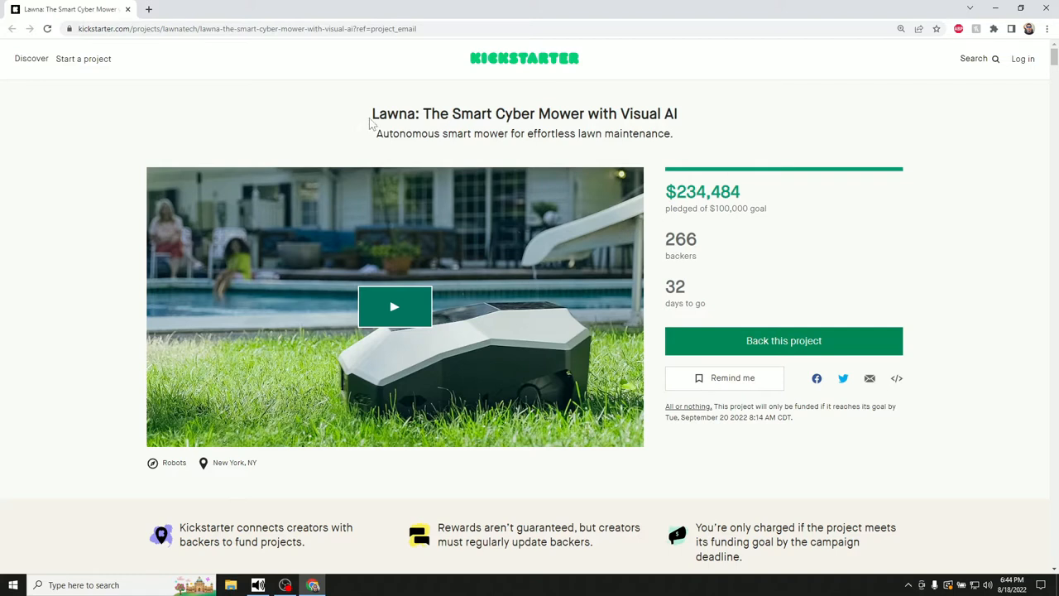
mouse_move(401, 134)
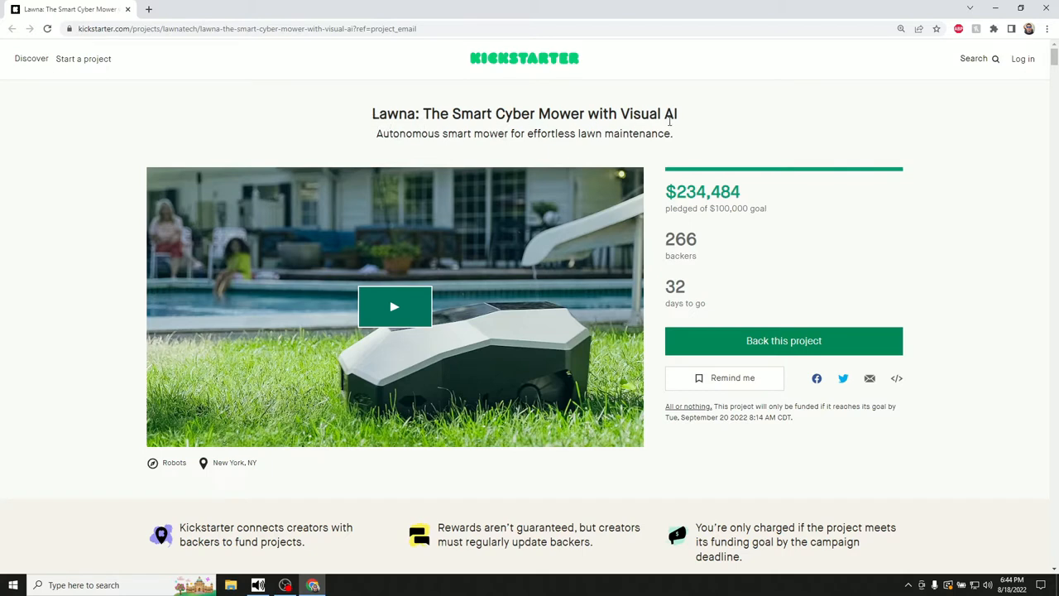
mouse_move(473, 388)
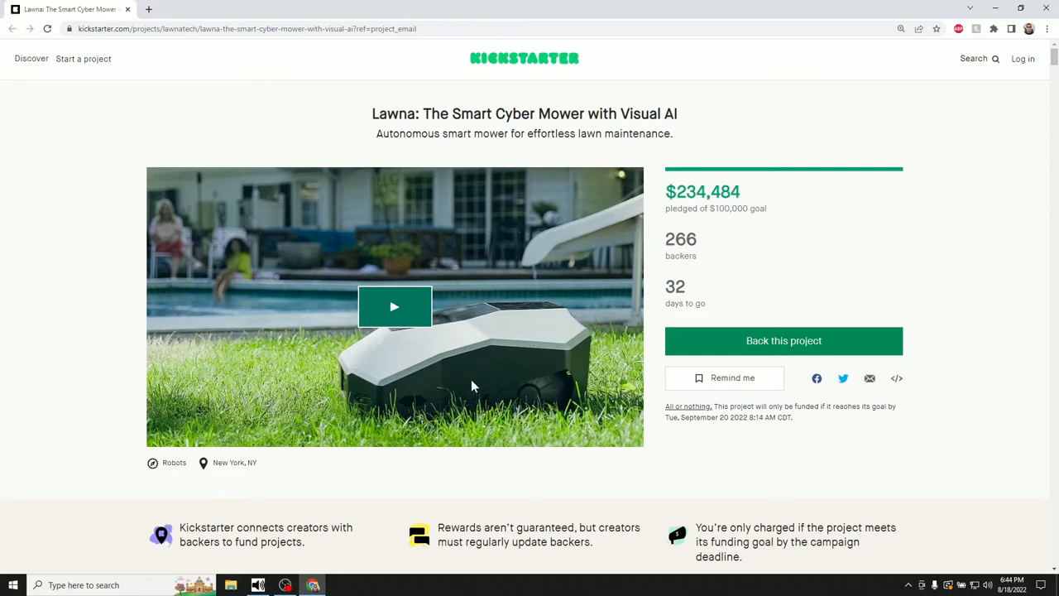
mouse_move(487, 380)
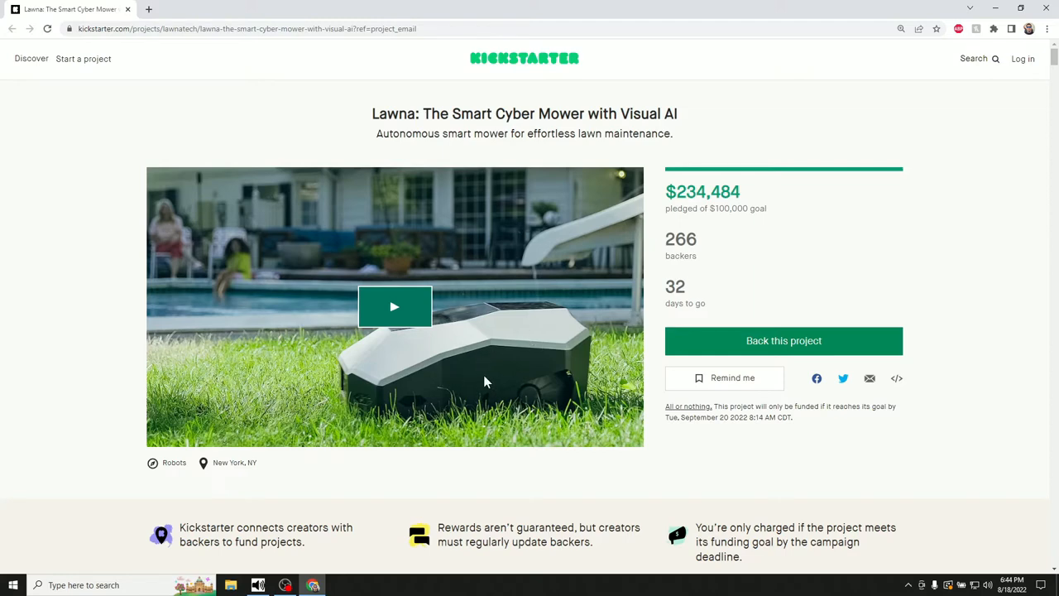
mouse_move(478, 377)
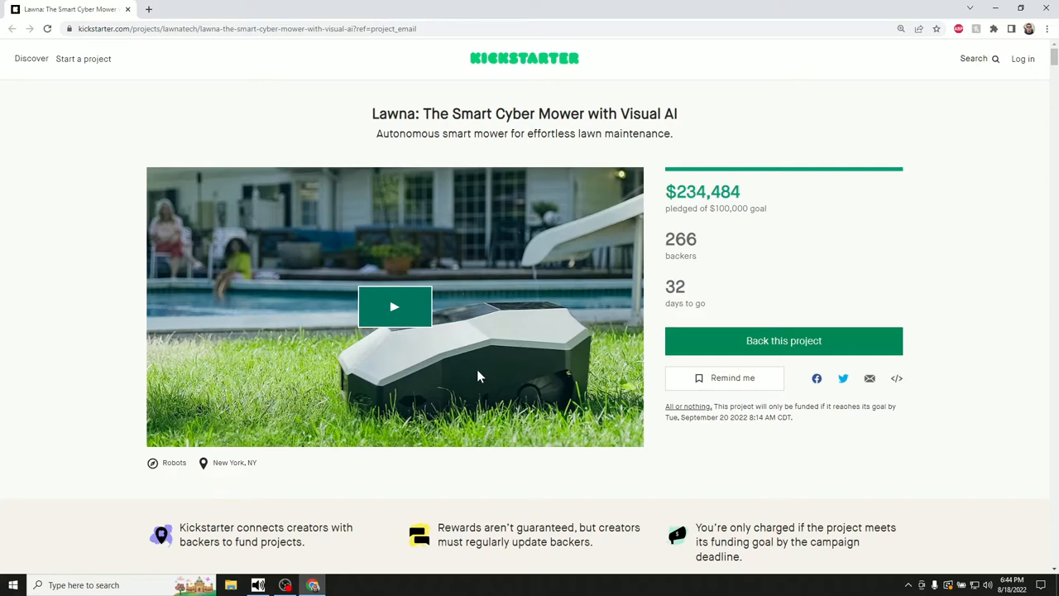
mouse_move(96, 409)
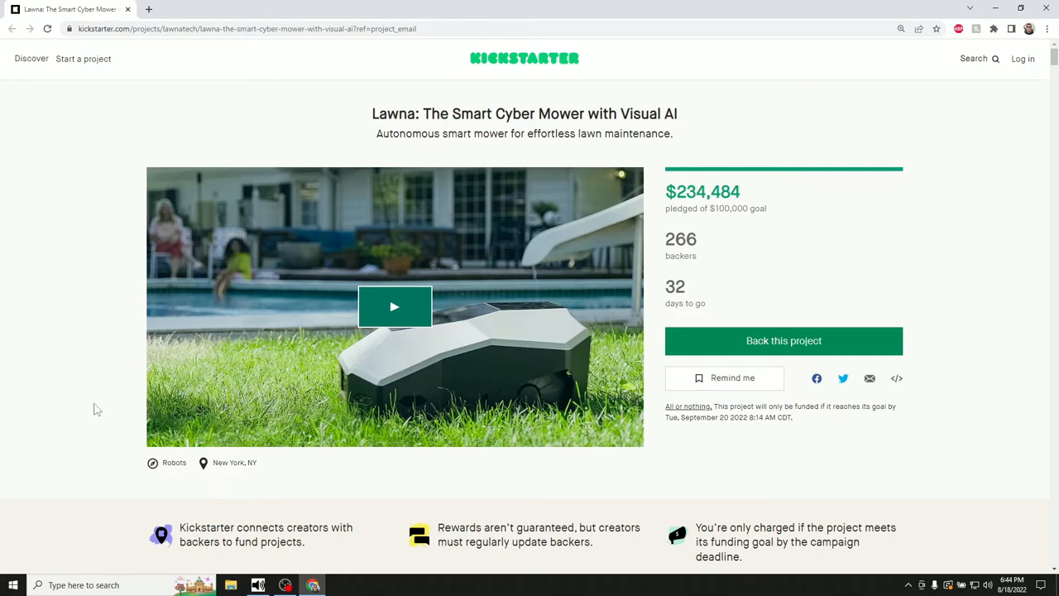
mouse_move(732, 255)
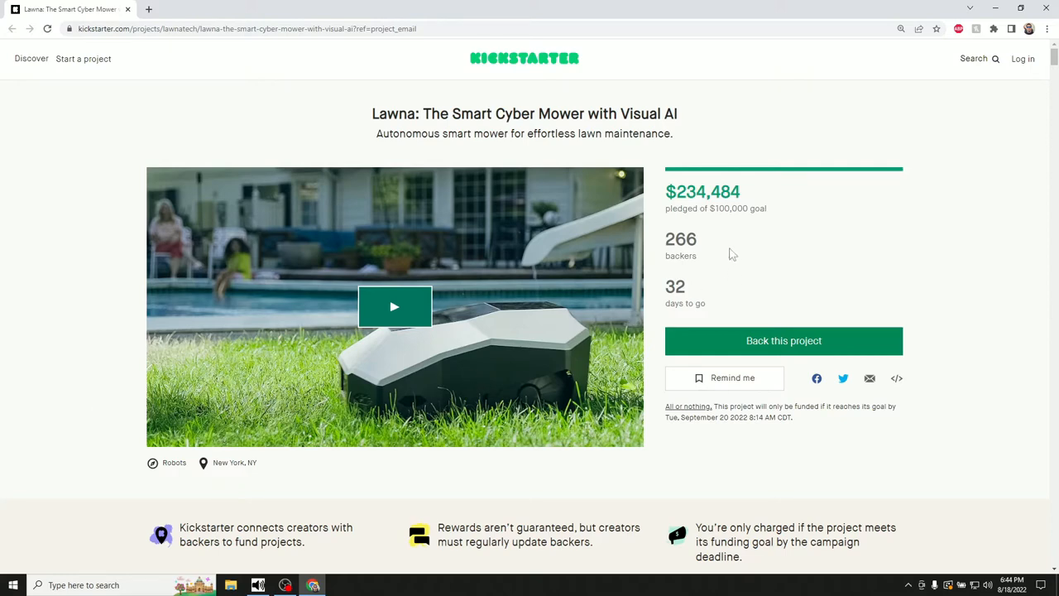
mouse_move(695, 256)
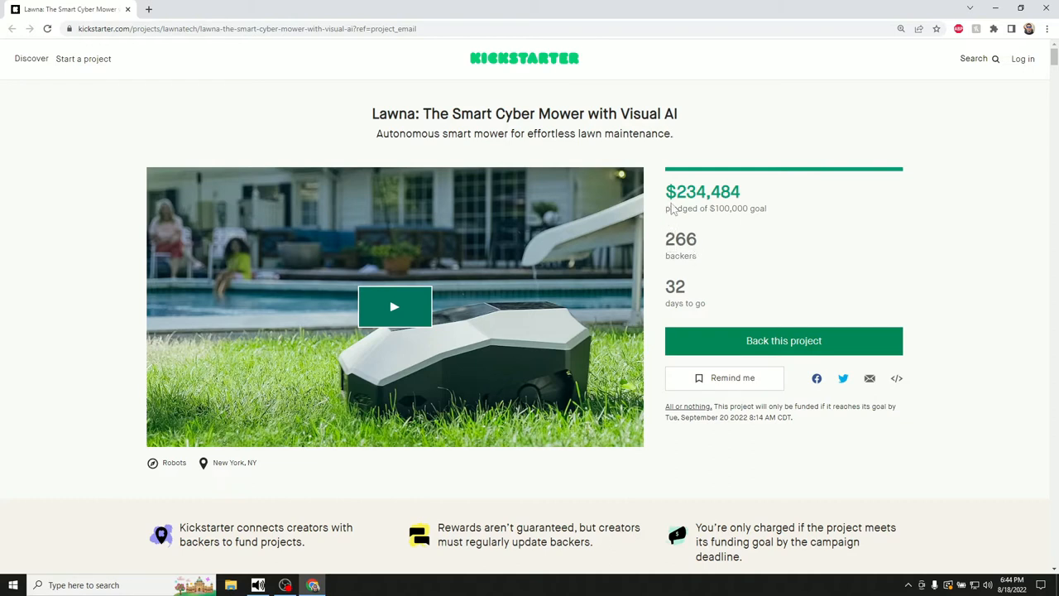
mouse_move(970, 301)
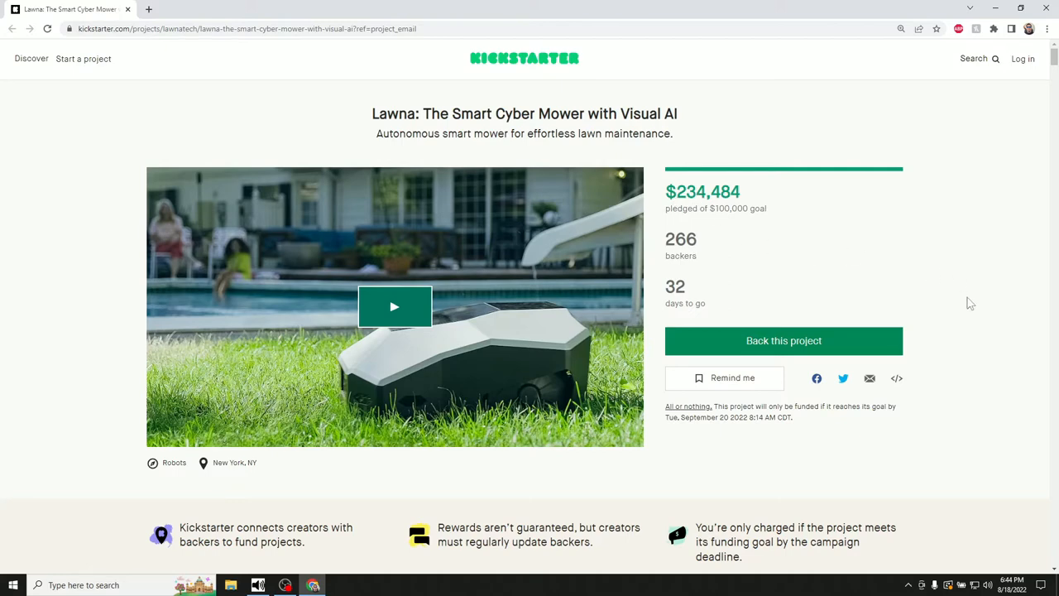
Scroll to the Lawna Story section showing price, delivery, warranty and support highlights
scroll("down", 3)
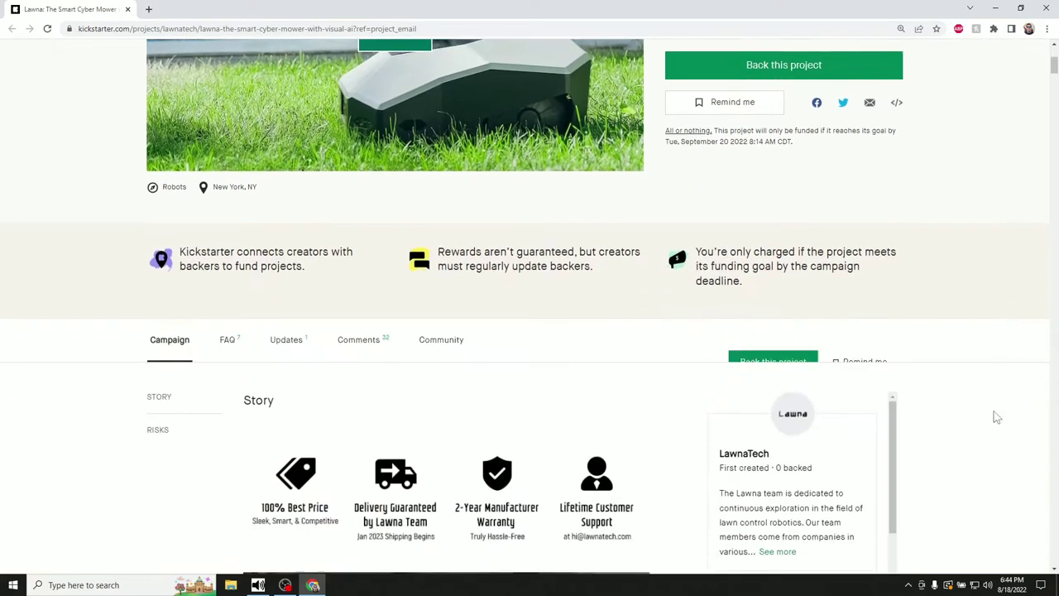
scroll("down", 3)
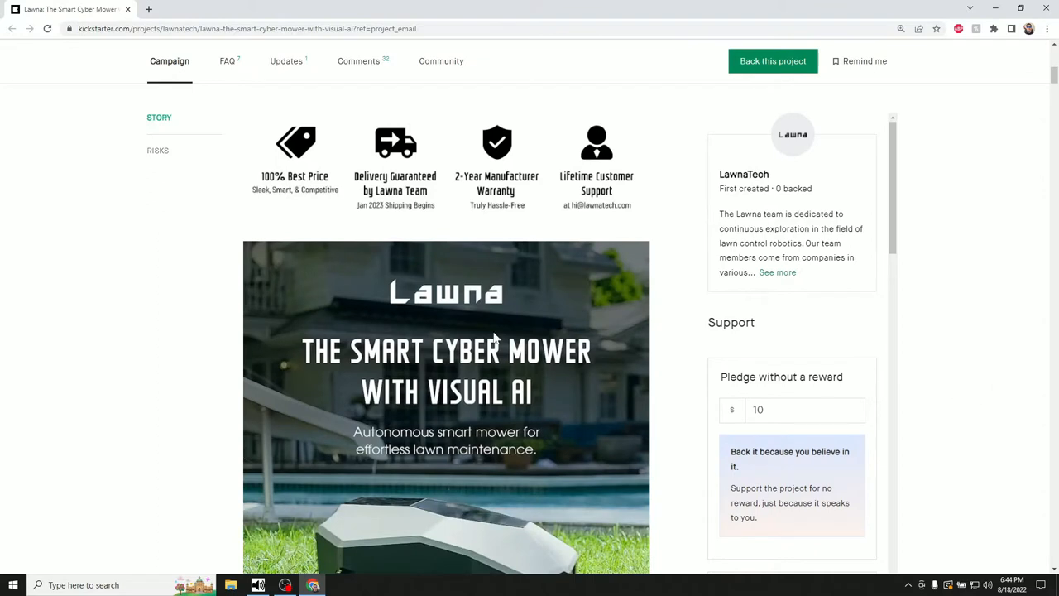
mouse_move(500, 190)
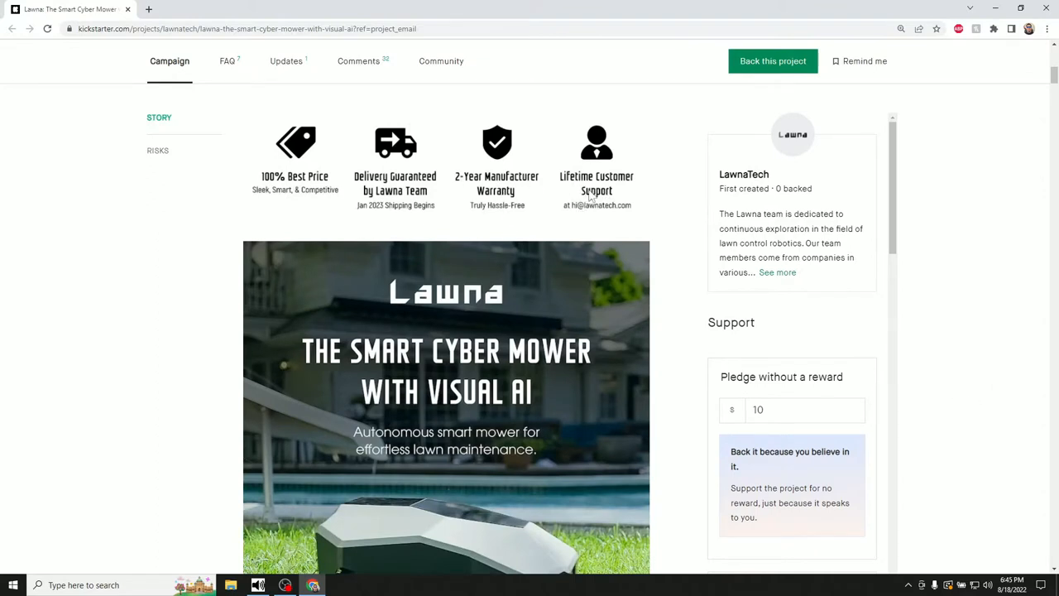
mouse_move(403, 209)
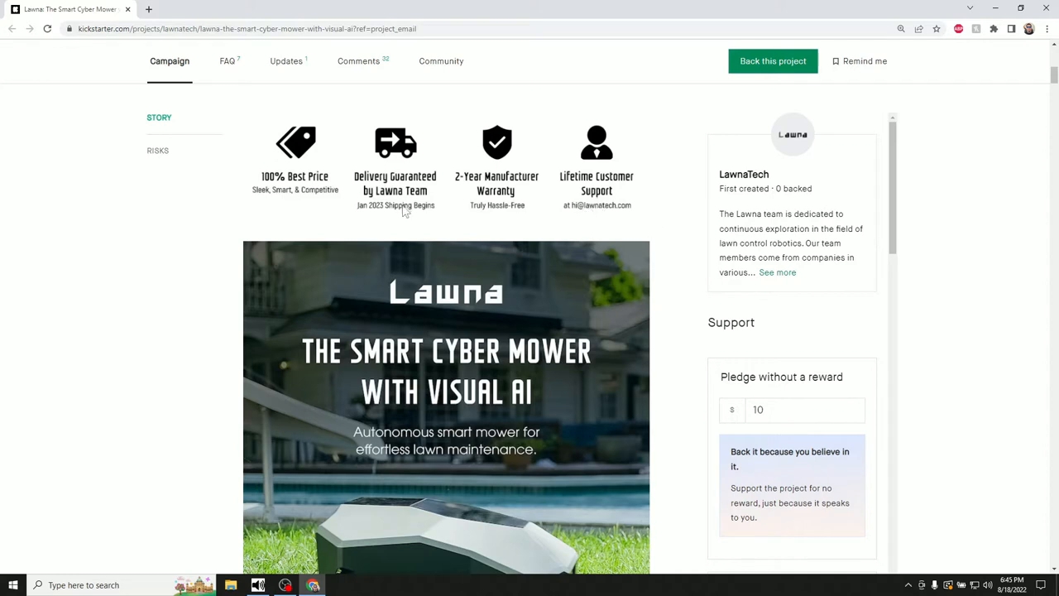
mouse_move(278, 200)
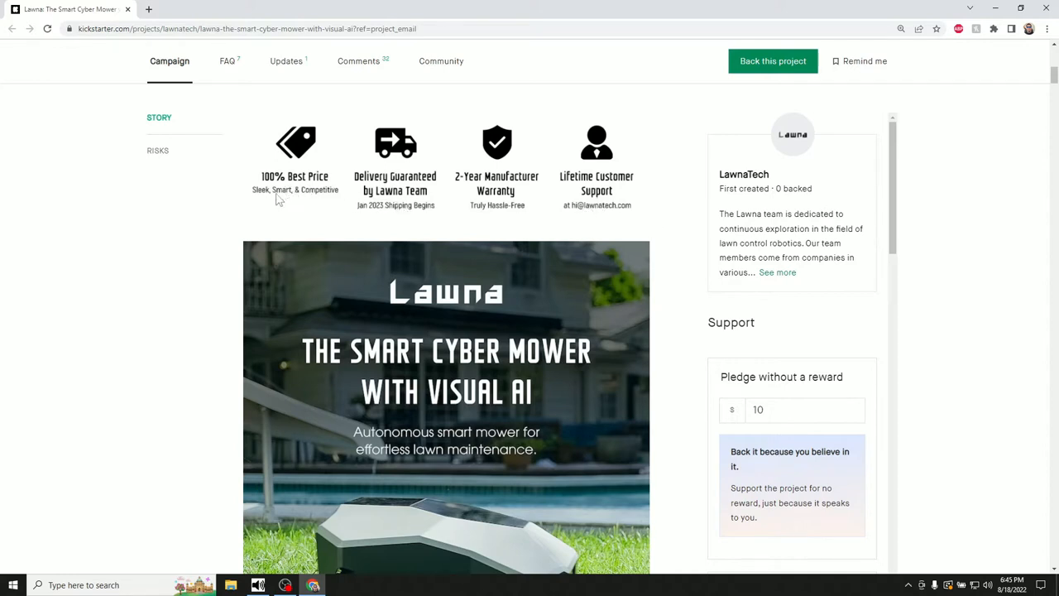
mouse_move(358, 213)
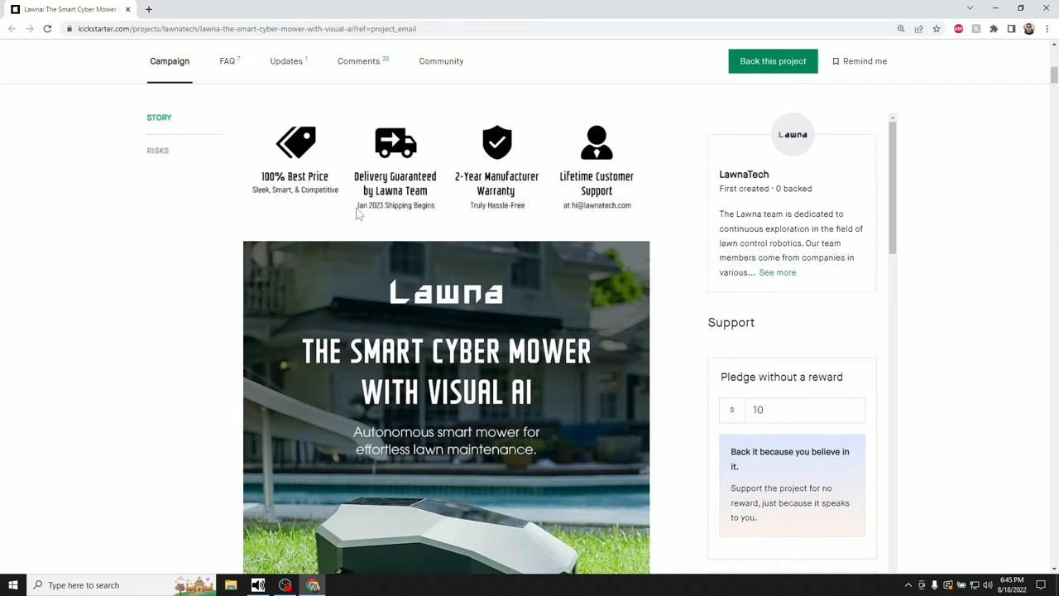
Scroll through the nine feature icons, from No Perimeter Wire Needed to Humidity Sensor
scroll("down", 3)
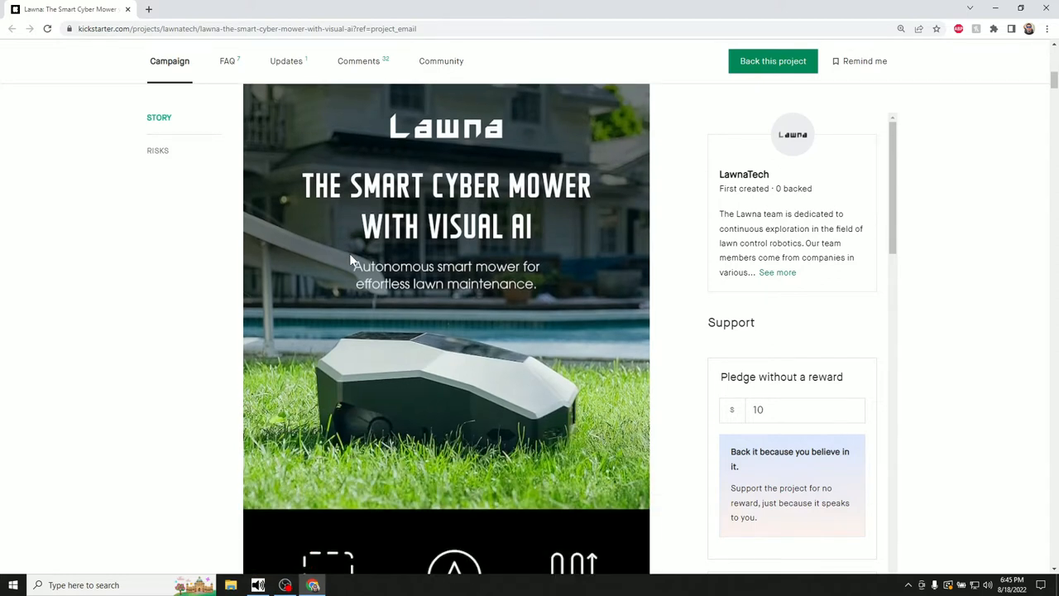
mouse_move(430, 139)
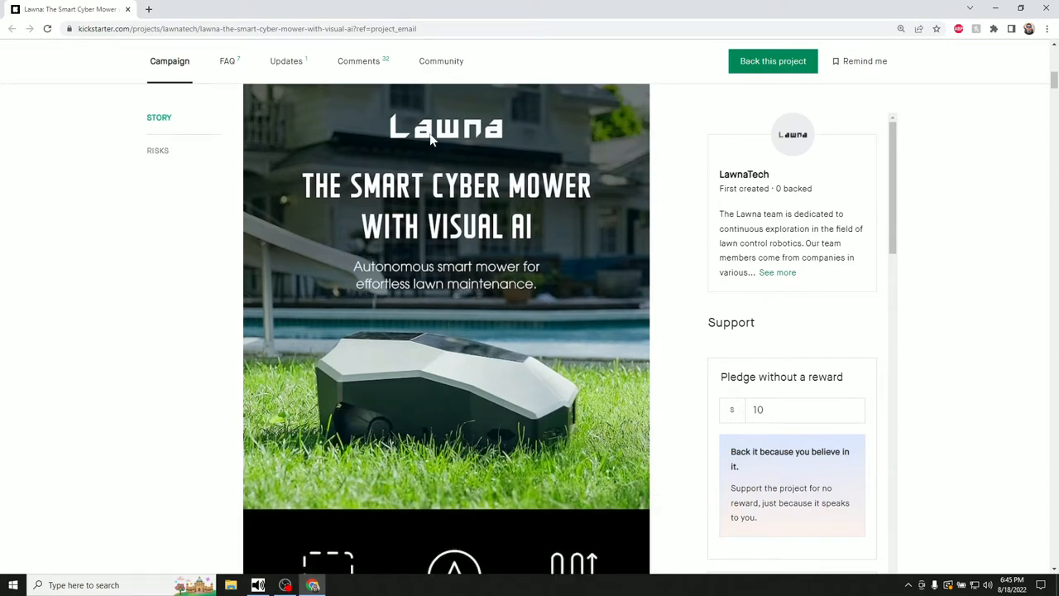
mouse_move(562, 212)
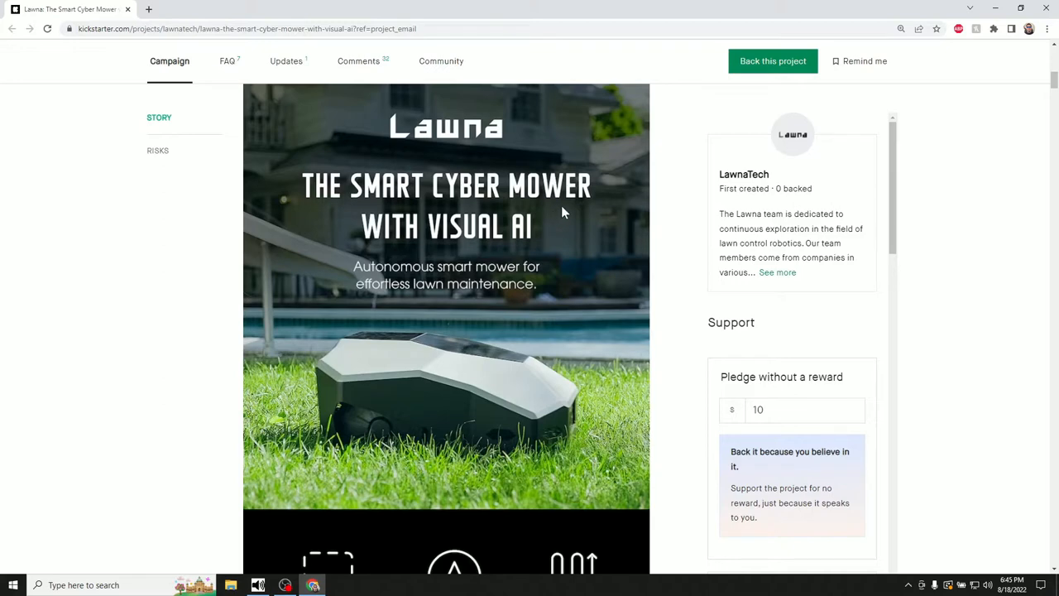
scroll("down", 3)
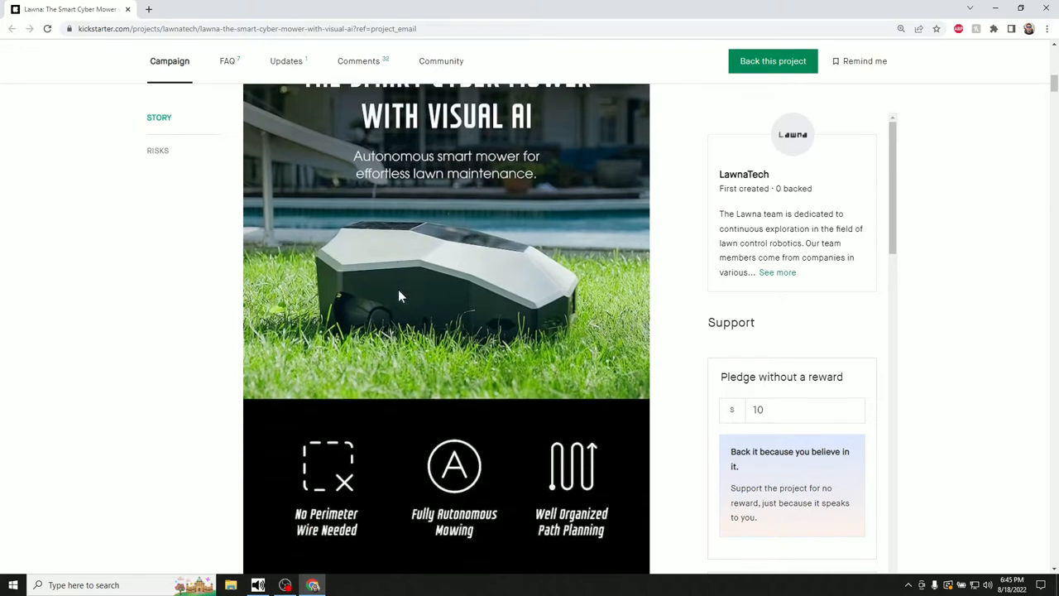
scroll("down", 3)
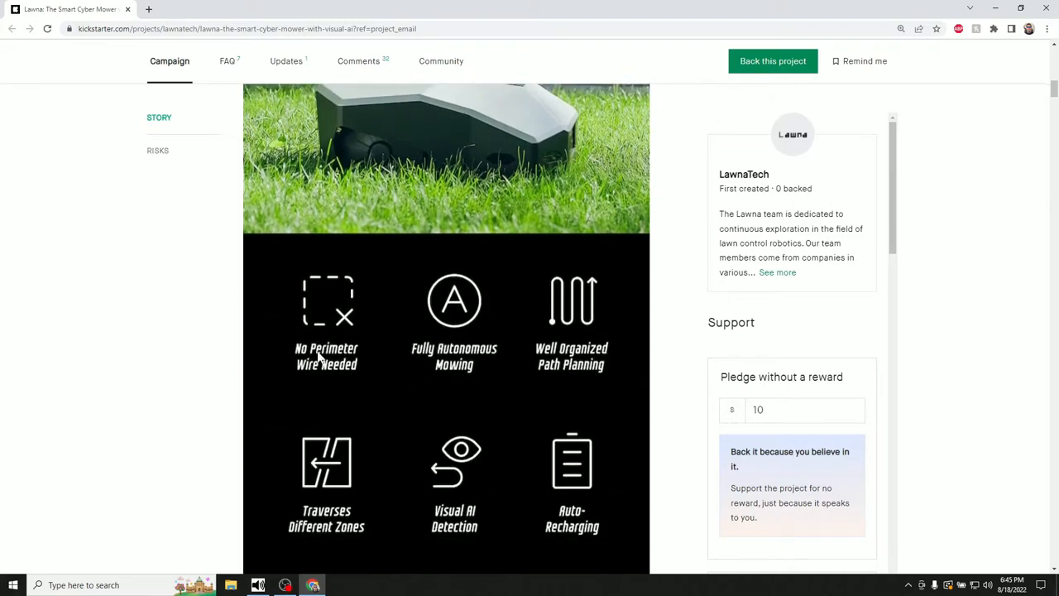
mouse_move(331, 379)
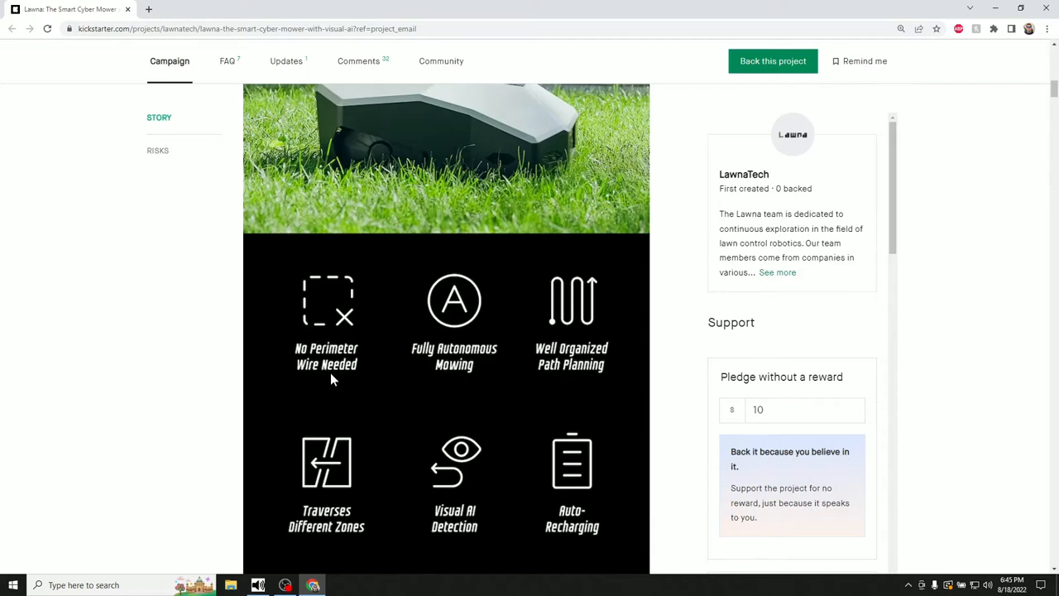
mouse_move(361, 343)
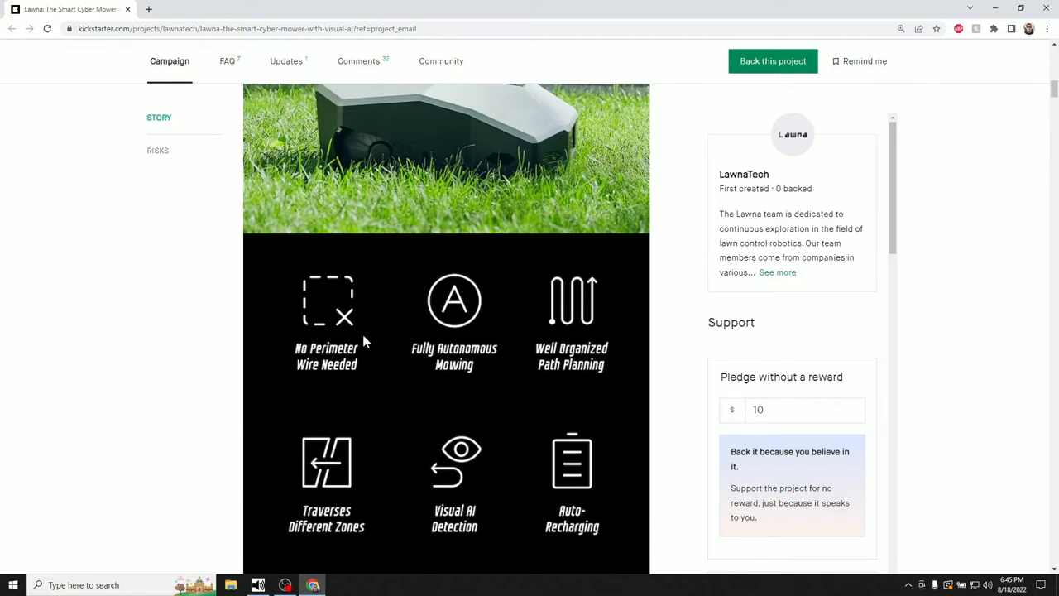
mouse_move(454, 337)
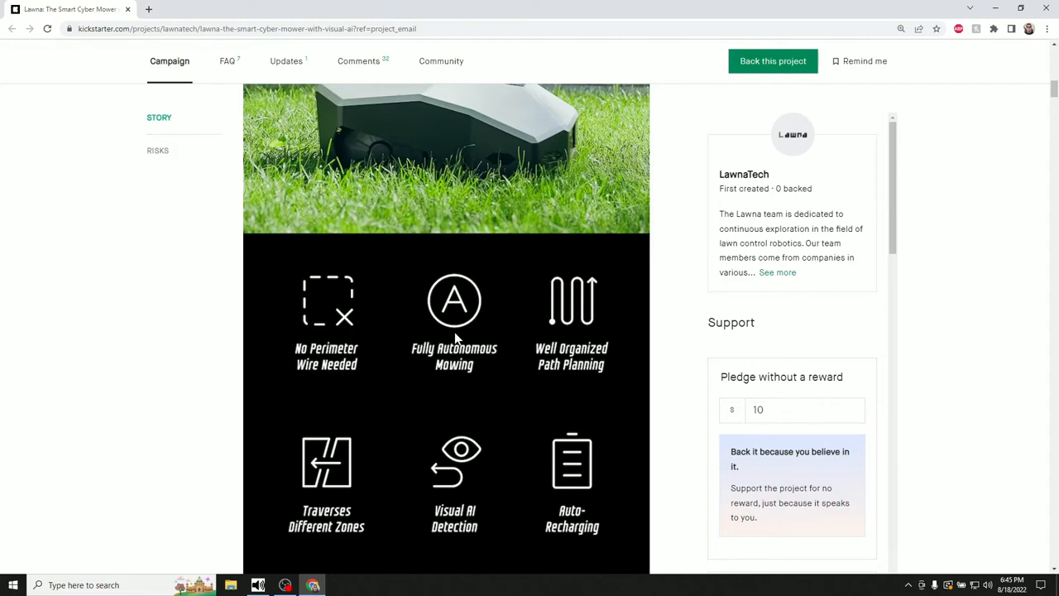
mouse_move(462, 363)
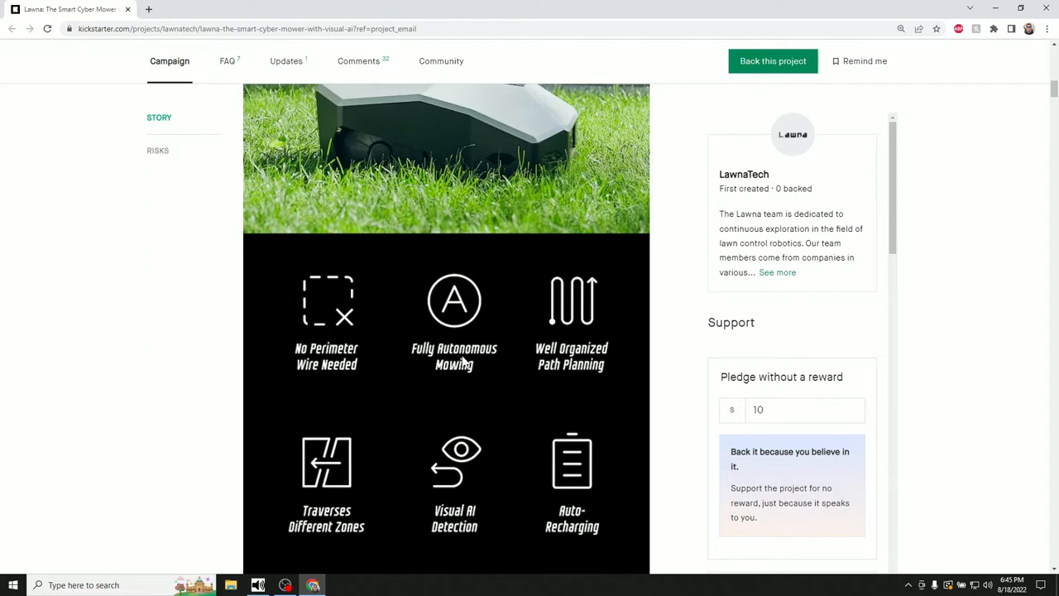
mouse_move(560, 450)
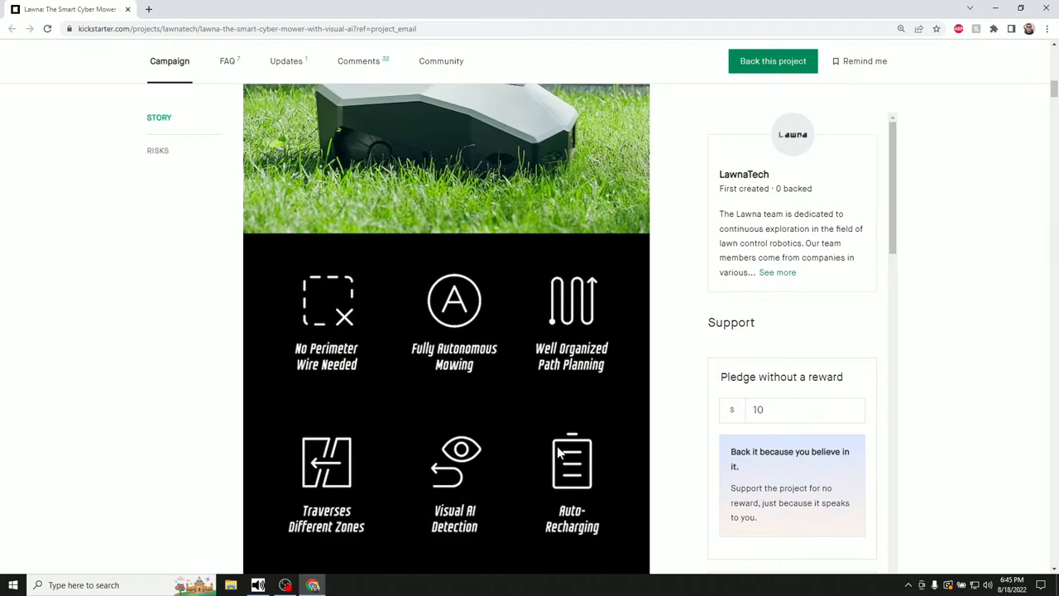
scroll("down", 3)
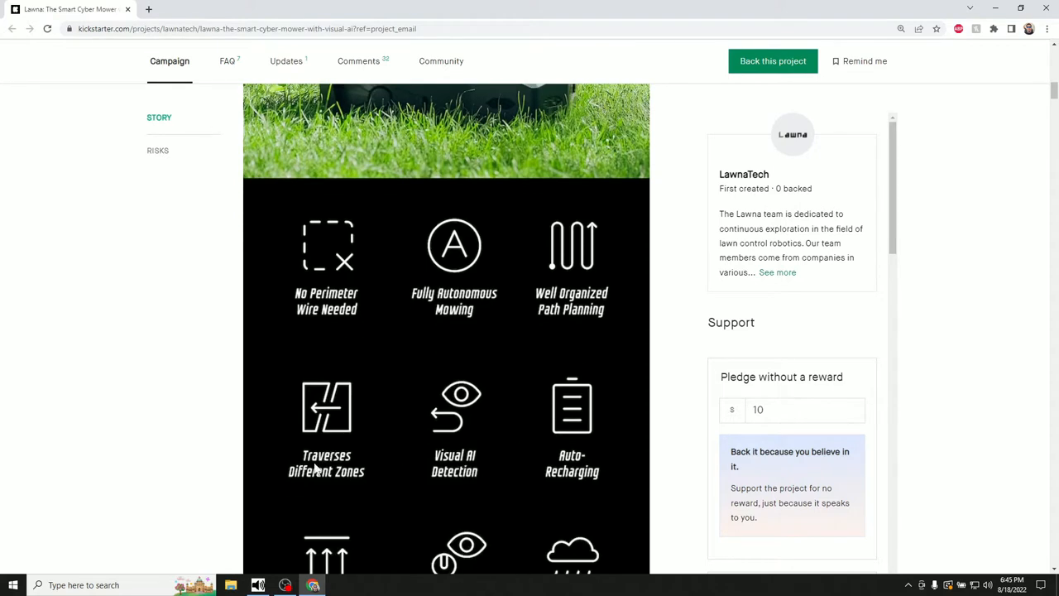
scroll("down", 3)
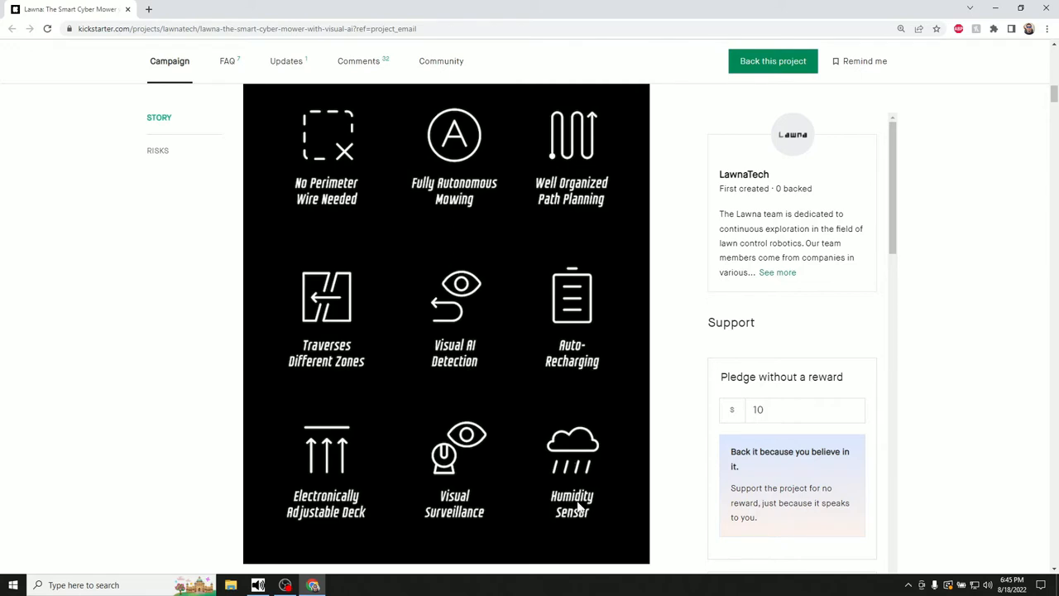
mouse_move(417, 420)
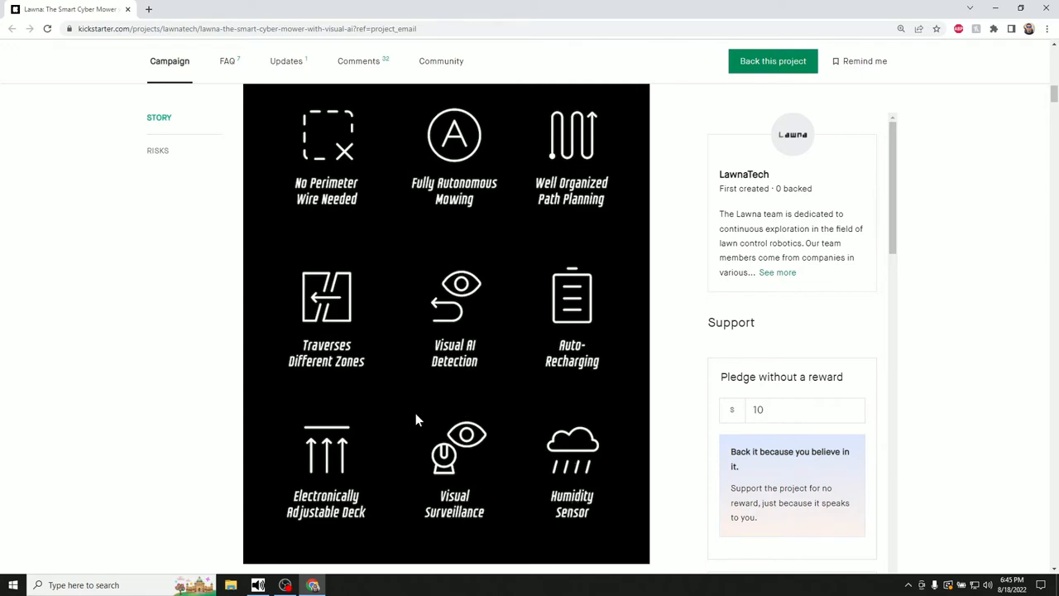
mouse_move(505, 470)
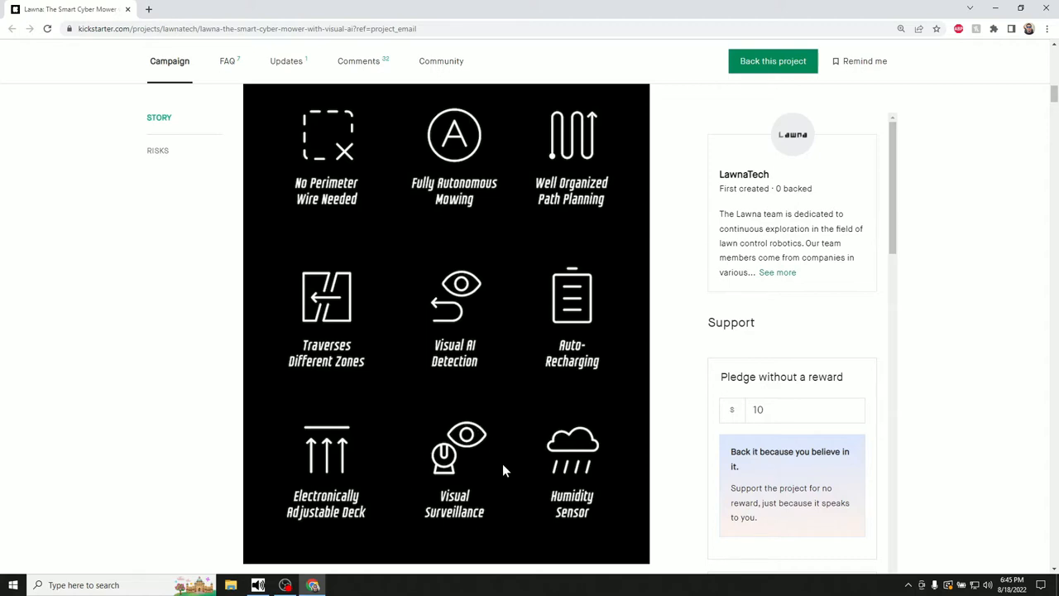
Highlight phrases about dividing work areas and schedules in the intro paragraph, then clear the selection
scroll("down", 3)
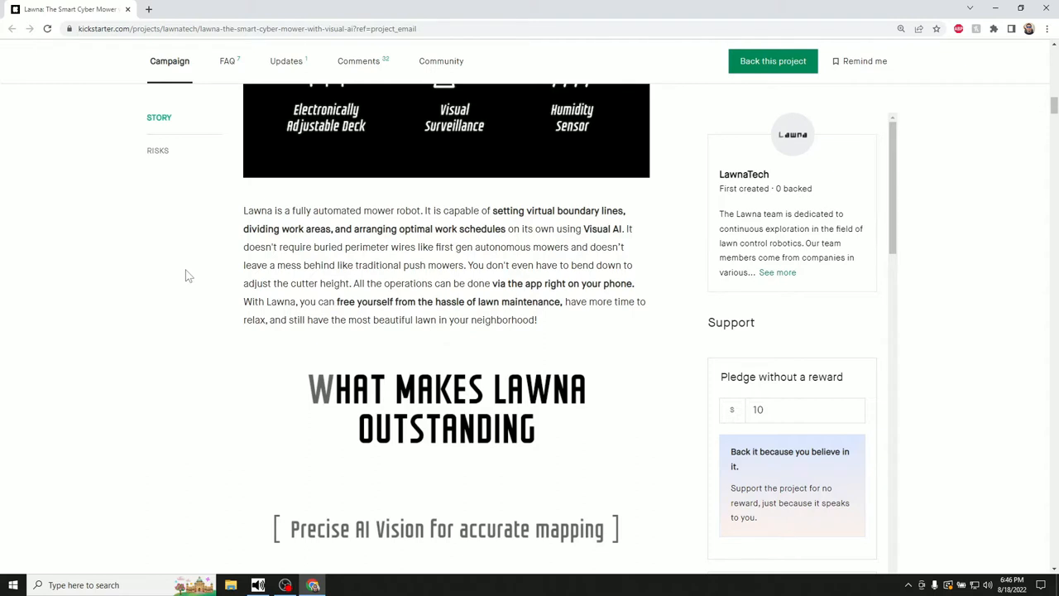
mouse_move(563, 211)
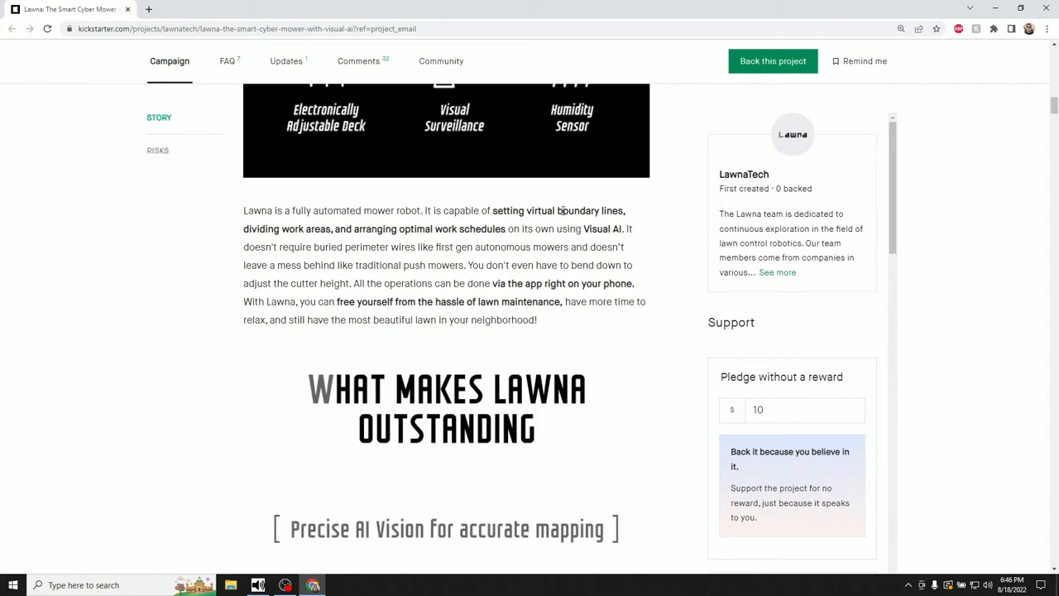
left_click_drag(510, 210, 612, 211)
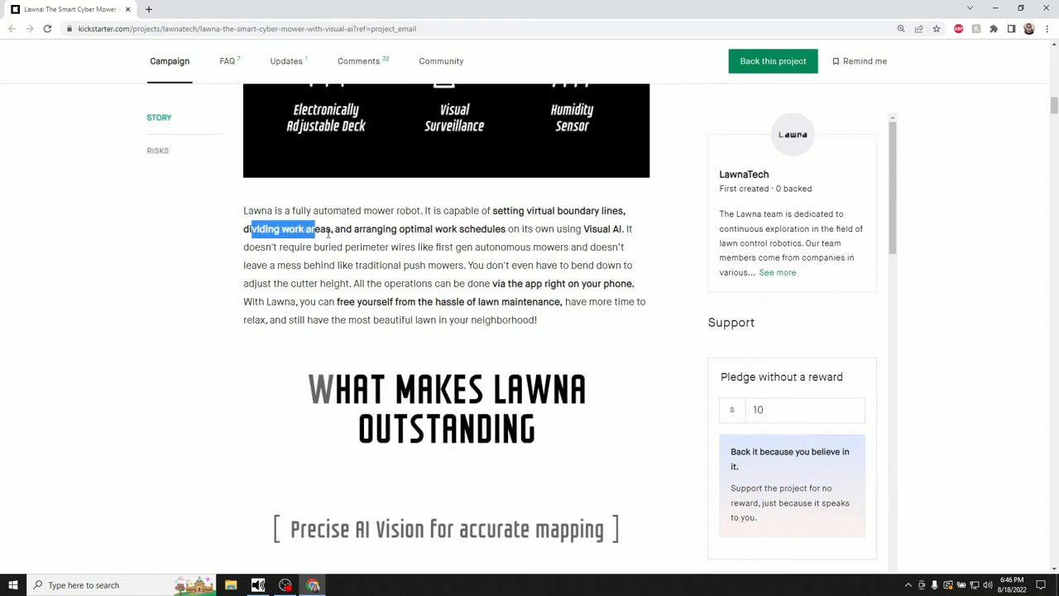
left_click_drag(318, 228, 434, 228)
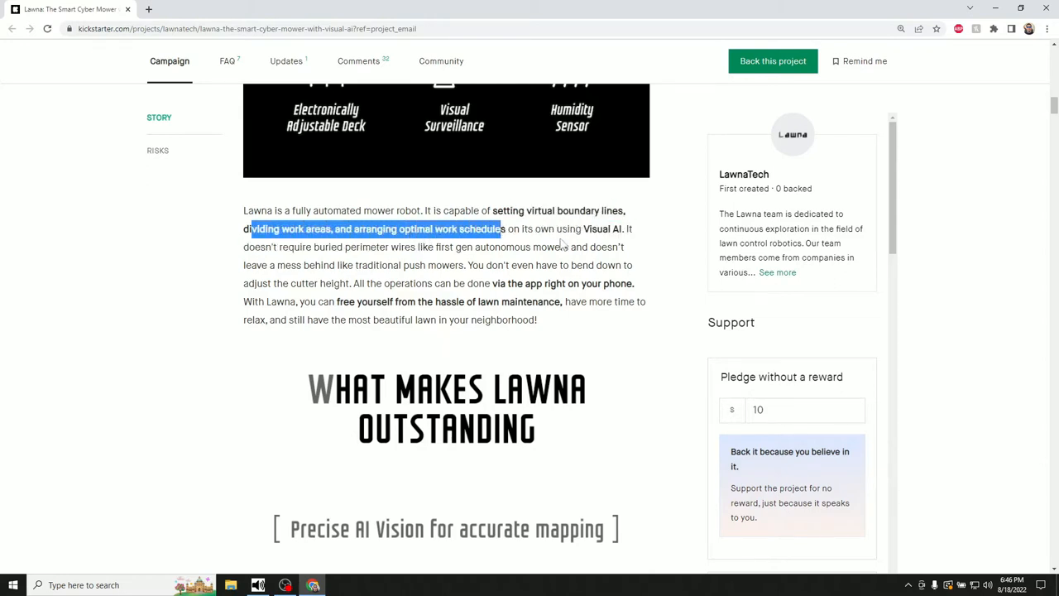
mouse_move(631, 243)
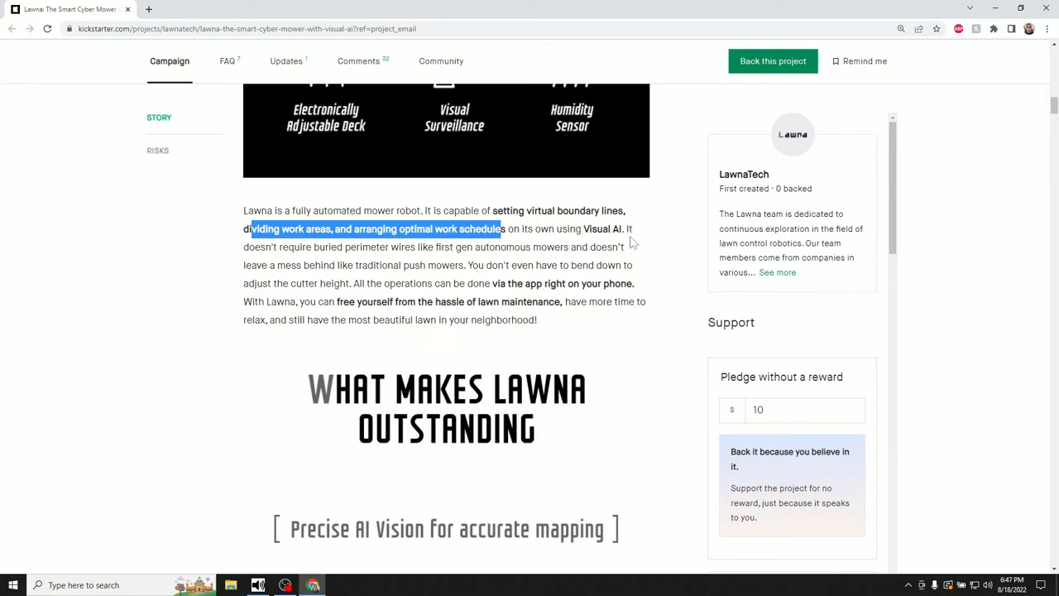
left_click(344, 248)
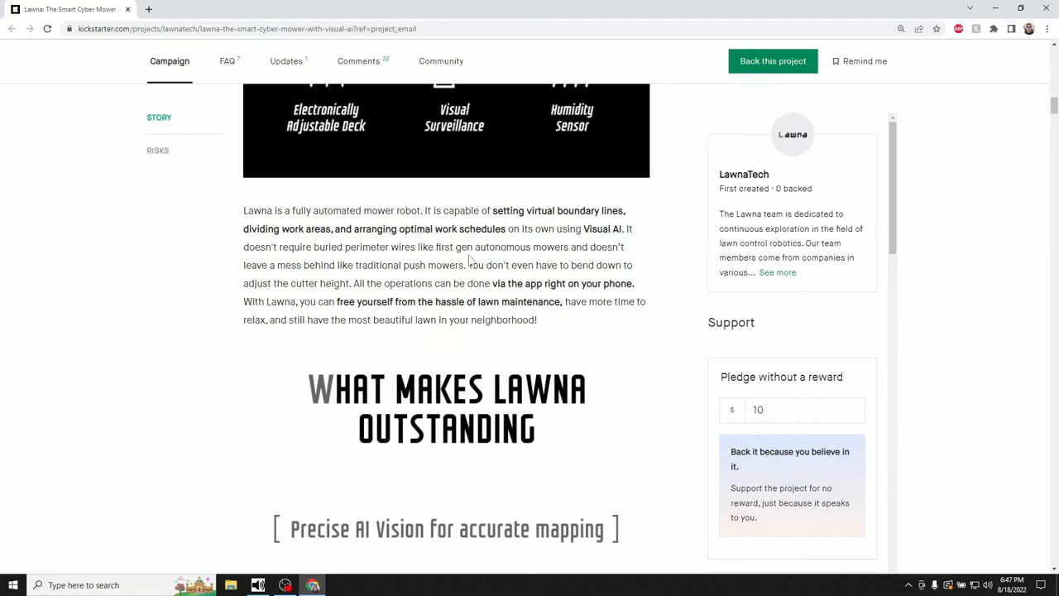
mouse_move(92, 338)
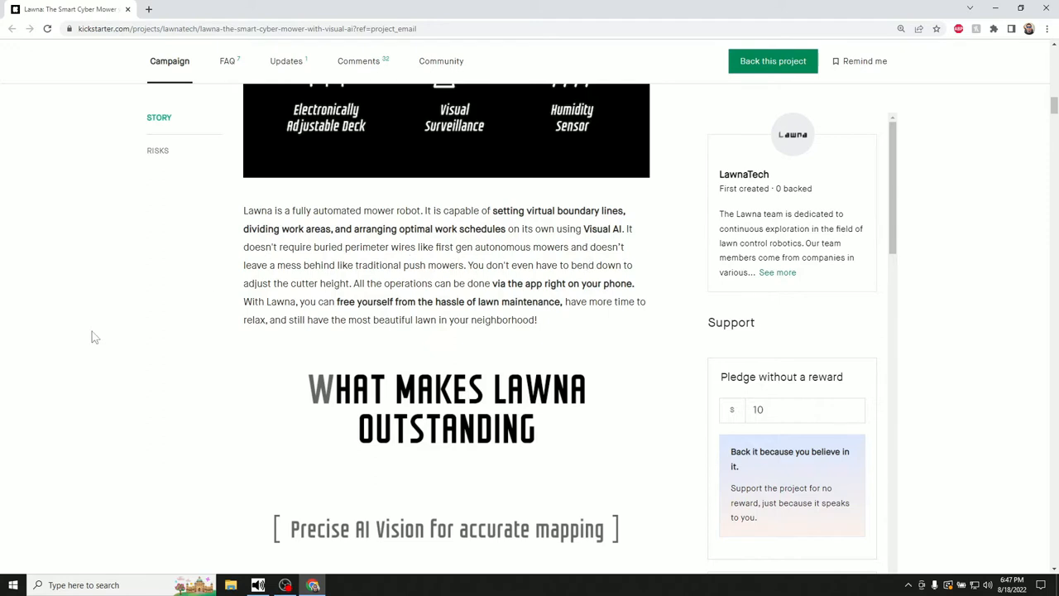
mouse_move(99, 346)
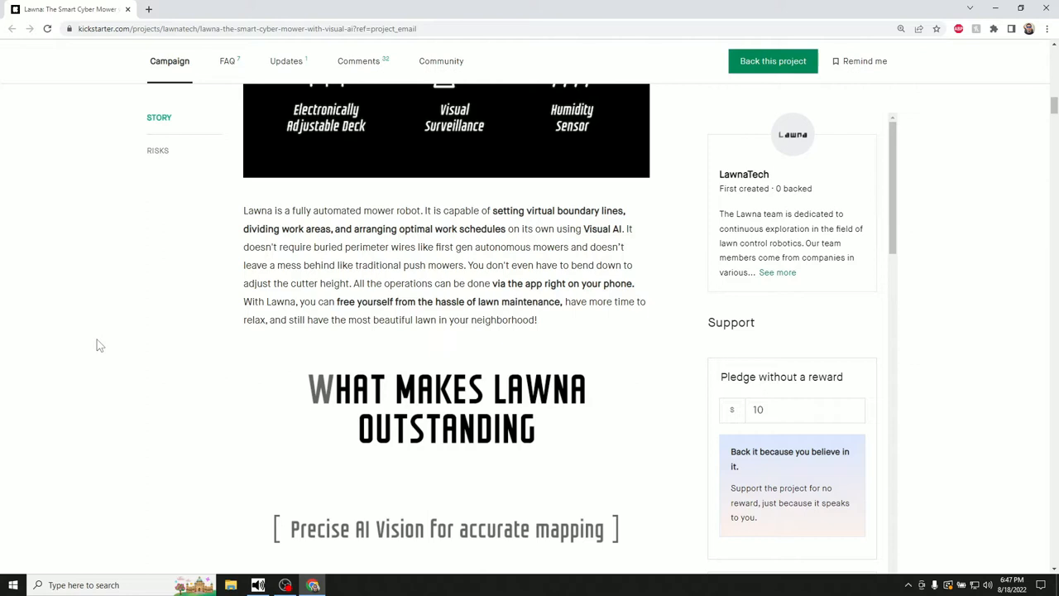
mouse_move(466, 268)
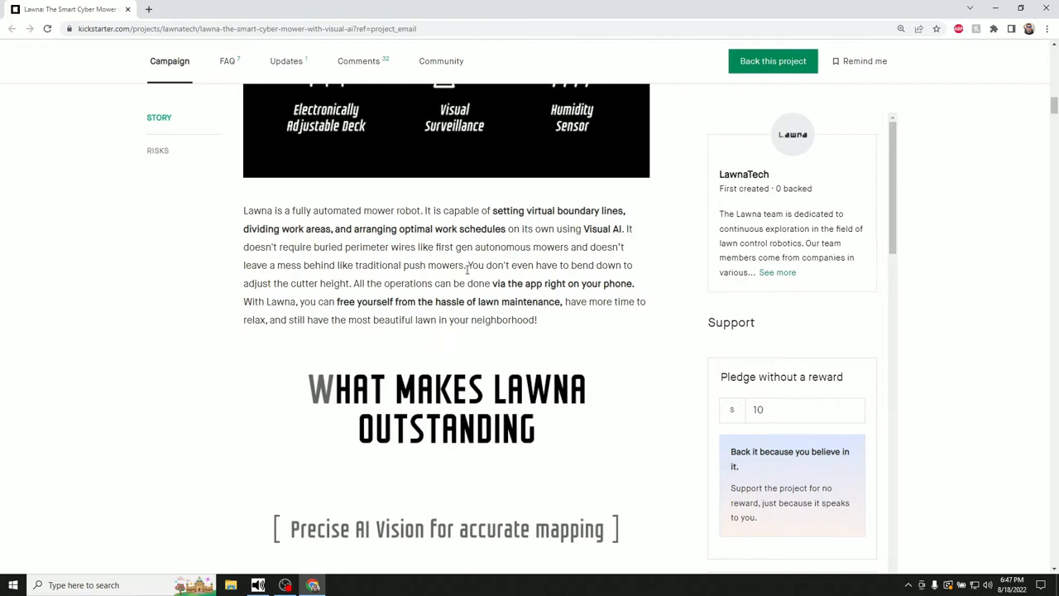
mouse_move(185, 317)
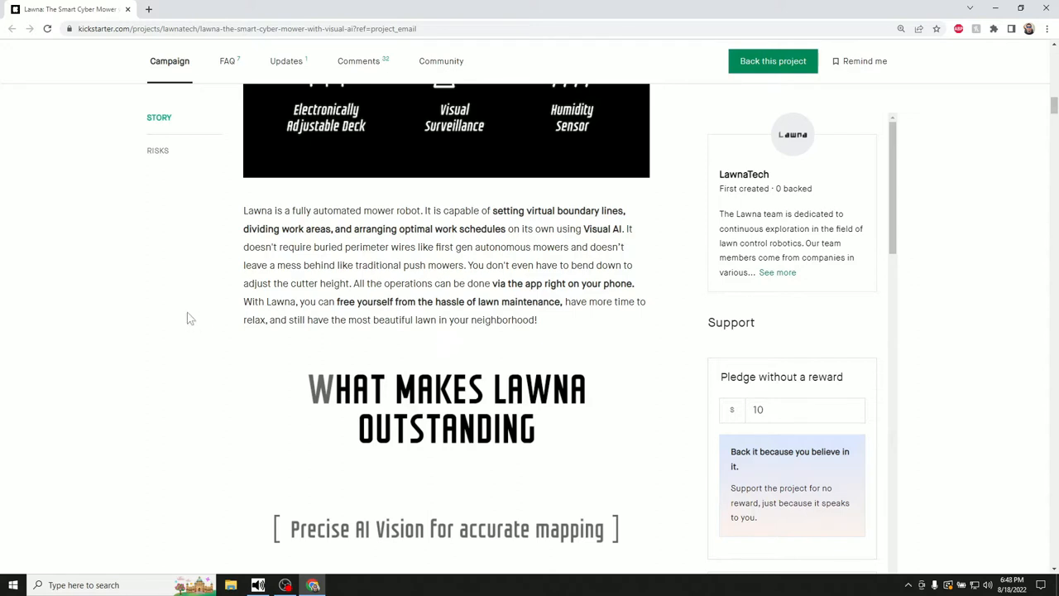
mouse_move(359, 287)
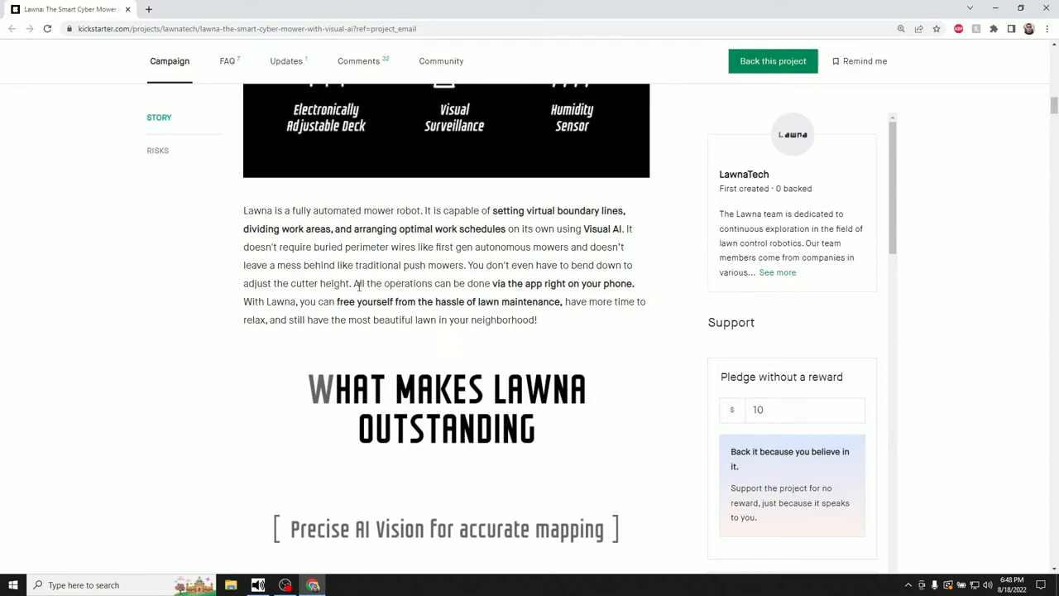
mouse_move(576, 288)
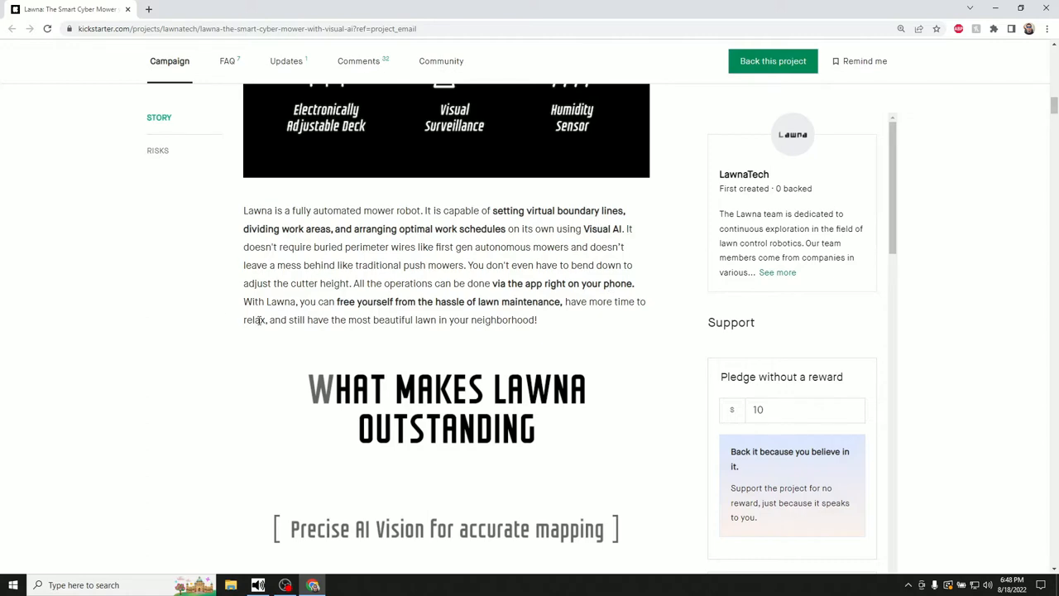
mouse_move(354, 318)
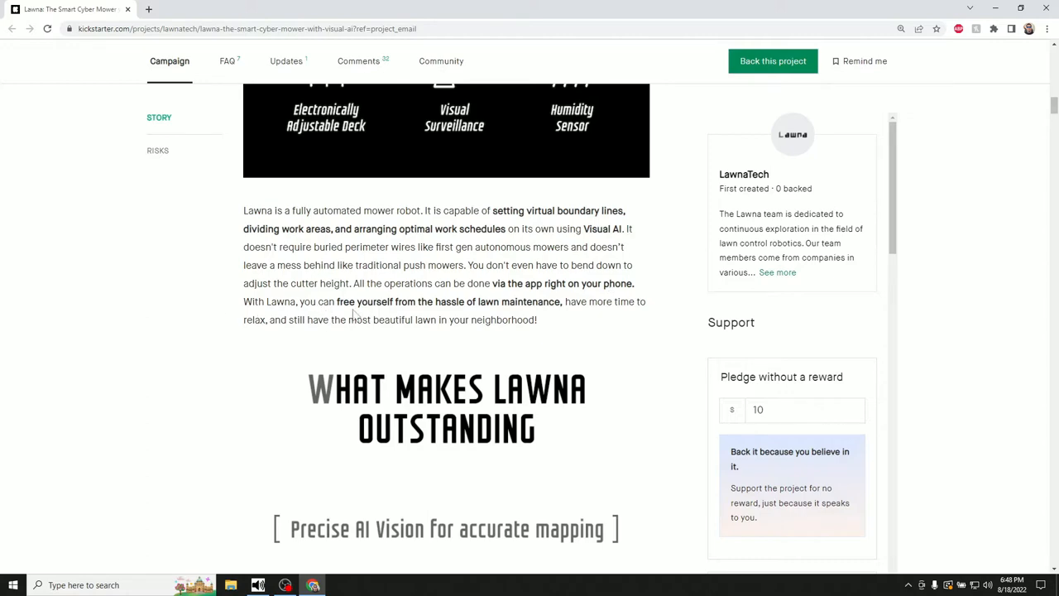
Scroll to the Precise AI Vision for accurate mapping section and watch its demo video
scroll("down", 3)
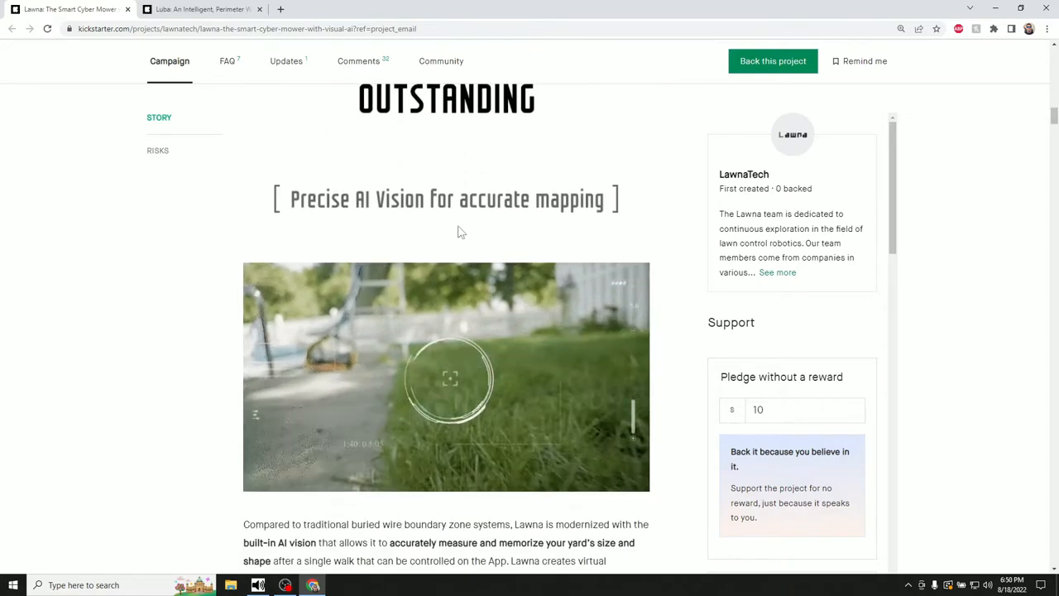
scroll("up", 3)
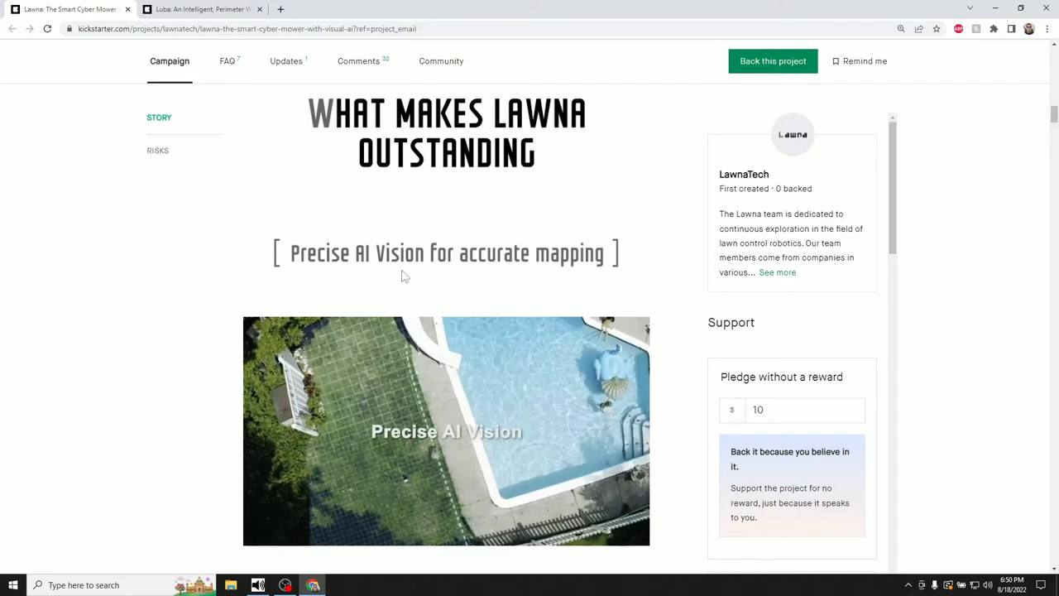
scroll("down", 3)
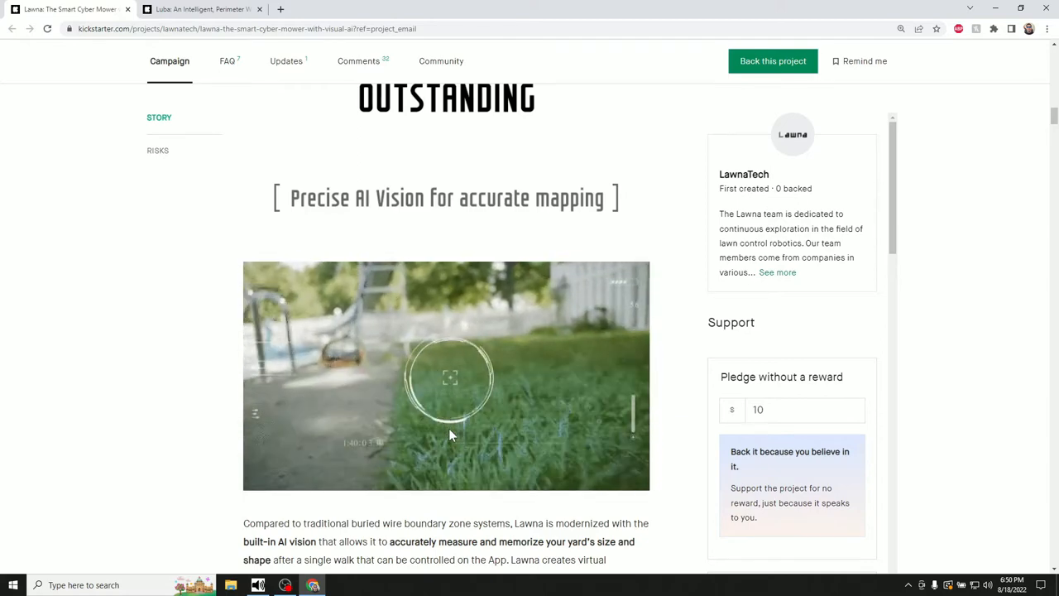
Switch to the Luba campaign and view its Quick Setup, Virtual Boundaries and Centimeter-Level Accuracy sections
left_click(198, 10)
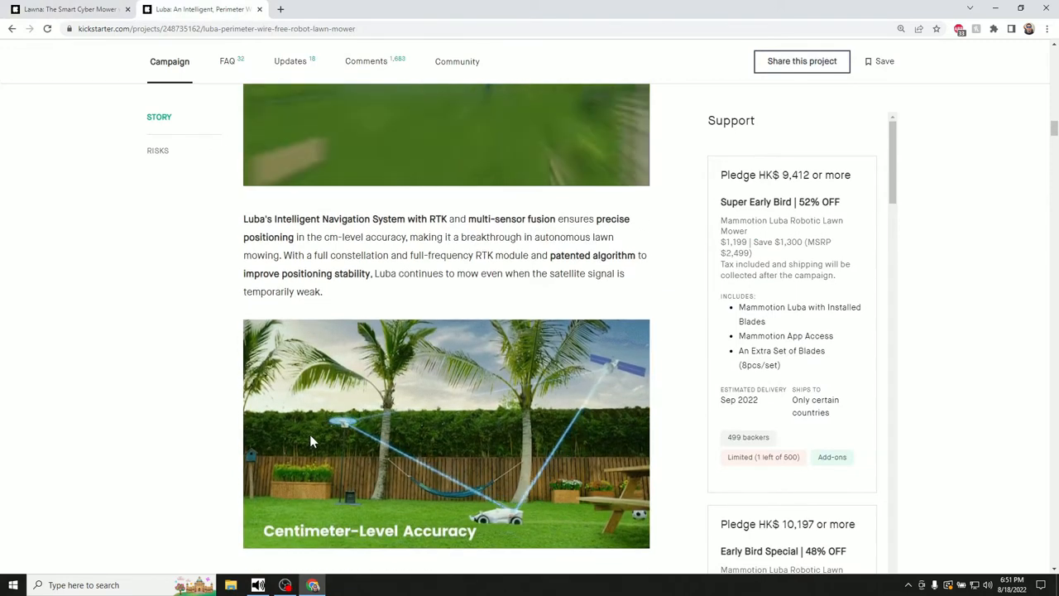
scroll("up", 3)
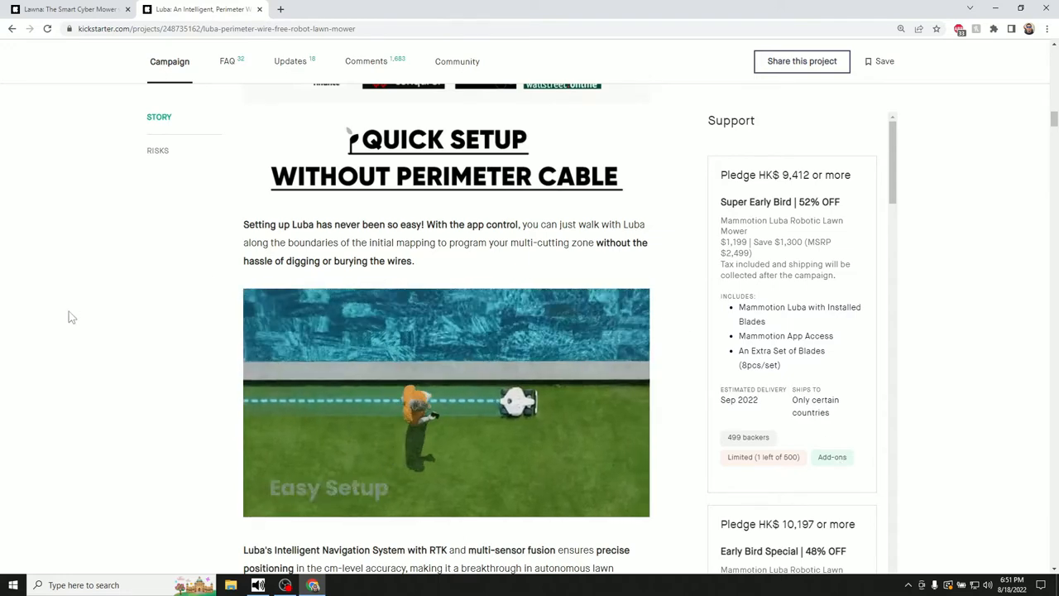
scroll("down", 3)
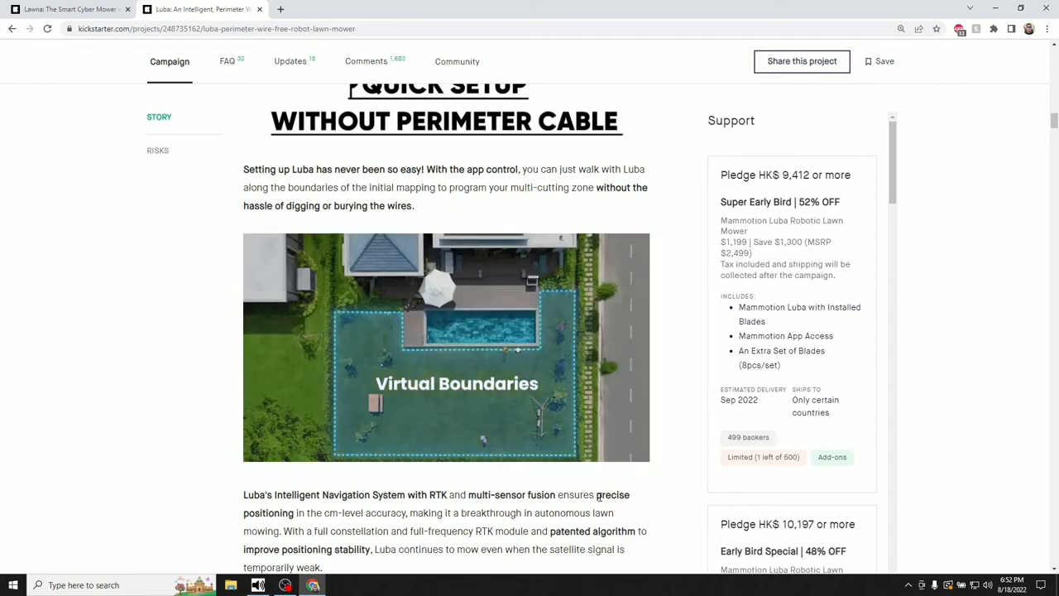
scroll("down", 3)
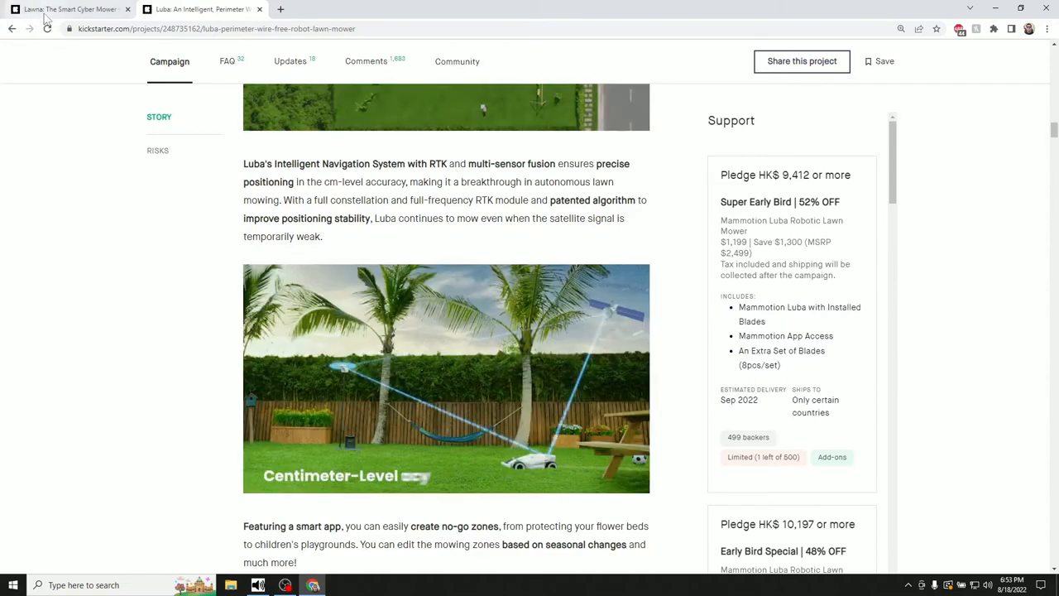
Return to the Lawna campaign and scroll past the Precise AI Vision video to its description
left_click(66, 10)
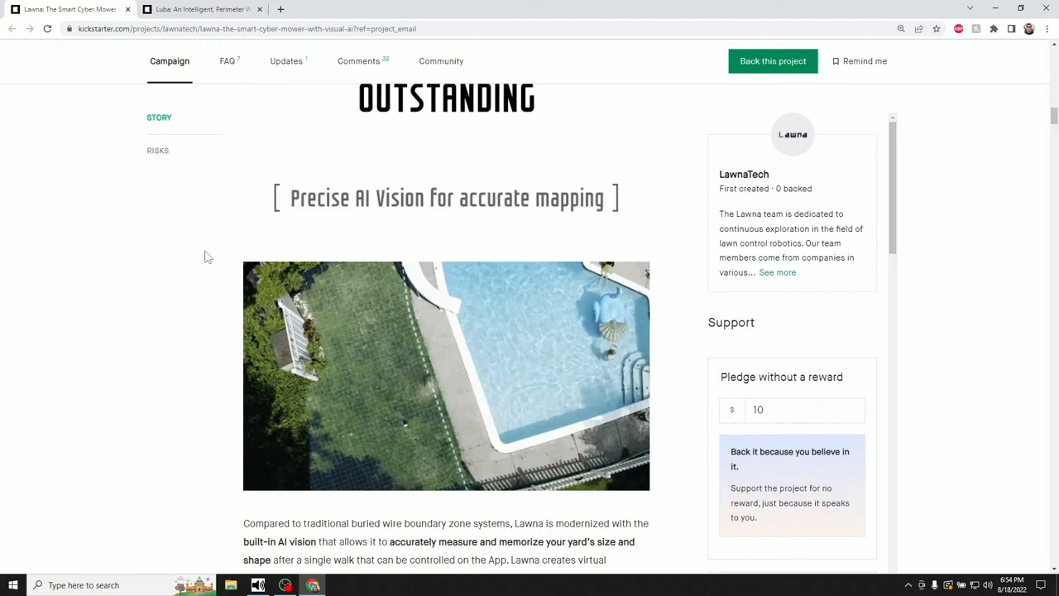
left_click(447, 378)
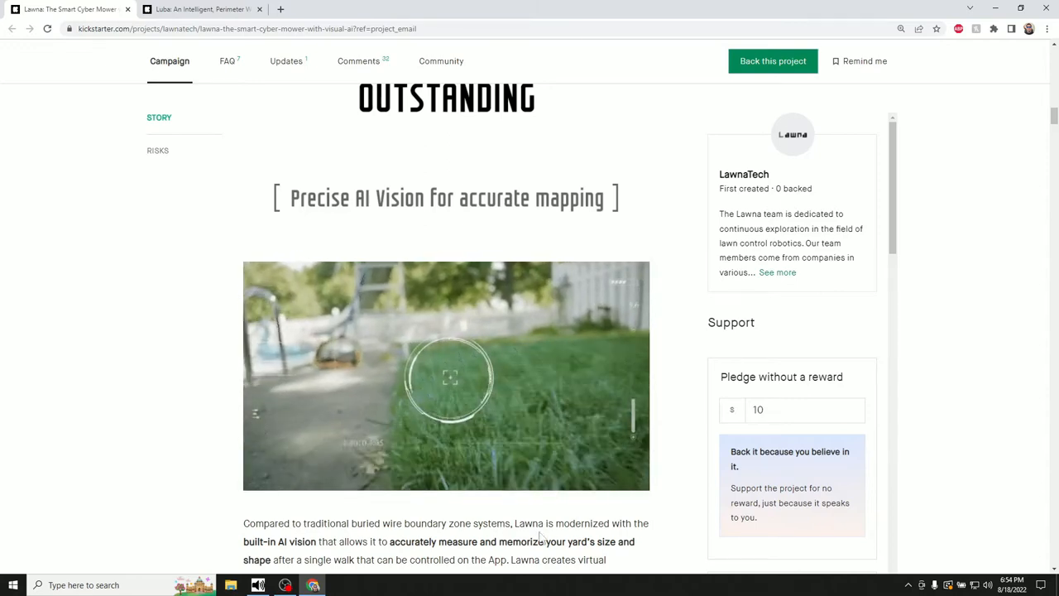
scroll("down", 3)
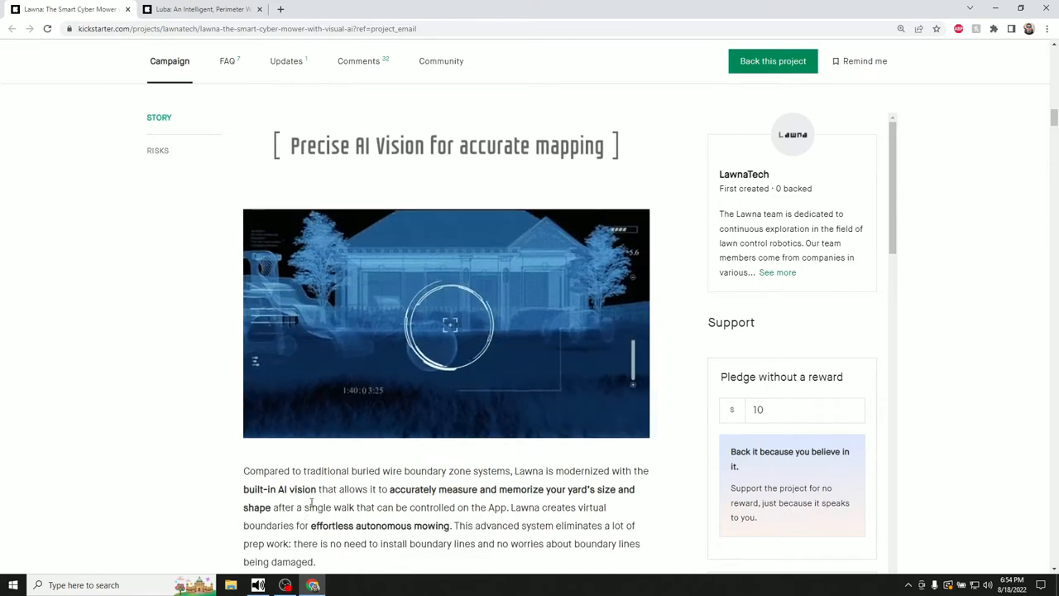
scroll("down", 3)
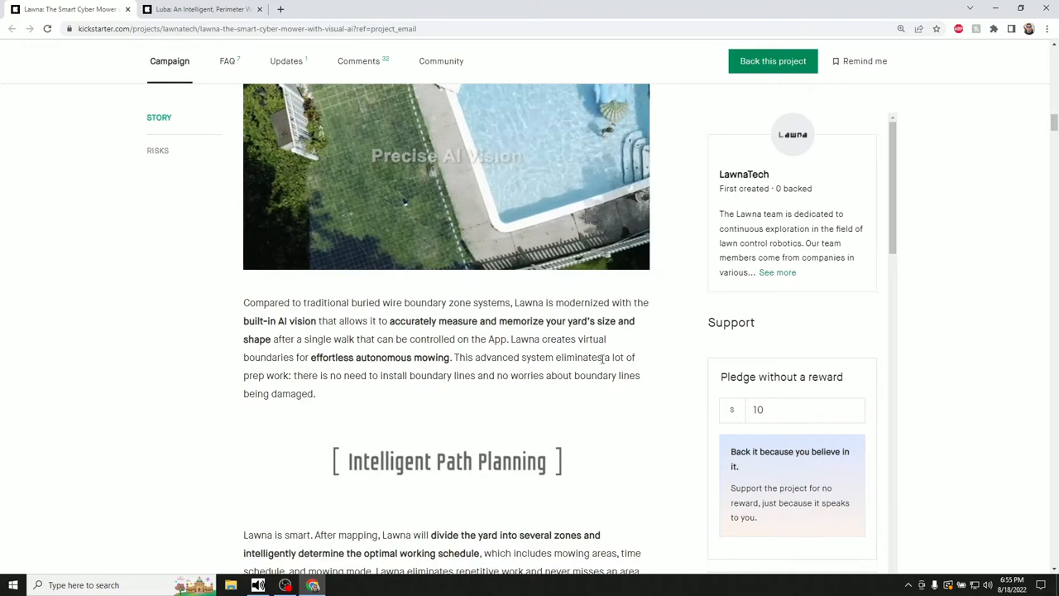
Scroll through Intelligent Path Planning to the Multiple Zone Management image
scroll("down", 3)
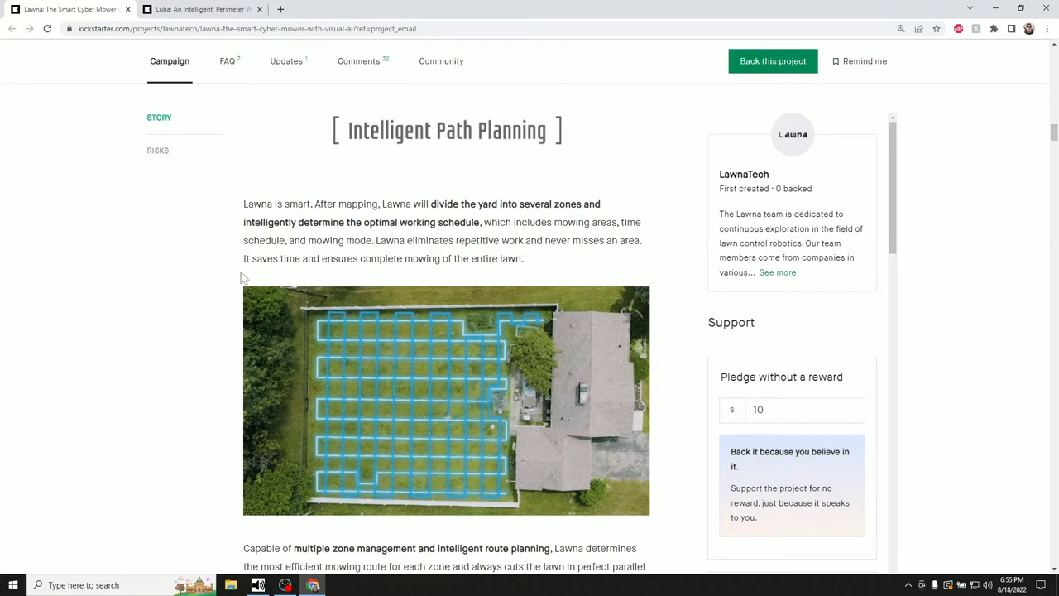
scroll("down", 3)
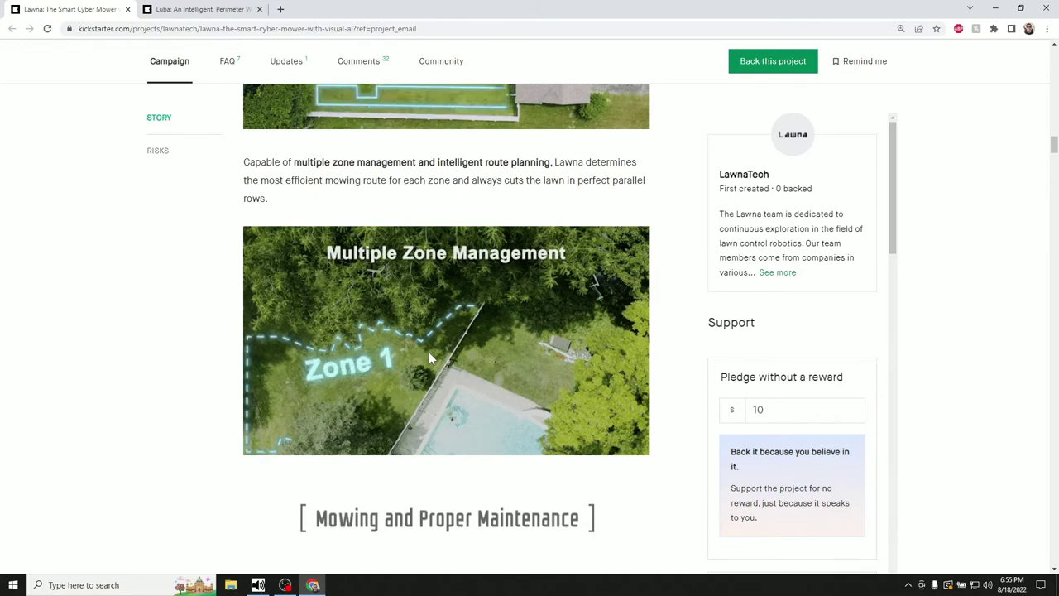
Scroll past Mowing and Proper Maintenance and the 30° slope climbing to the Rain Sensor section
scroll("down", 3)
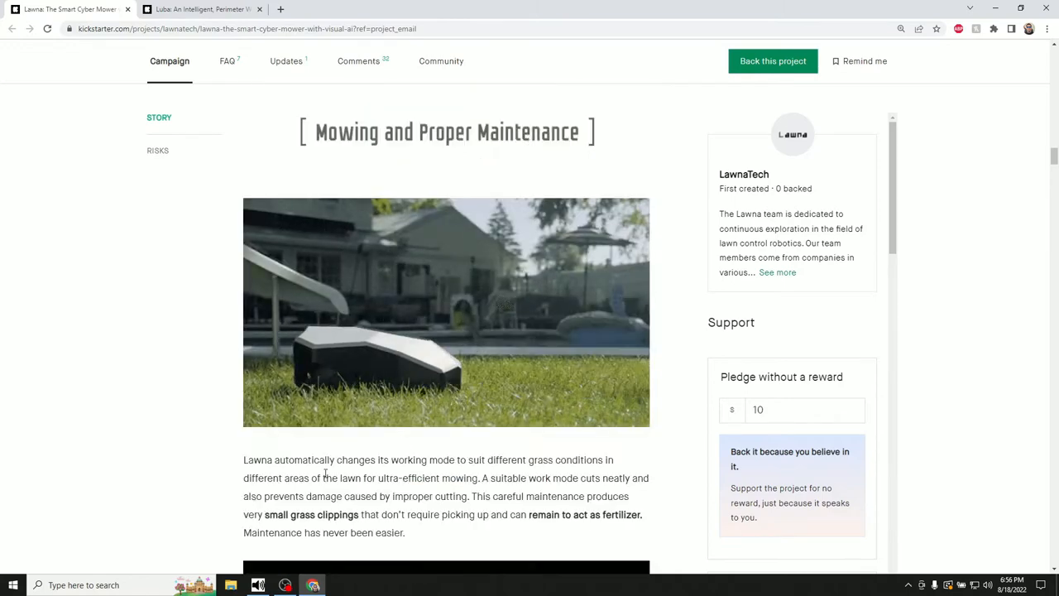
mouse_move(361, 149)
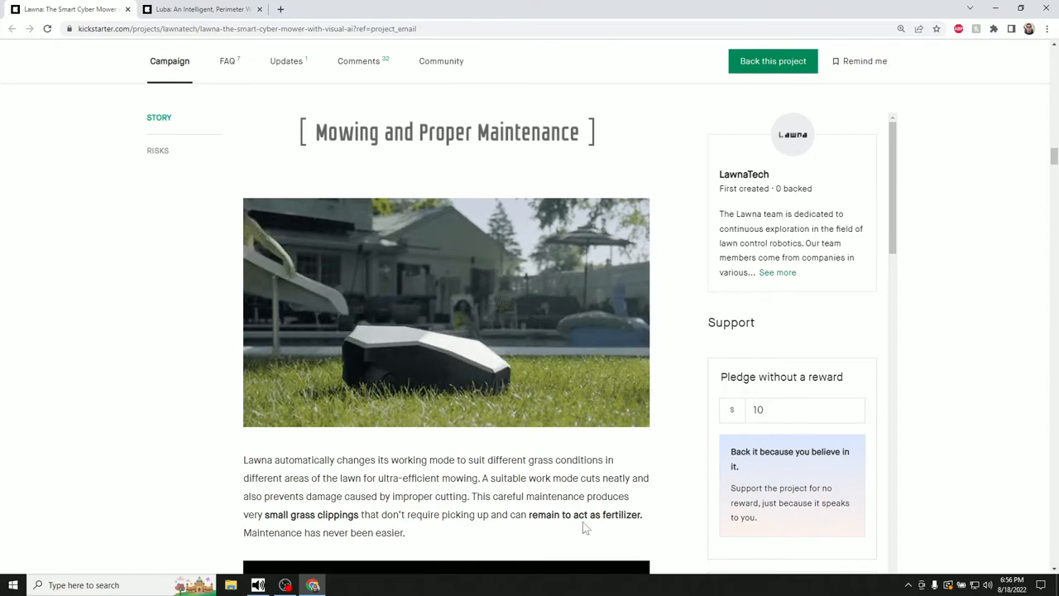
scroll("down", 3)
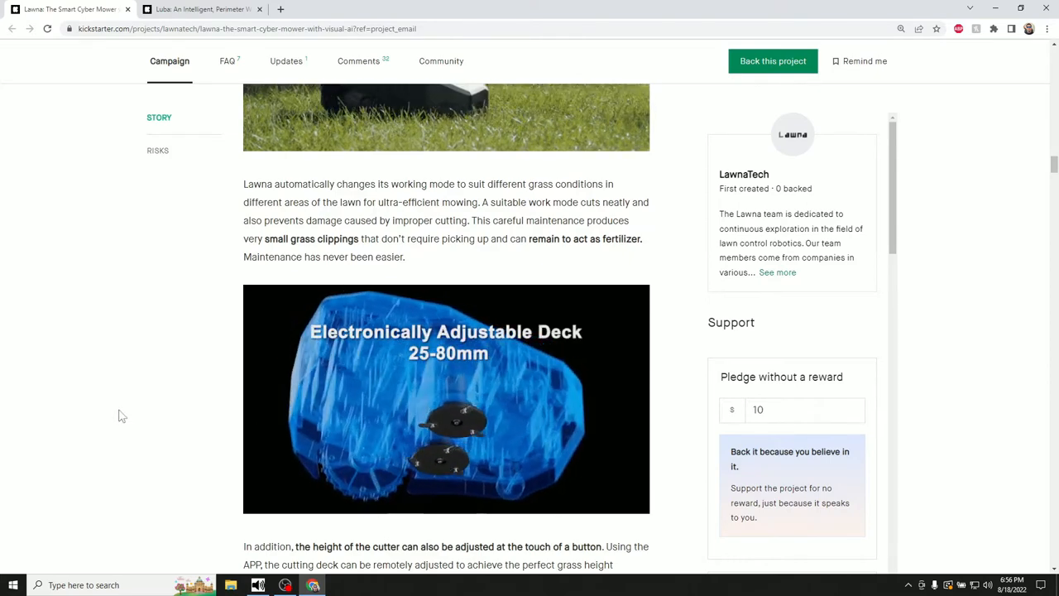
scroll("down", 3)
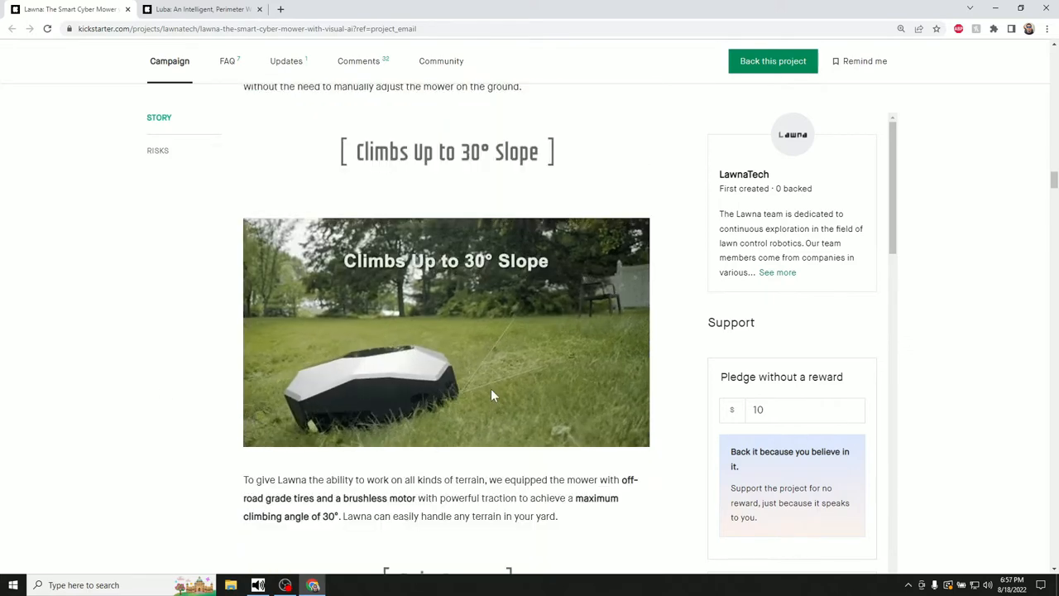
scroll("down", 3)
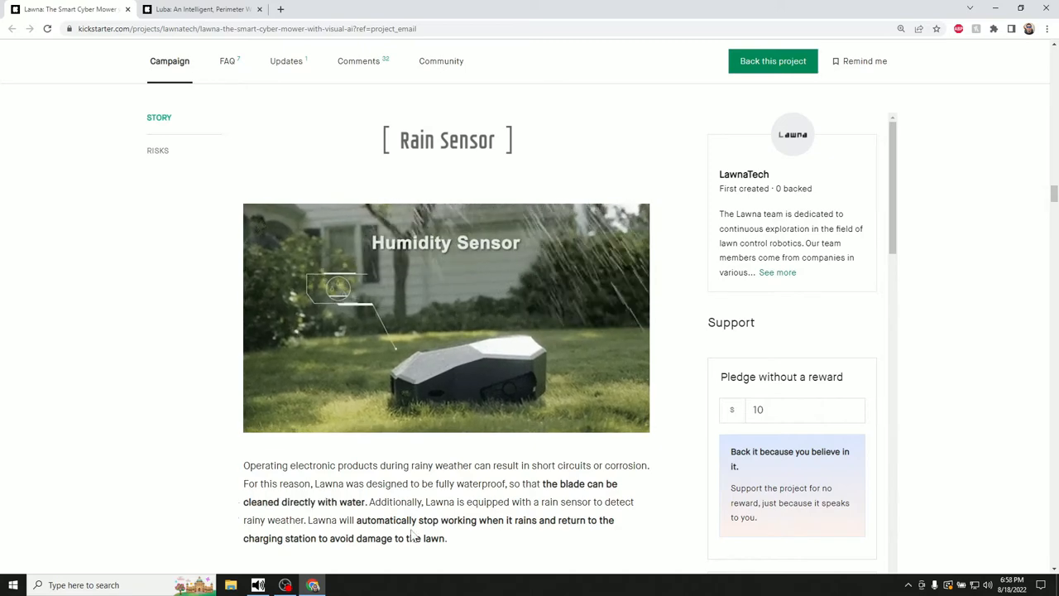
Scroll to Battery Management and read about auto-recharging and resuming mowing
scroll("down", 3)
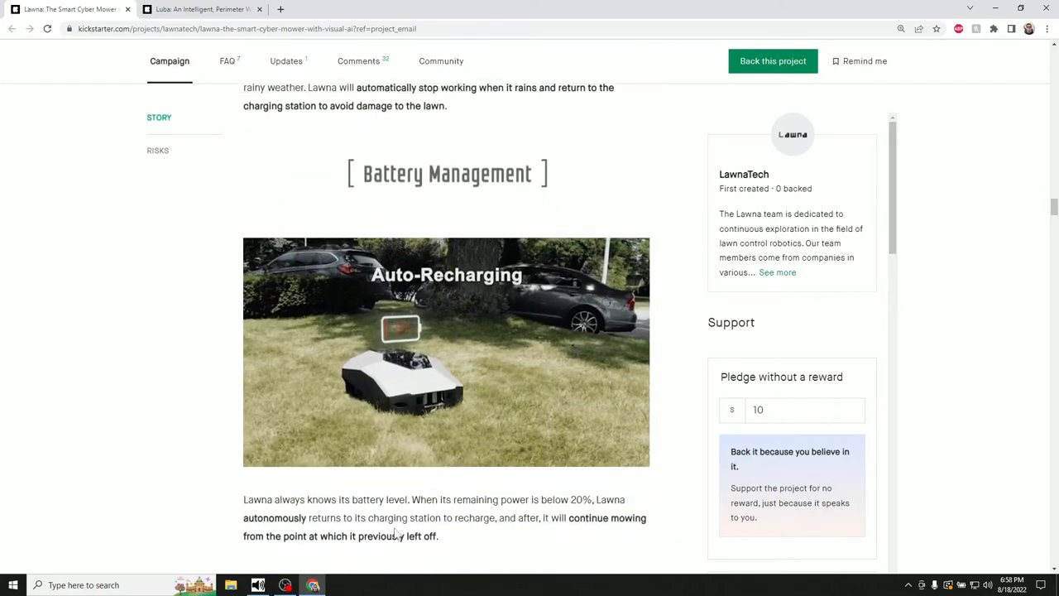
scroll("down", 3)
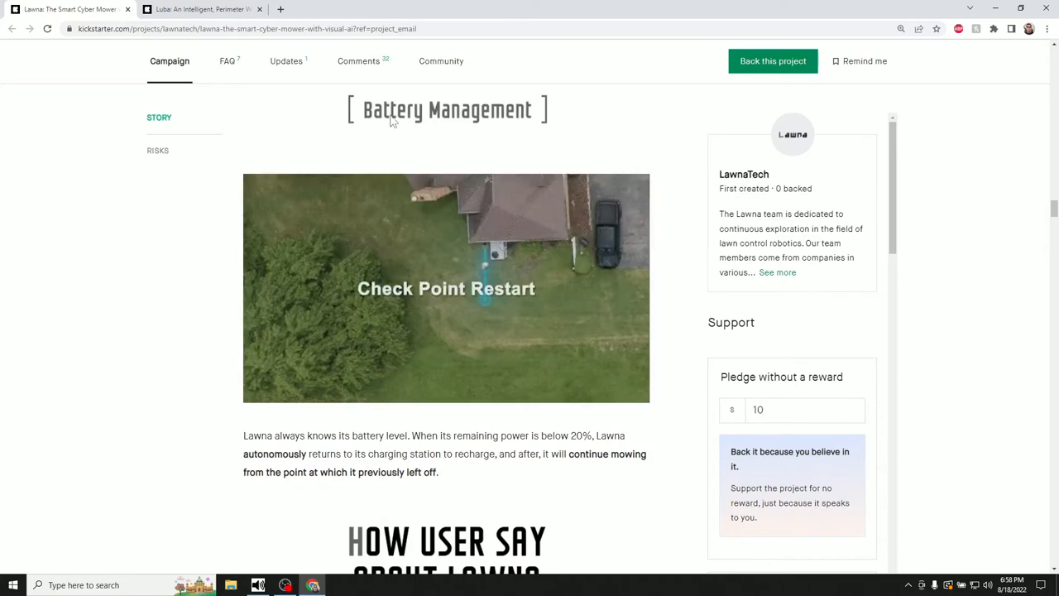
mouse_move(533, 139)
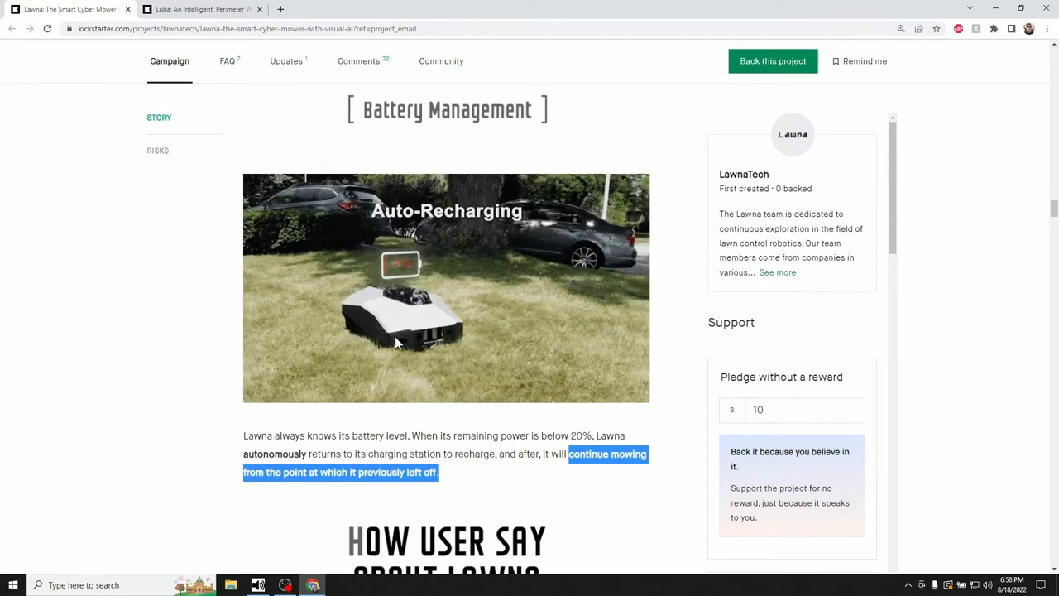
Scroll past the user testimonial, Intelligent Safety Protections and Lawna is Harmless to Triple Anti-theft
scroll("down", 3)
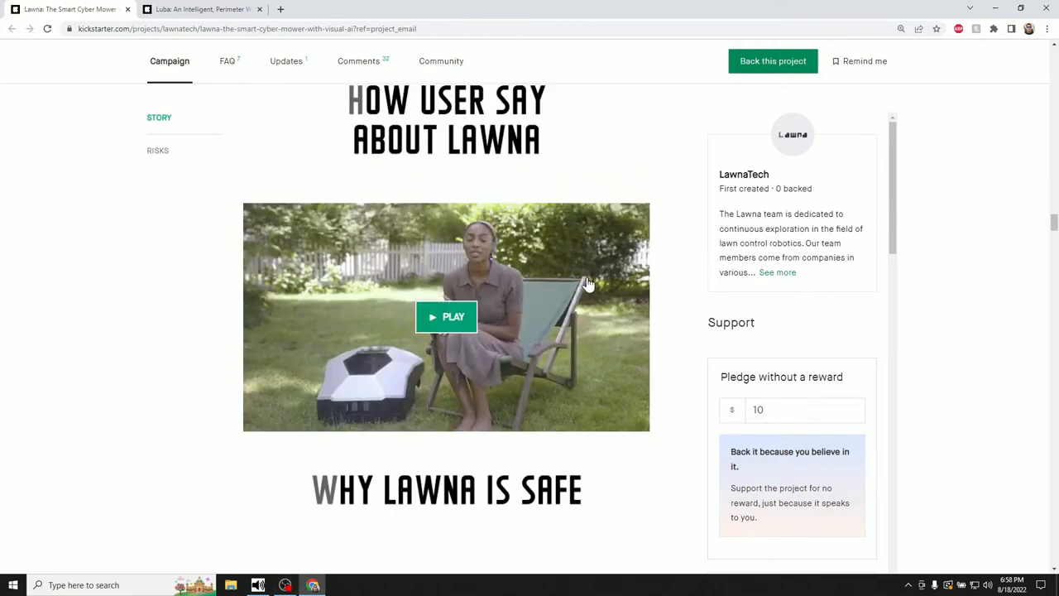
mouse_move(581, 304)
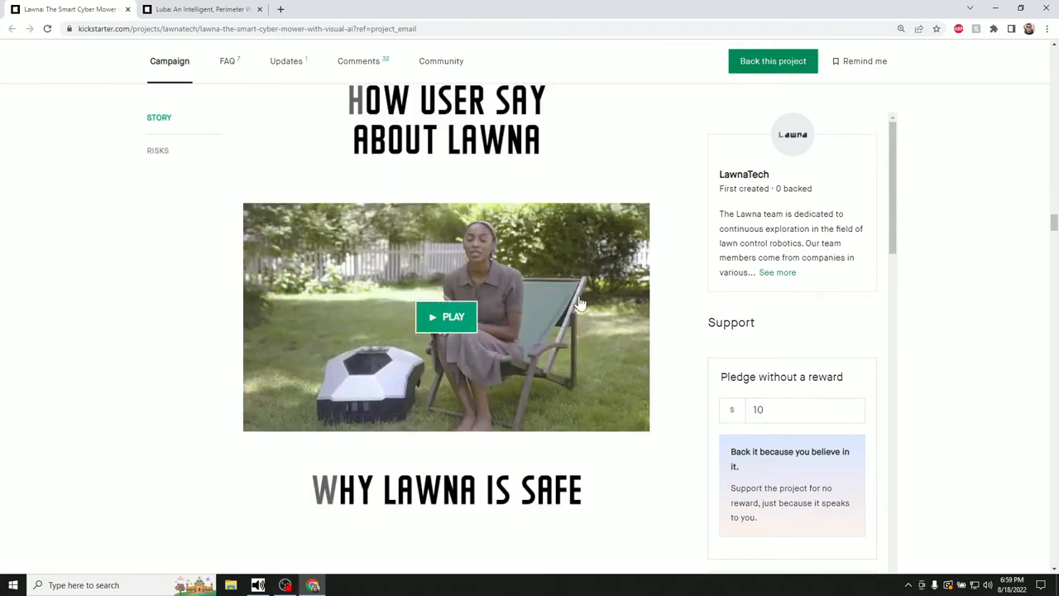
scroll("down", 3)
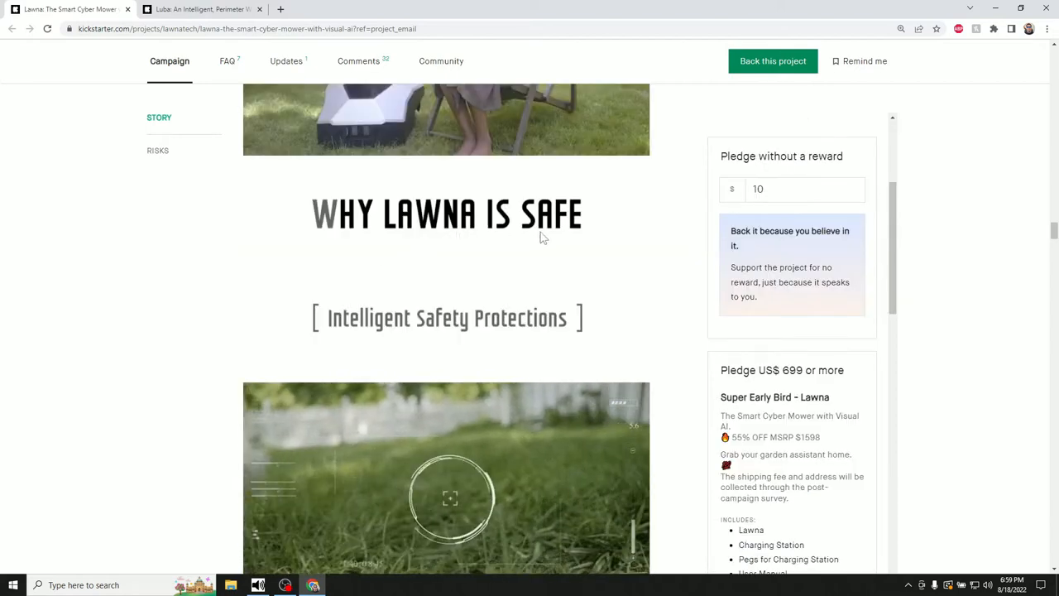
scroll("down", 3)
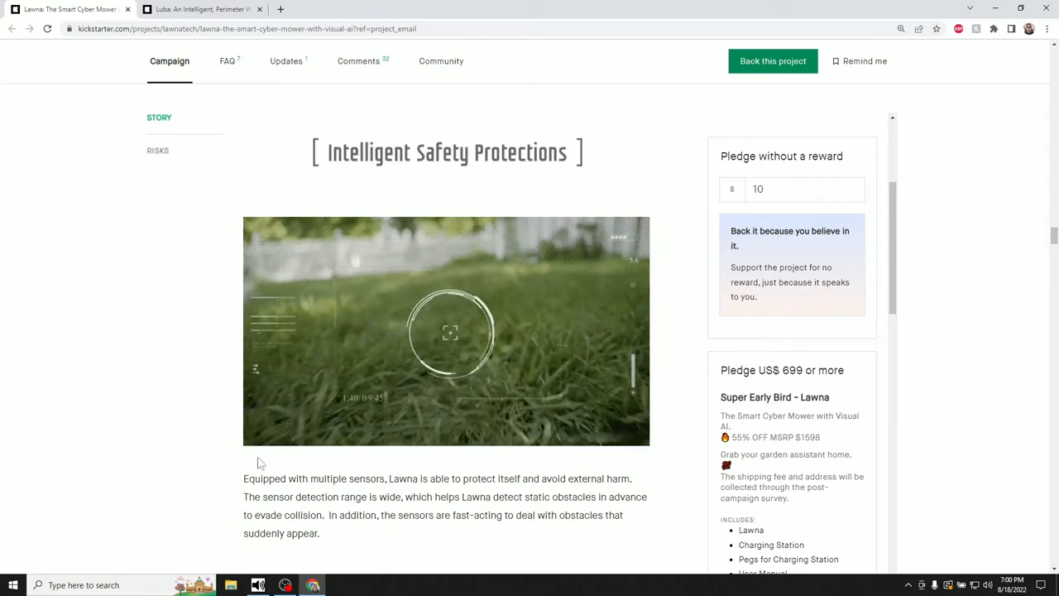
scroll("down", 3)
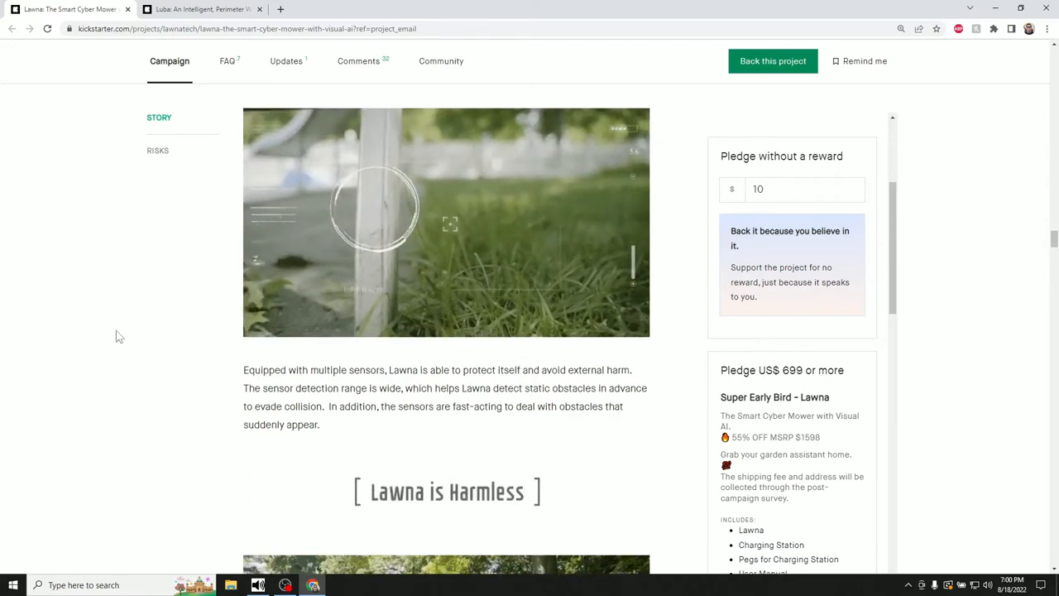
scroll("down", 3)
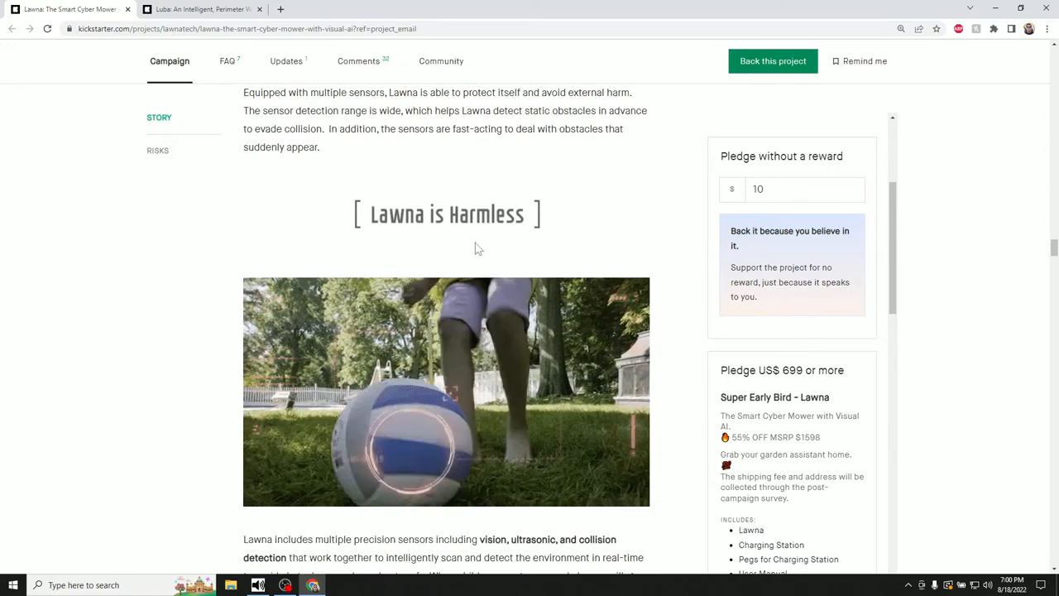
scroll("down", 3)
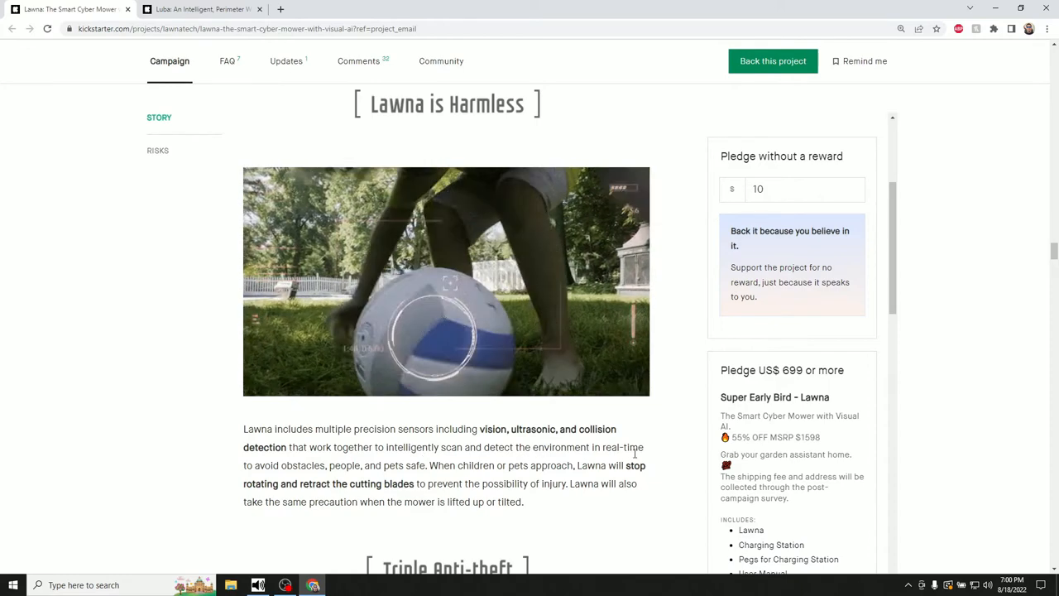
scroll("down", 3)
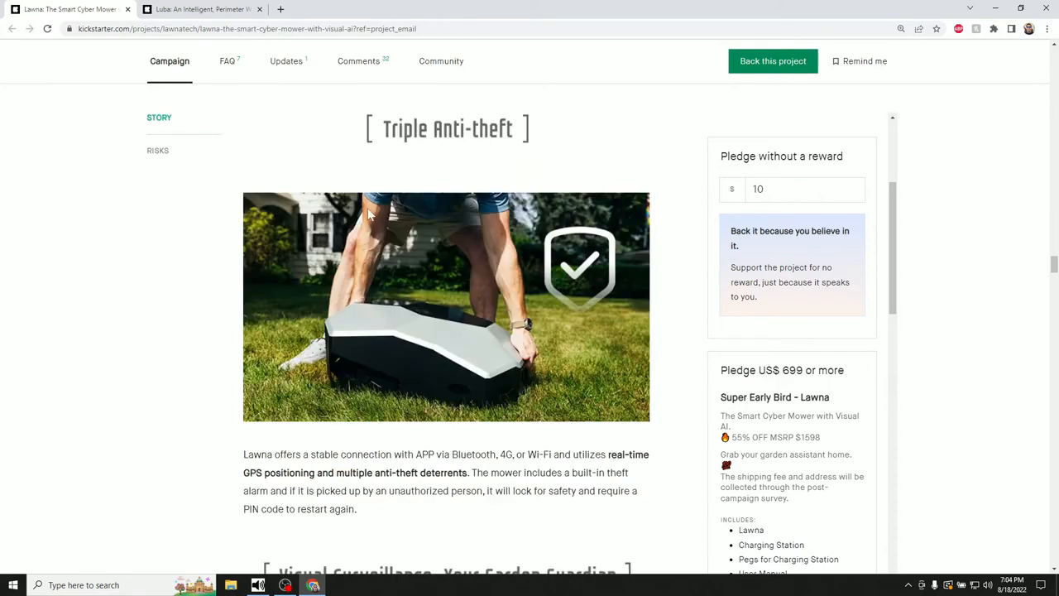
mouse_move(339, 156)
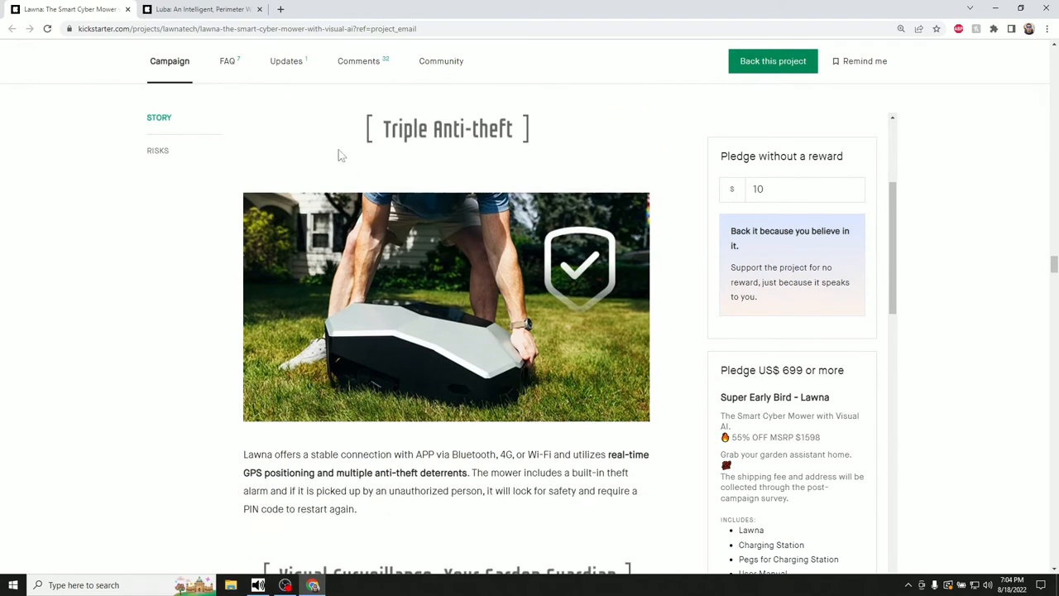
mouse_move(417, 169)
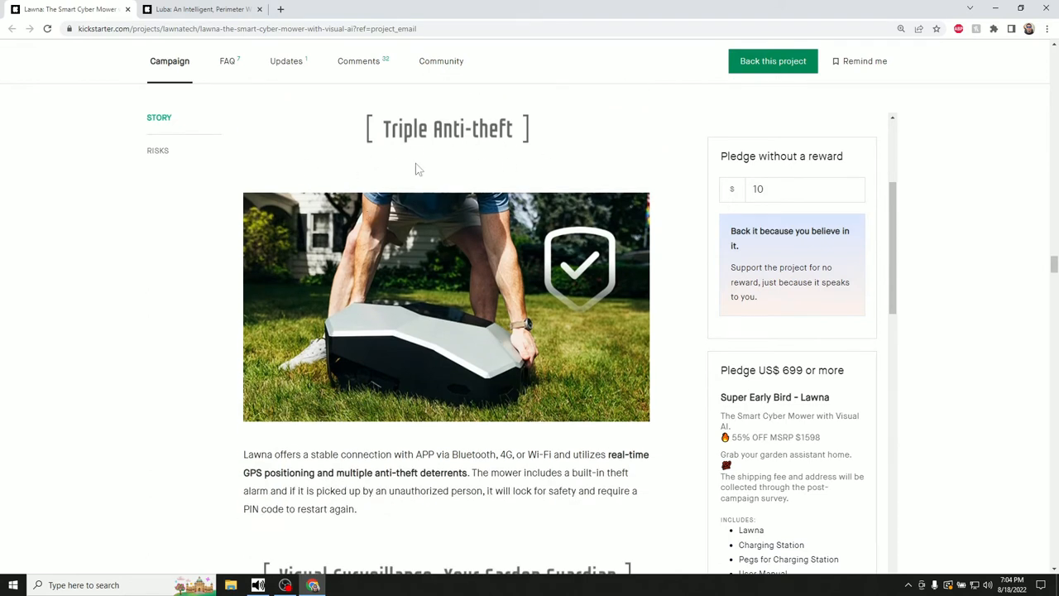
mouse_move(348, 463)
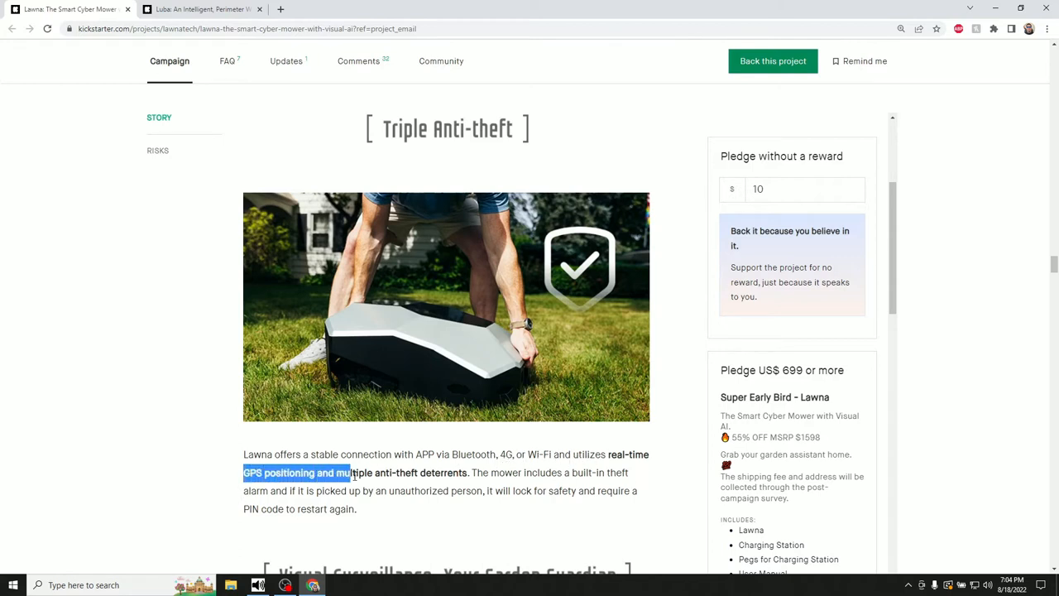
Highlight the GPS positioning and multiple anti-theft deterrents phrase in the Triple Anti-theft paragraph
left_click_drag(351, 473, 344, 490)
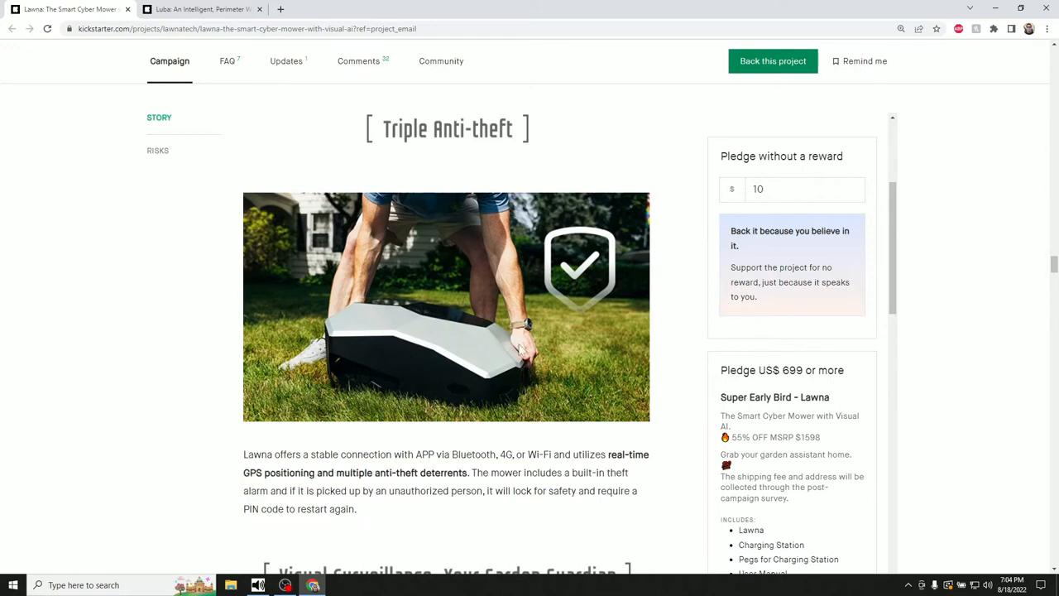
mouse_move(480, 373)
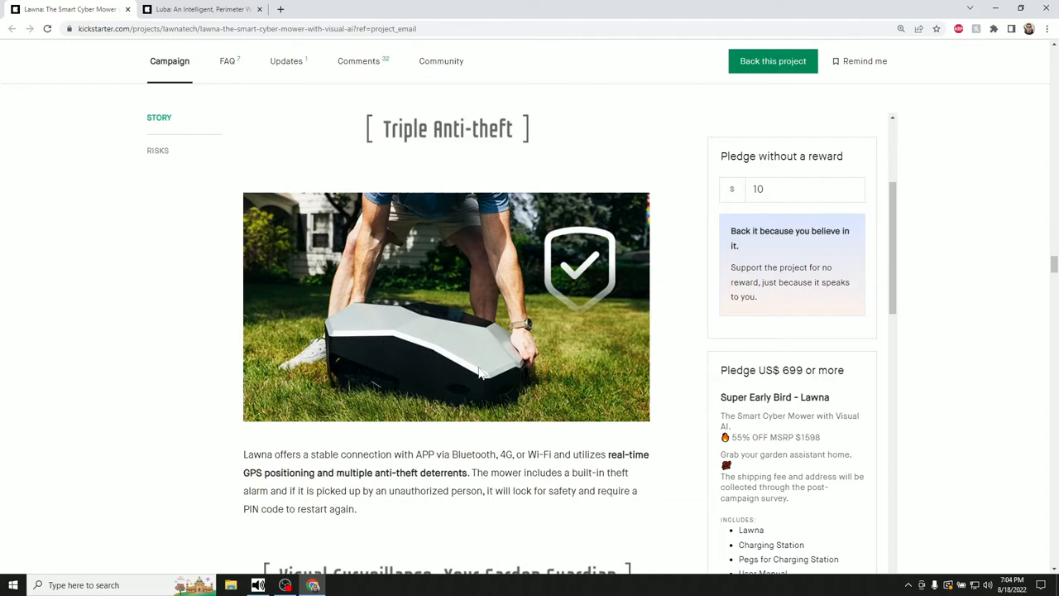
mouse_move(483, 365)
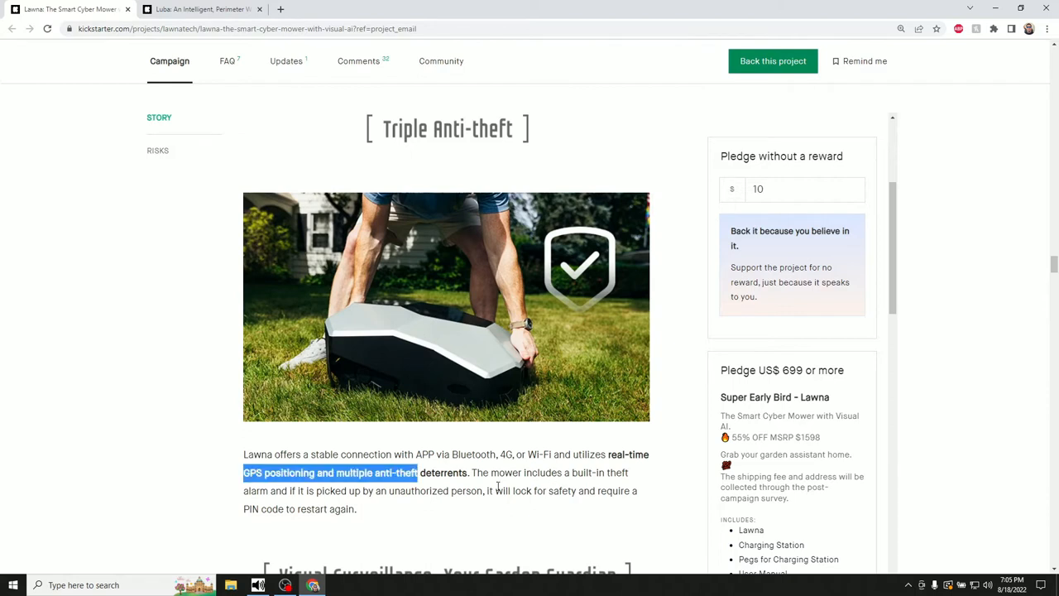
mouse_move(462, 506)
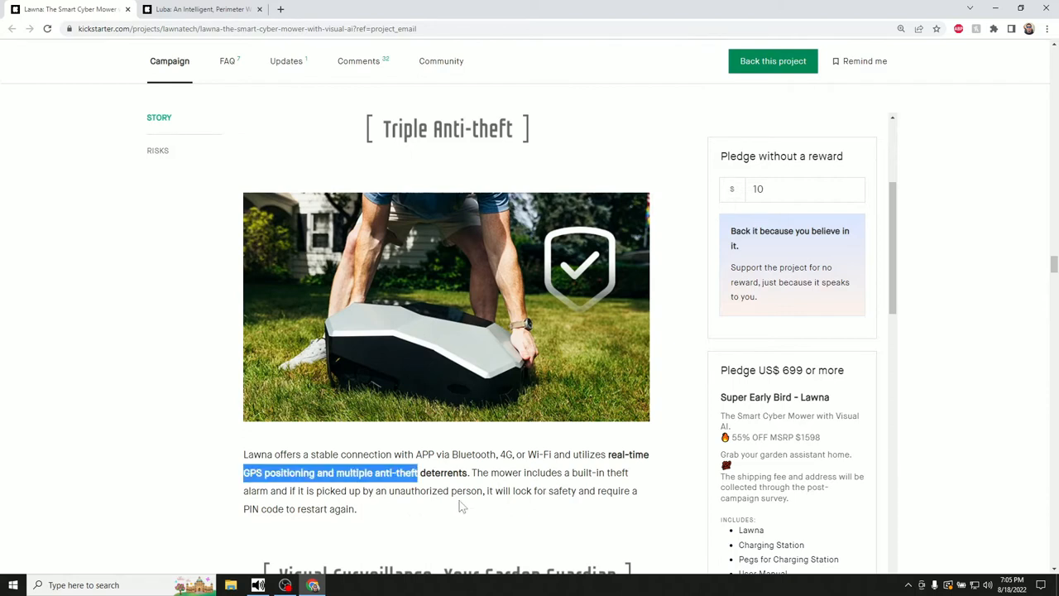
Read the Visual Surveillance section, highlighting the 4G or Wi-Fi words, down to the Sleek Design heading
scroll("down", 3)
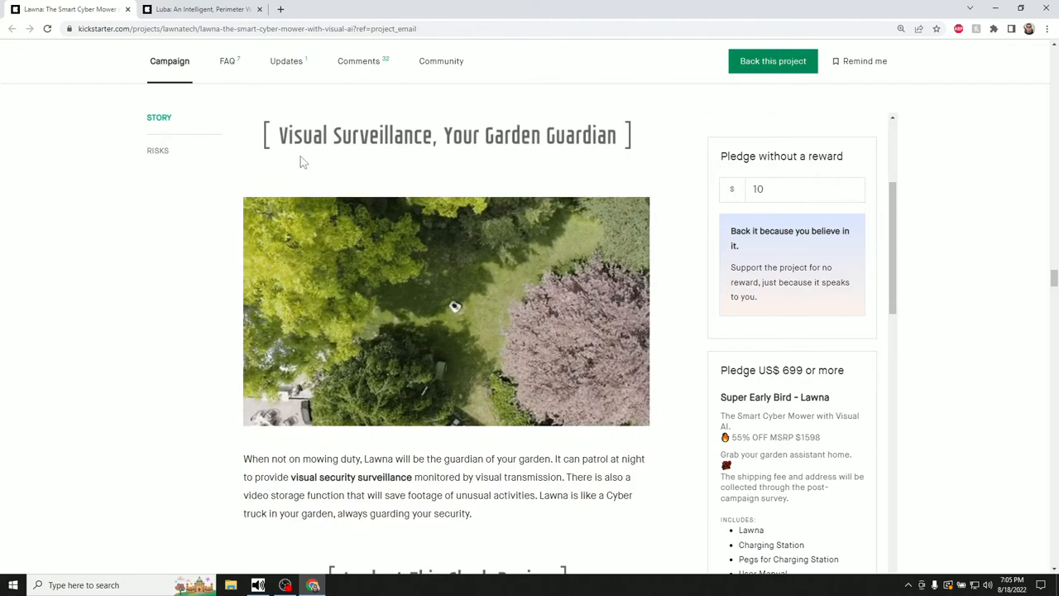
scroll("down", 3)
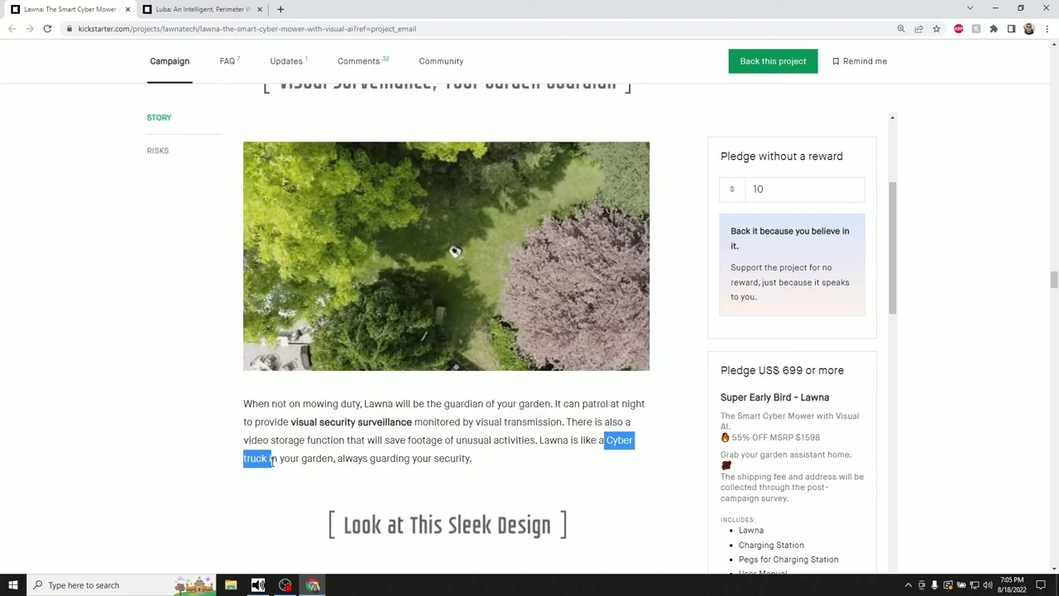
scroll("up", 3)
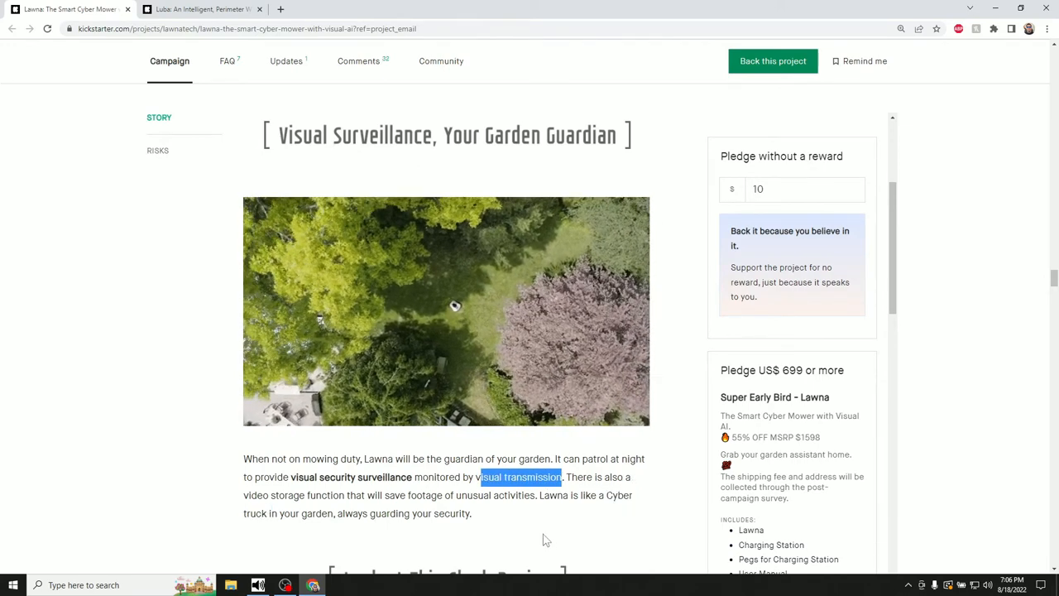
scroll("up", 3)
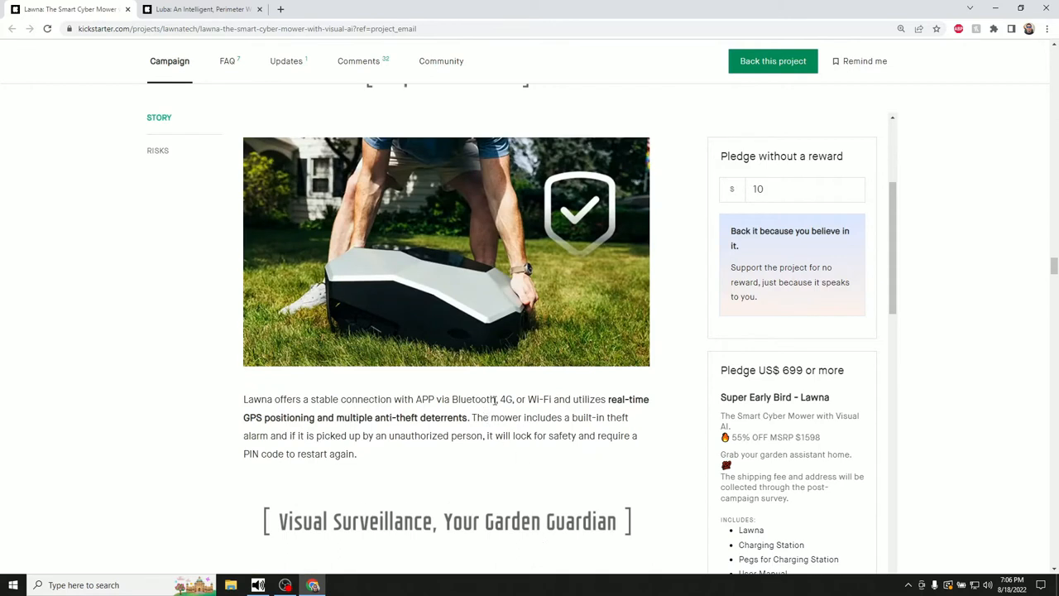
double_click(506, 399)
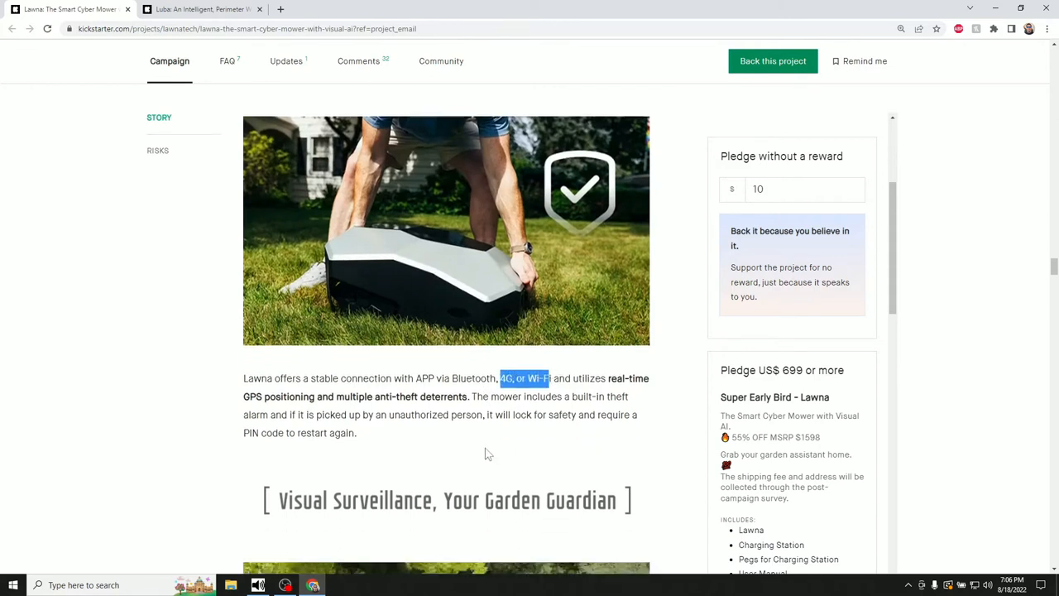
scroll("down", 3)
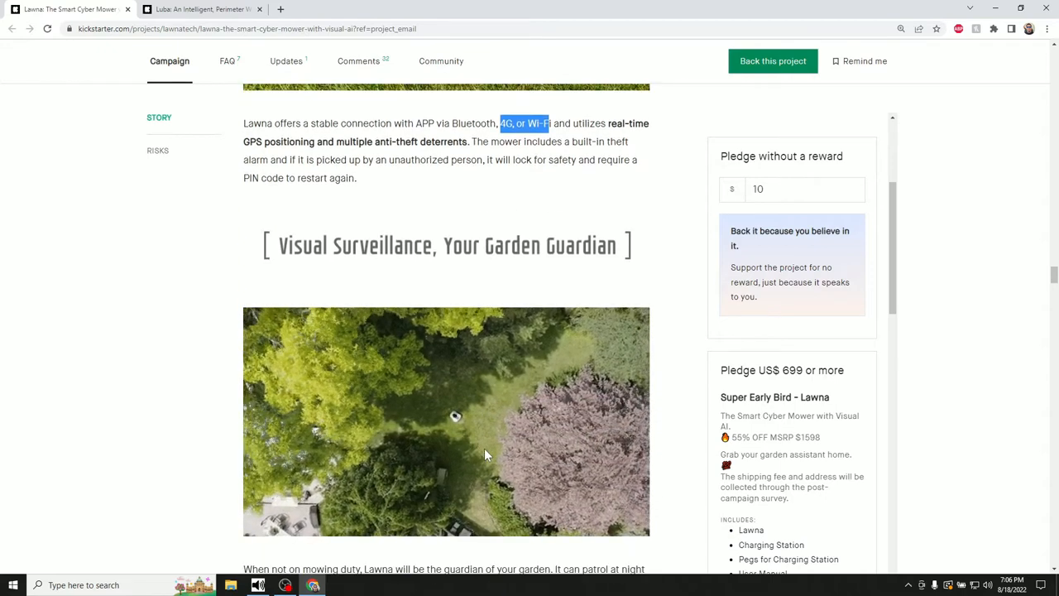
scroll("down", 3)
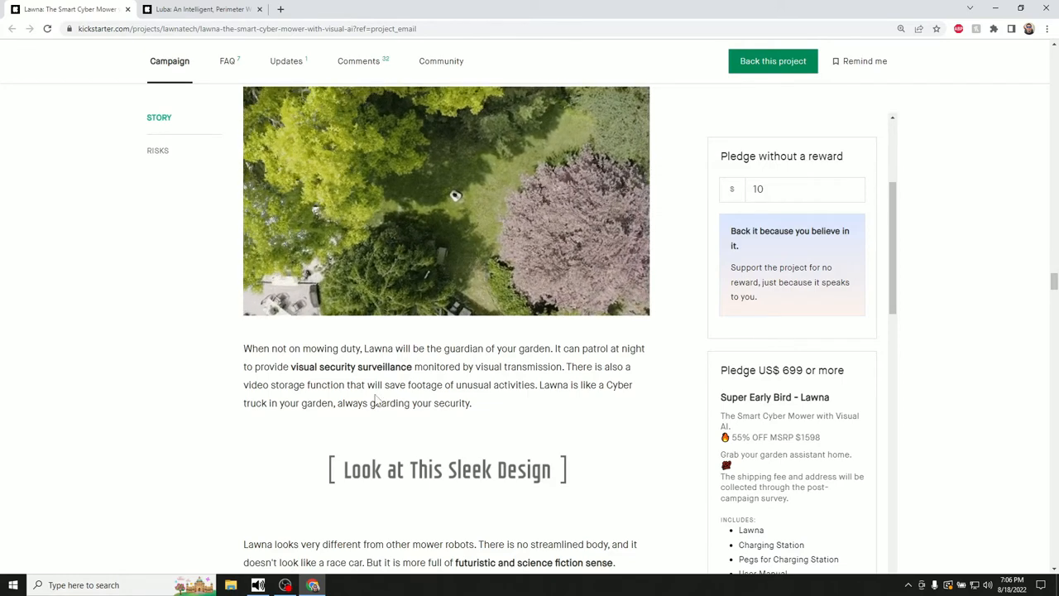
Scroll to the Look at This Sleek Design paragraph and its mower photos
scroll("down", 3)
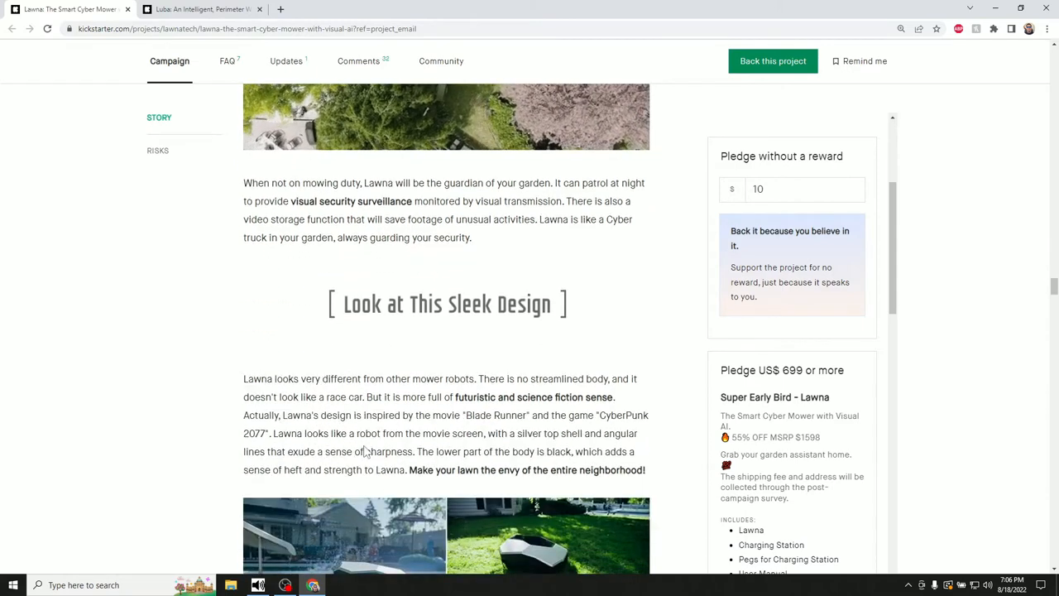
mouse_move(367, 451)
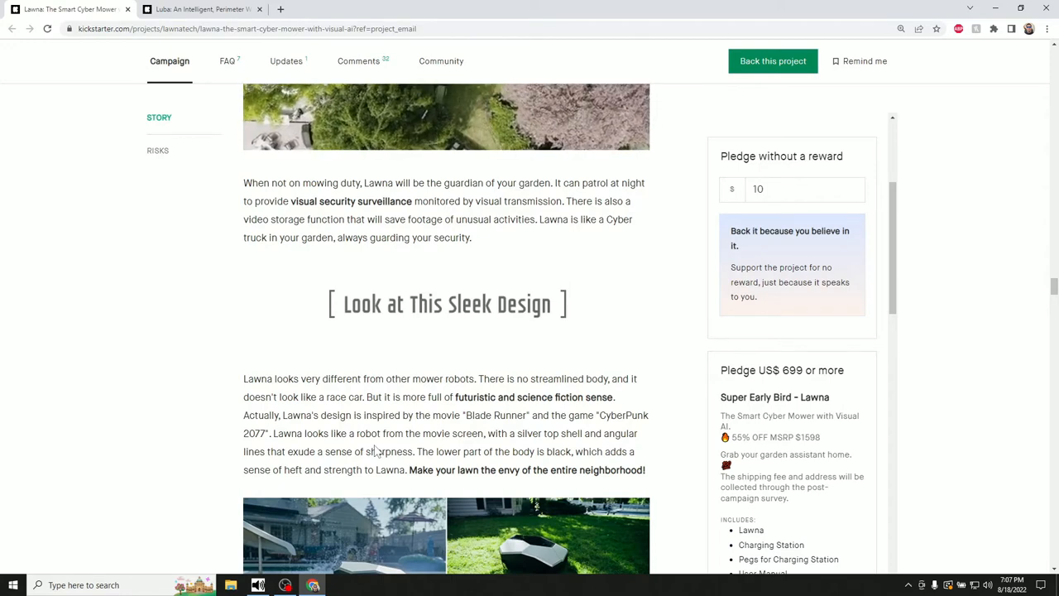
scroll("down", 3)
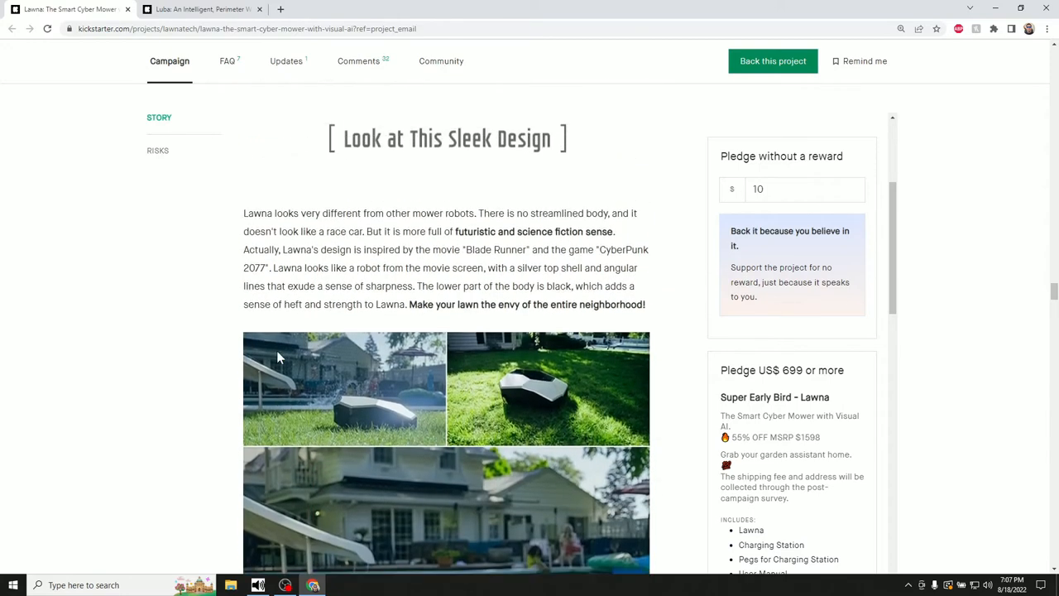
mouse_move(514, 152)
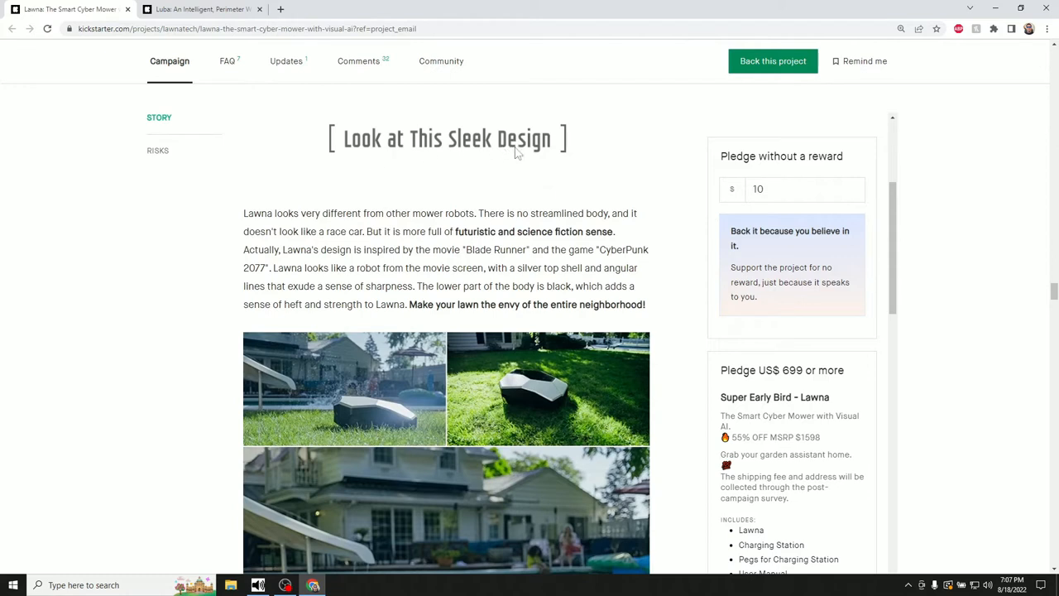
mouse_move(456, 362)
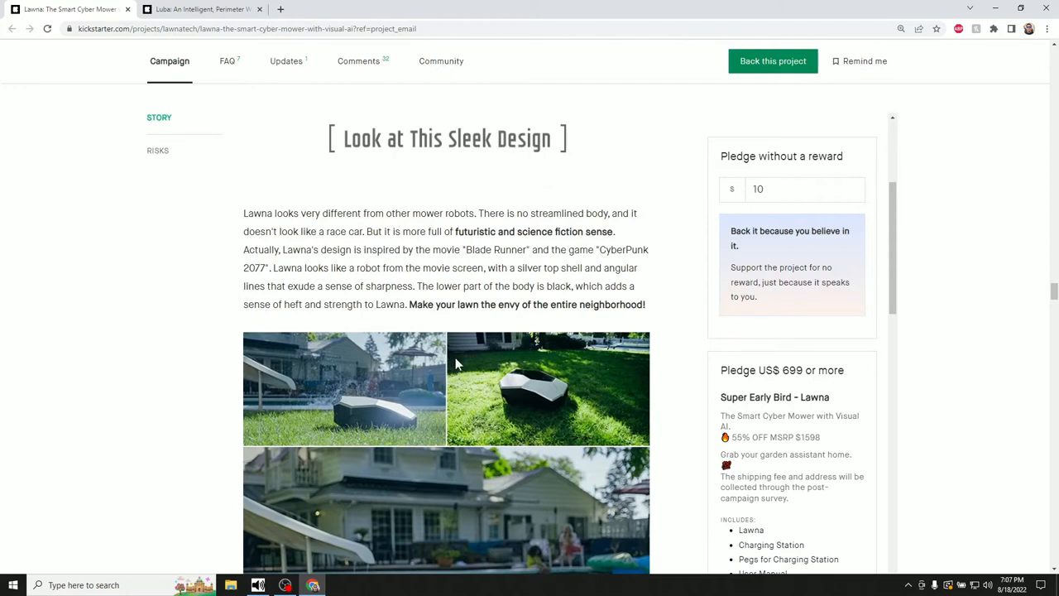
mouse_move(344, 283)
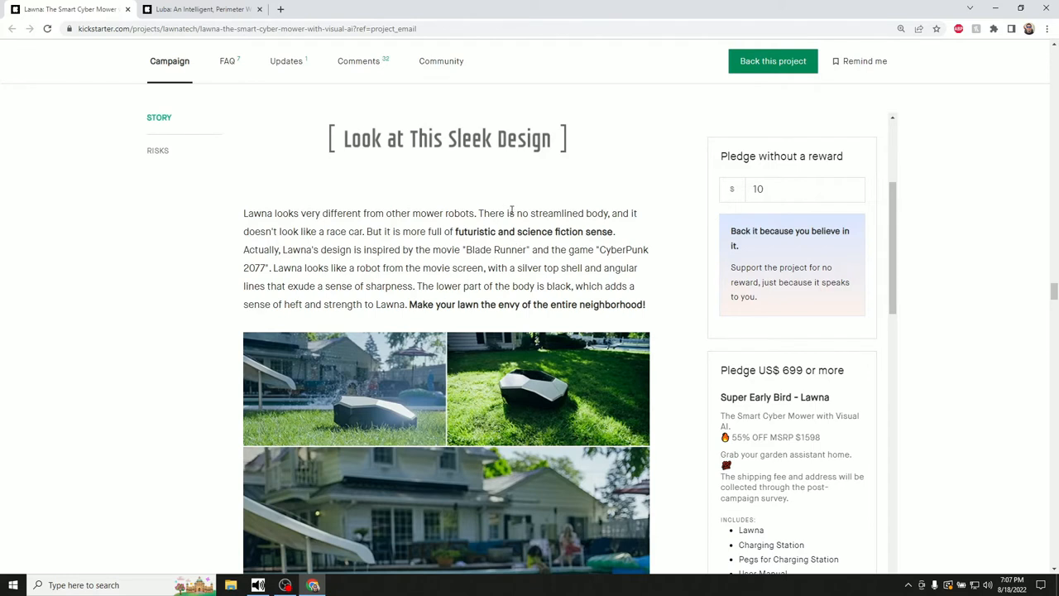
mouse_move(208, 238)
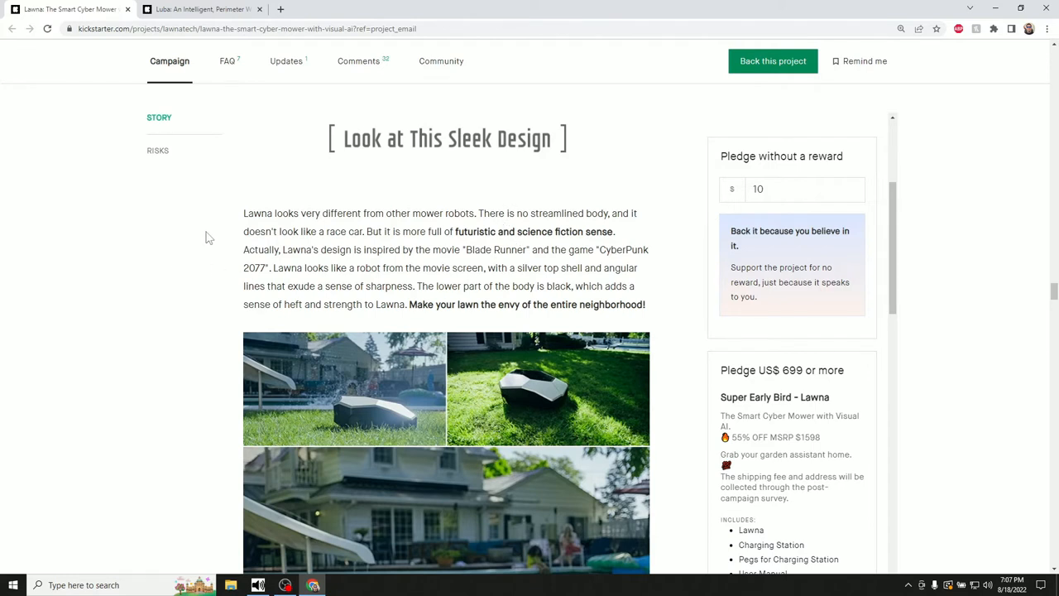
mouse_move(427, 214)
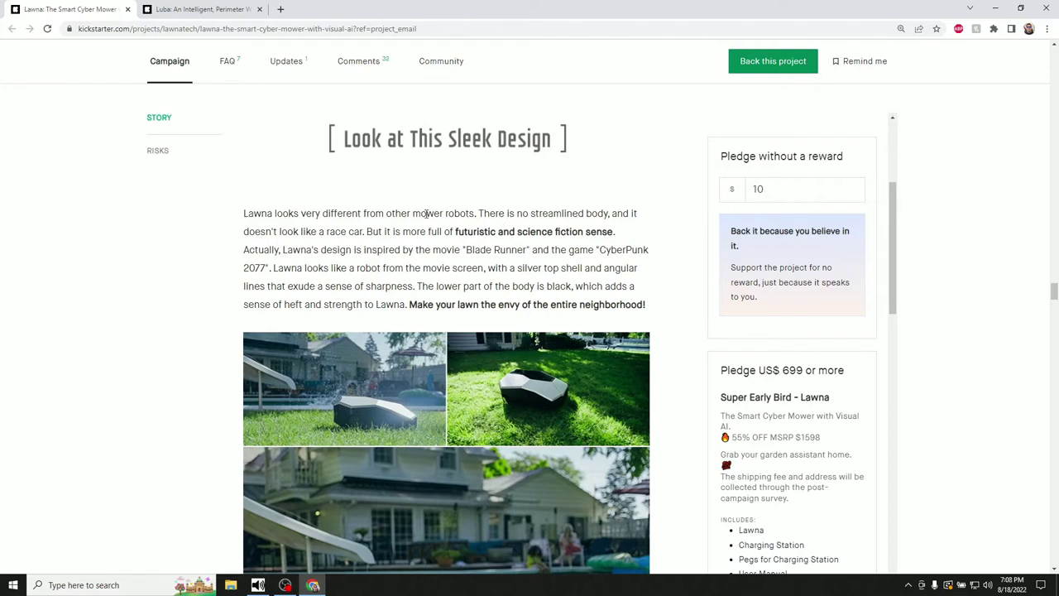
mouse_move(543, 207)
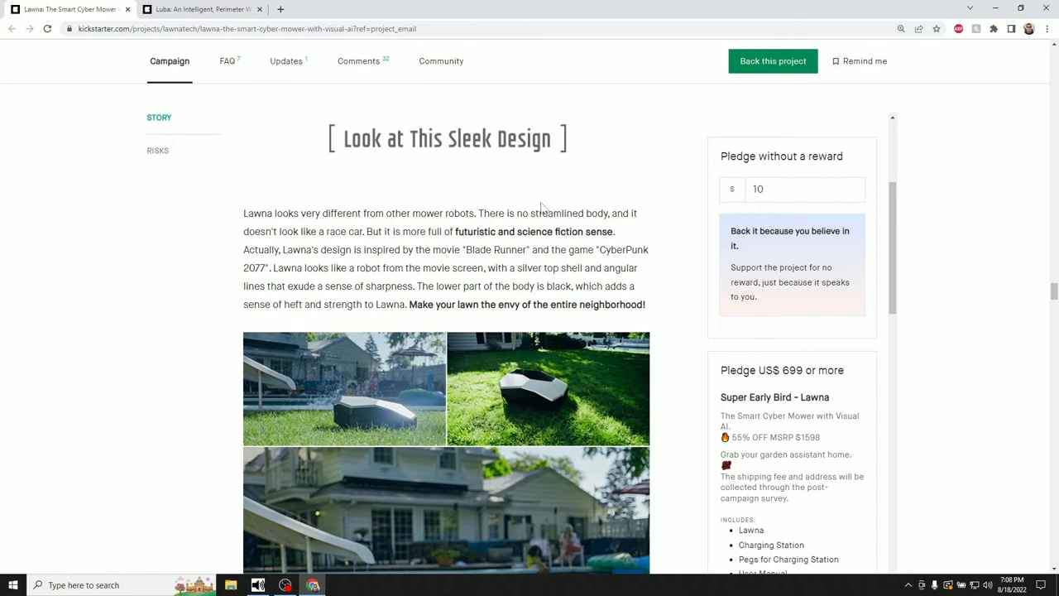
mouse_move(371, 232)
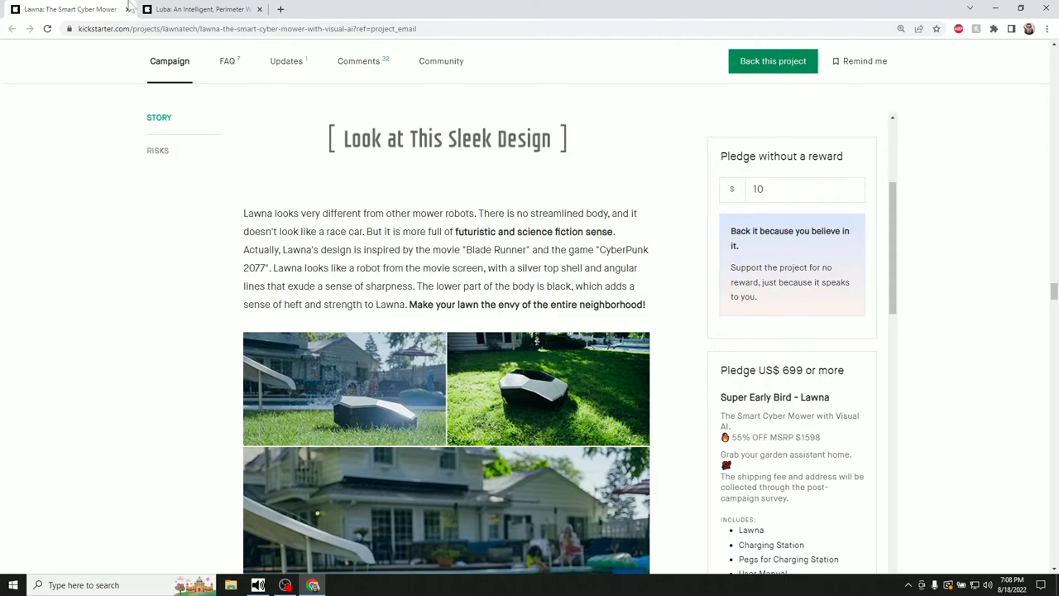
left_click(199, 10)
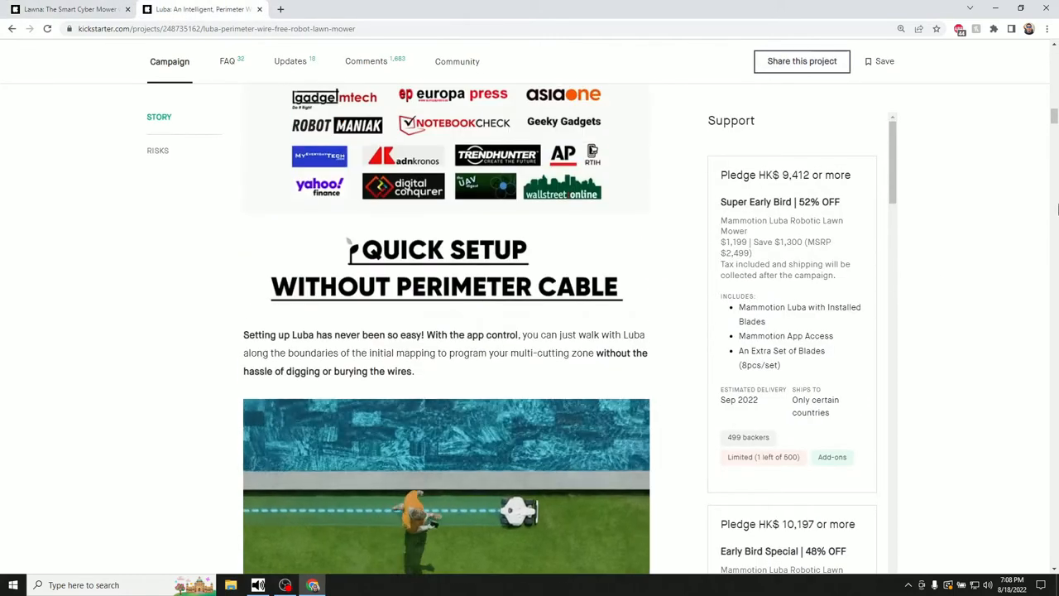
scroll("up", 3)
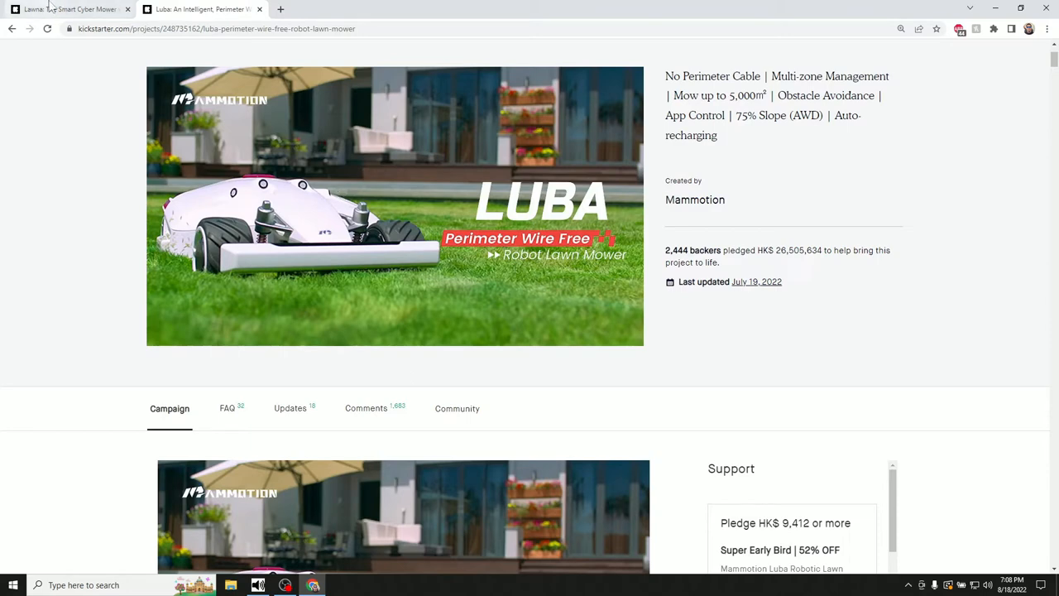
left_click(69, 10)
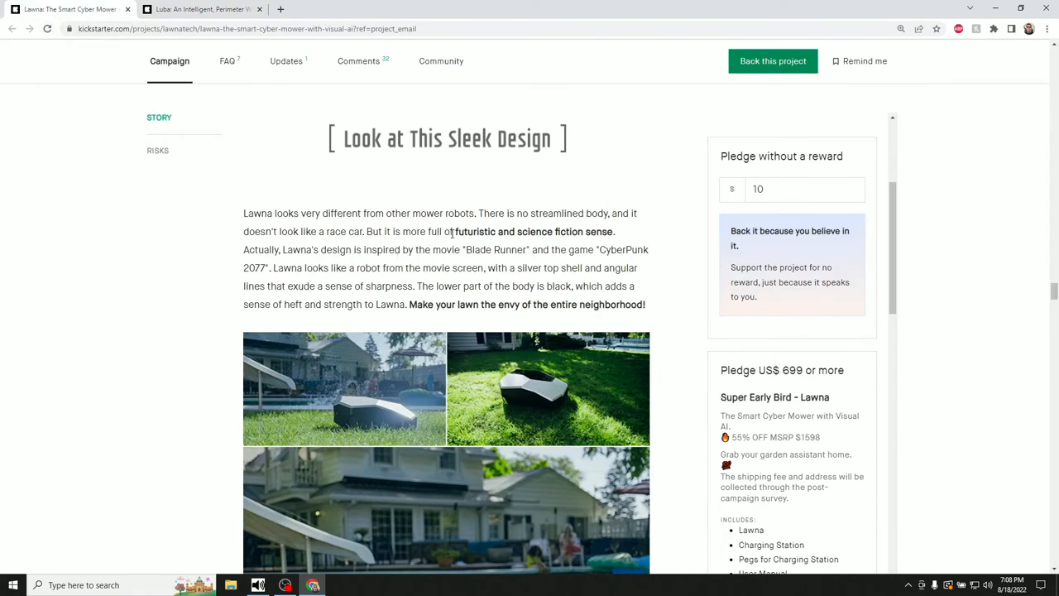
mouse_move(596, 232)
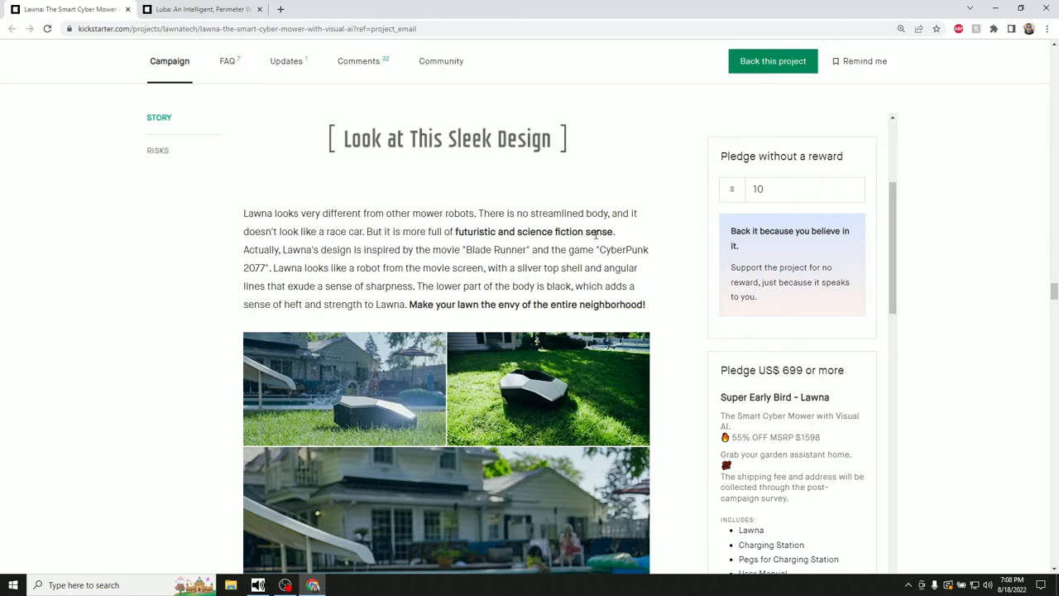
left_click_drag(243, 248, 510, 249)
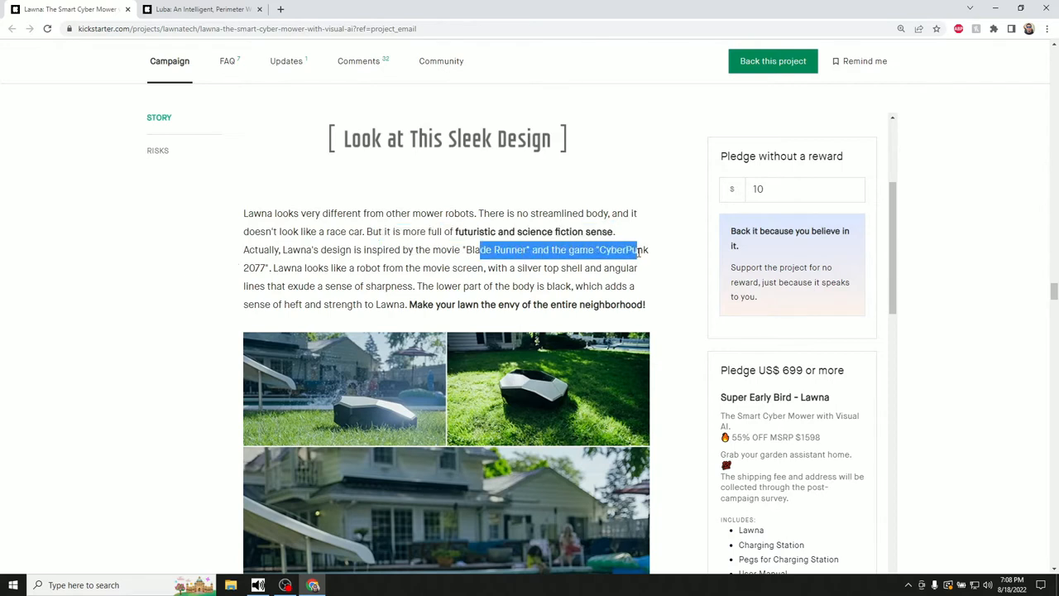
left_click(304, 271)
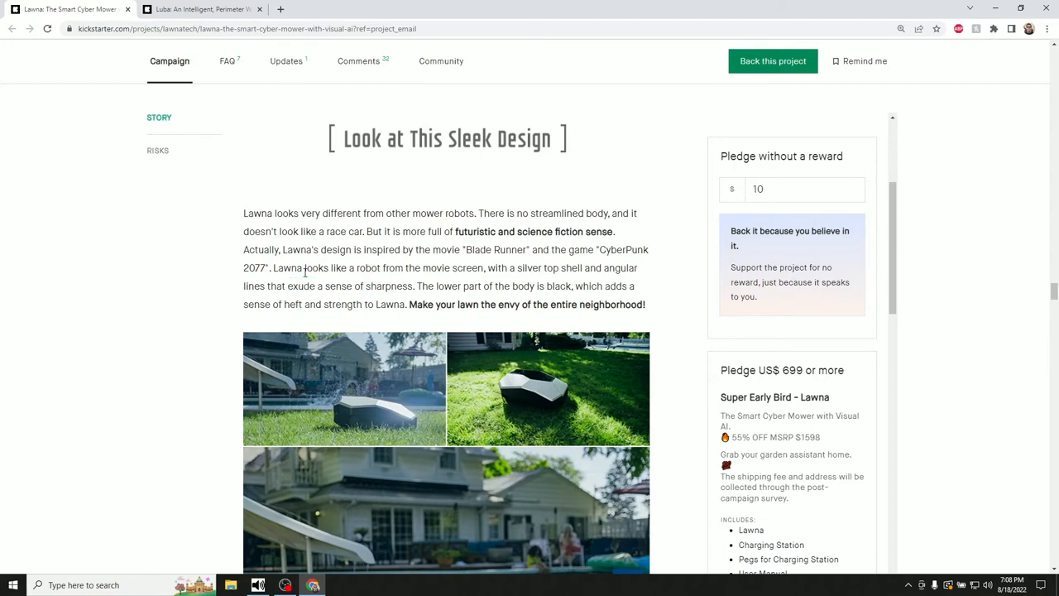
mouse_move(202, 288)
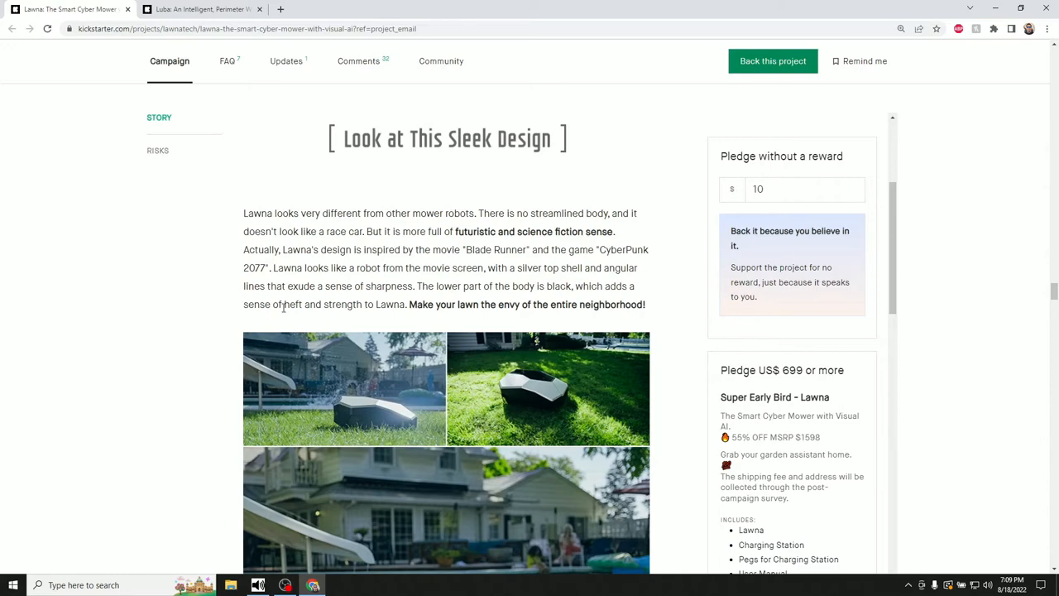
Scroll past the photo gallery and How To Use It section to the Specs heading
scroll("down", 3)
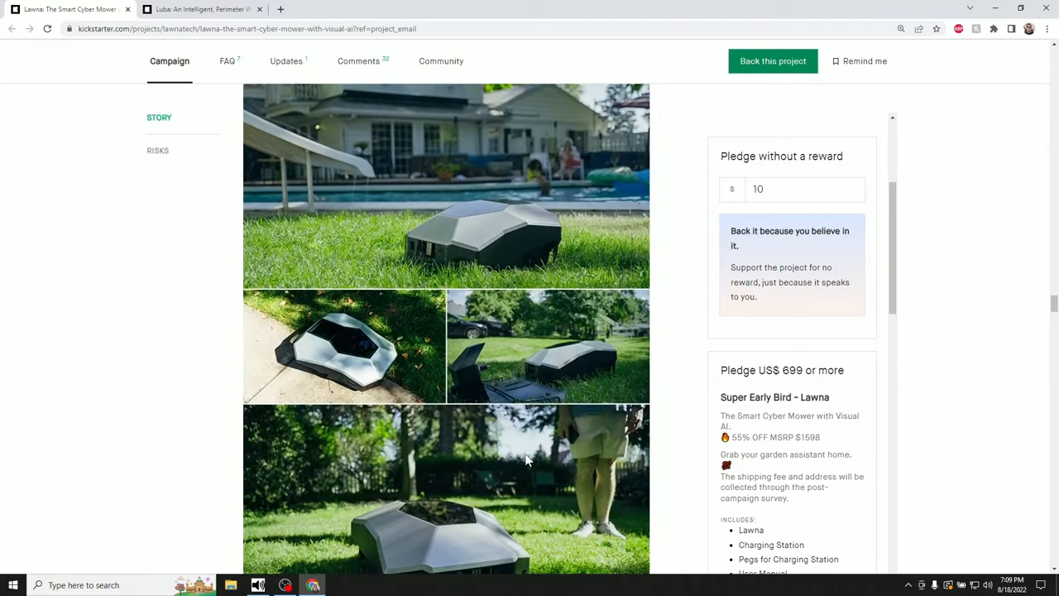
scroll("down", 3)
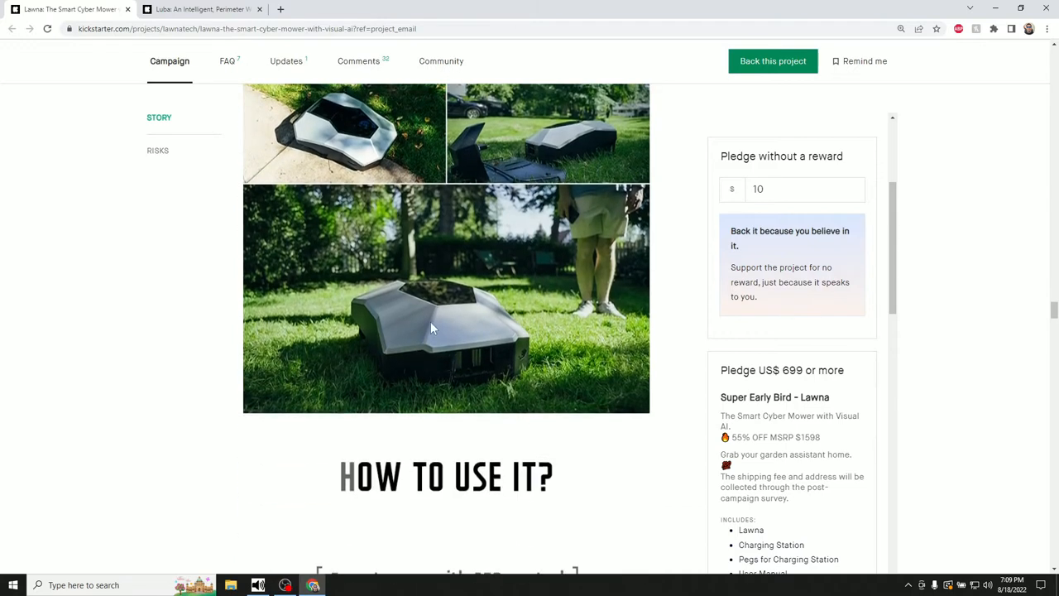
scroll("up", 3)
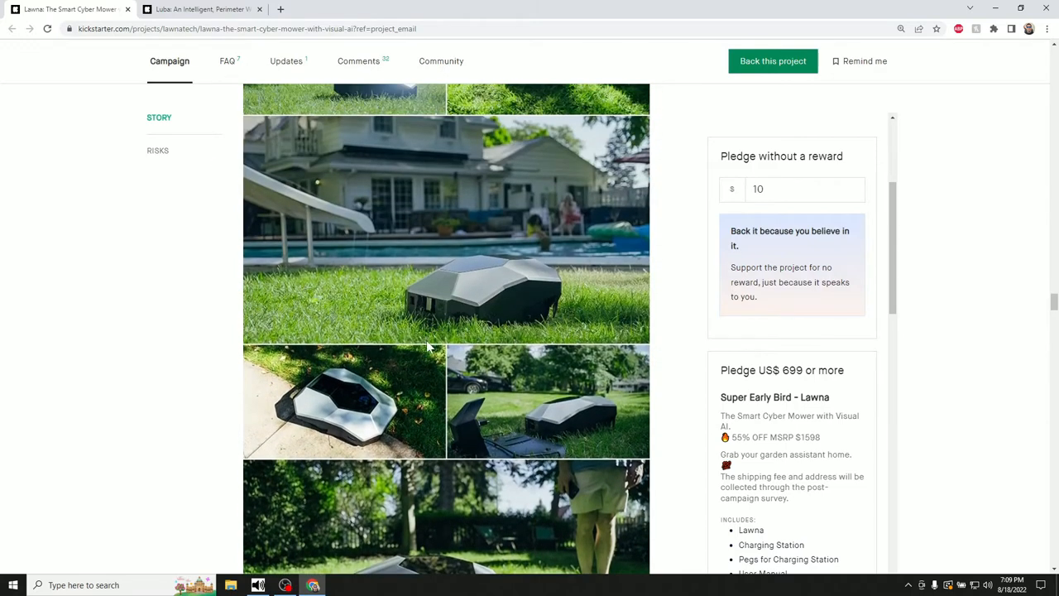
mouse_move(439, 318)
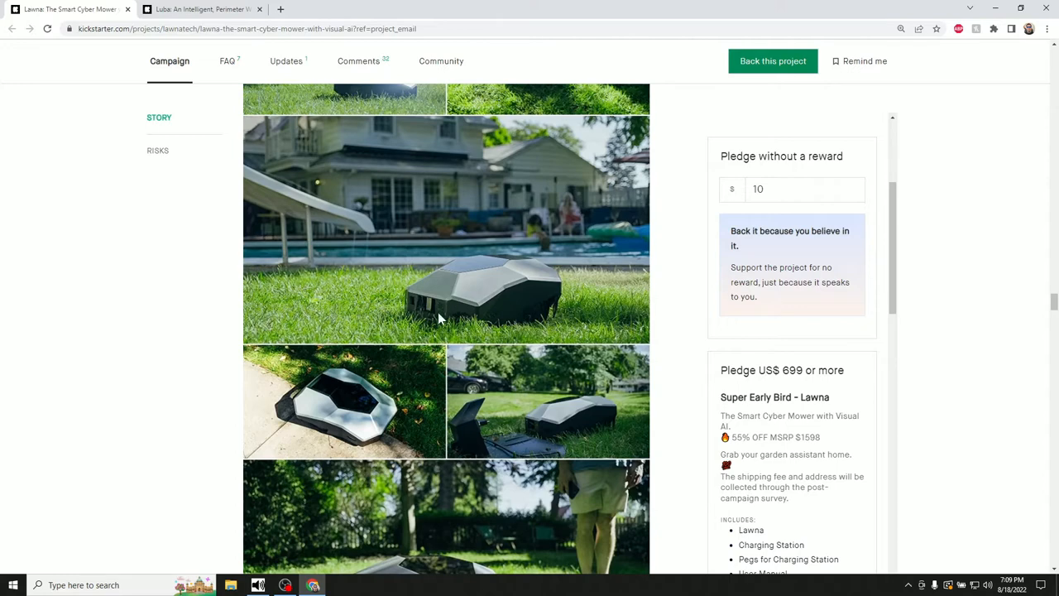
mouse_move(430, 313)
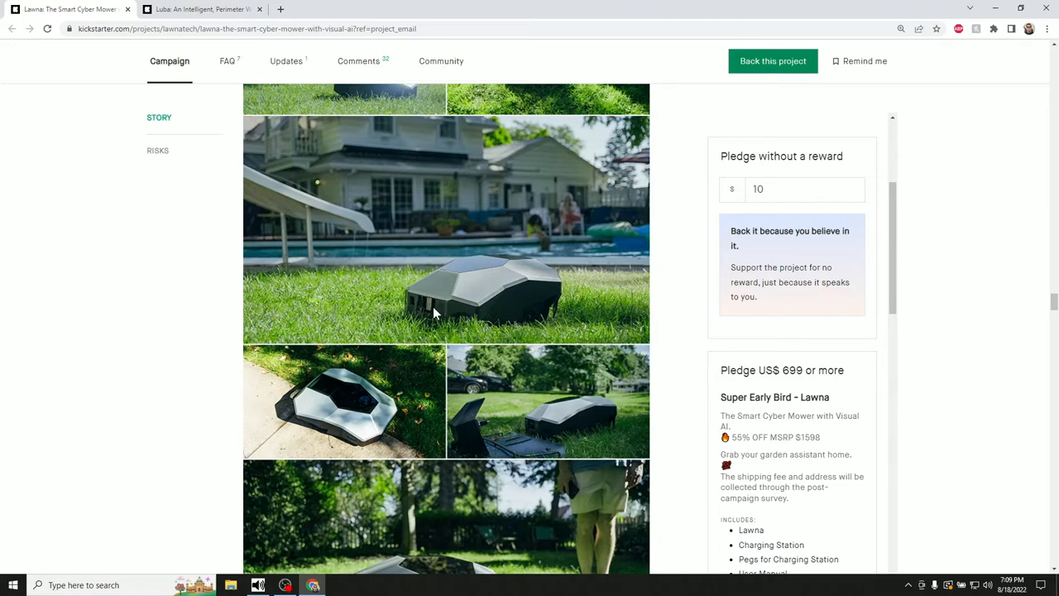
scroll("down", 3)
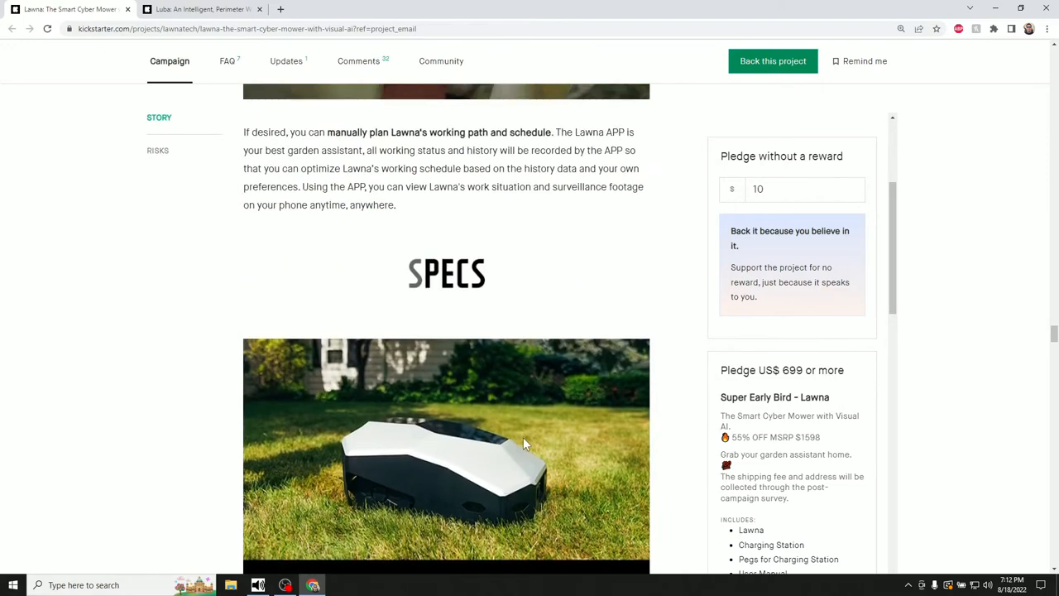
Read the Specs table from package dimensions down to noise, rotational speed and 30° max slope
scroll("down", 3)
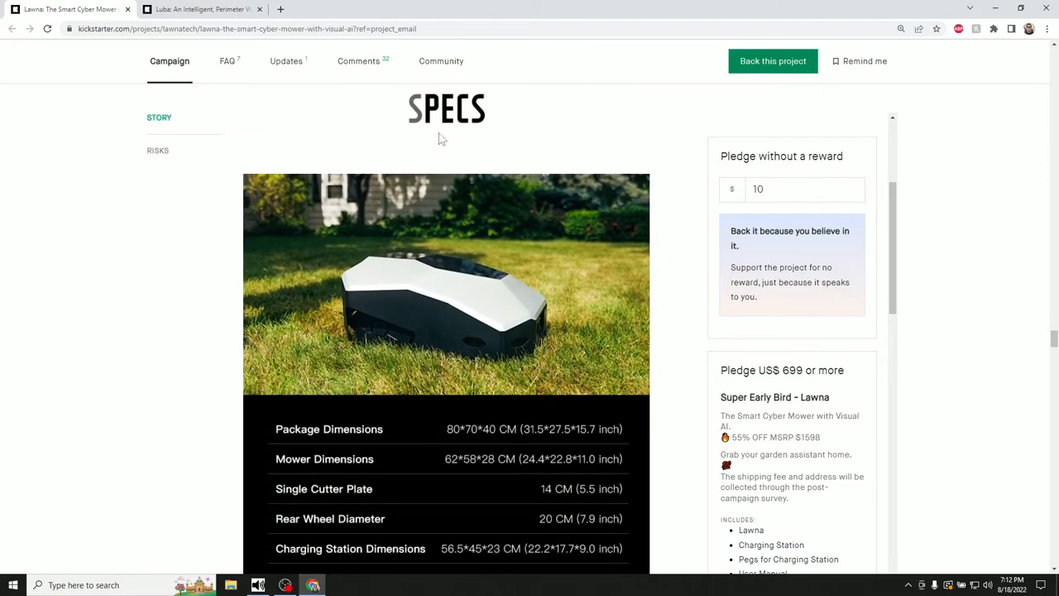
mouse_move(372, 335)
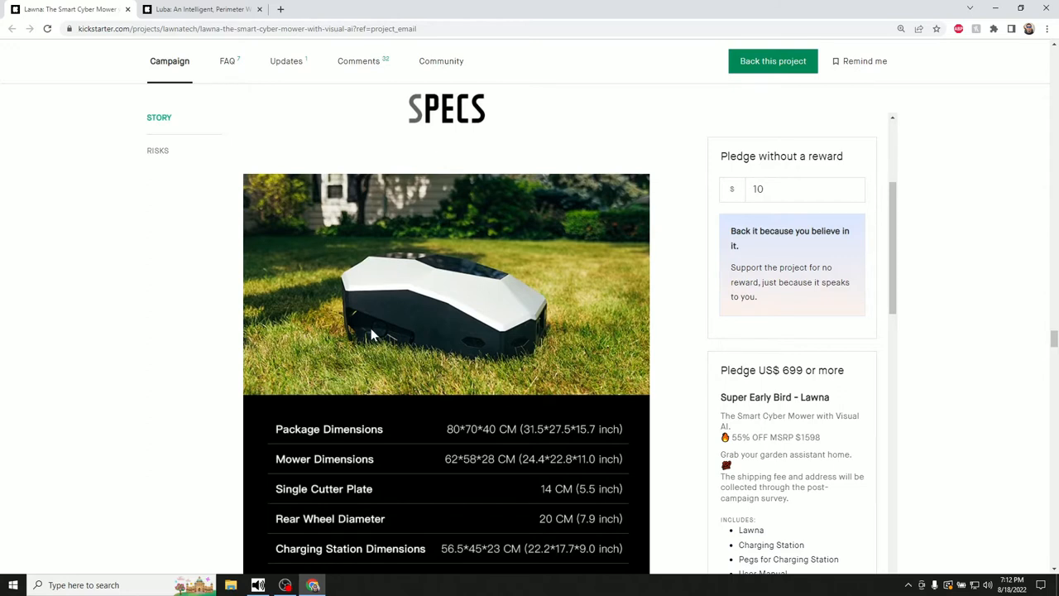
mouse_move(457, 468)
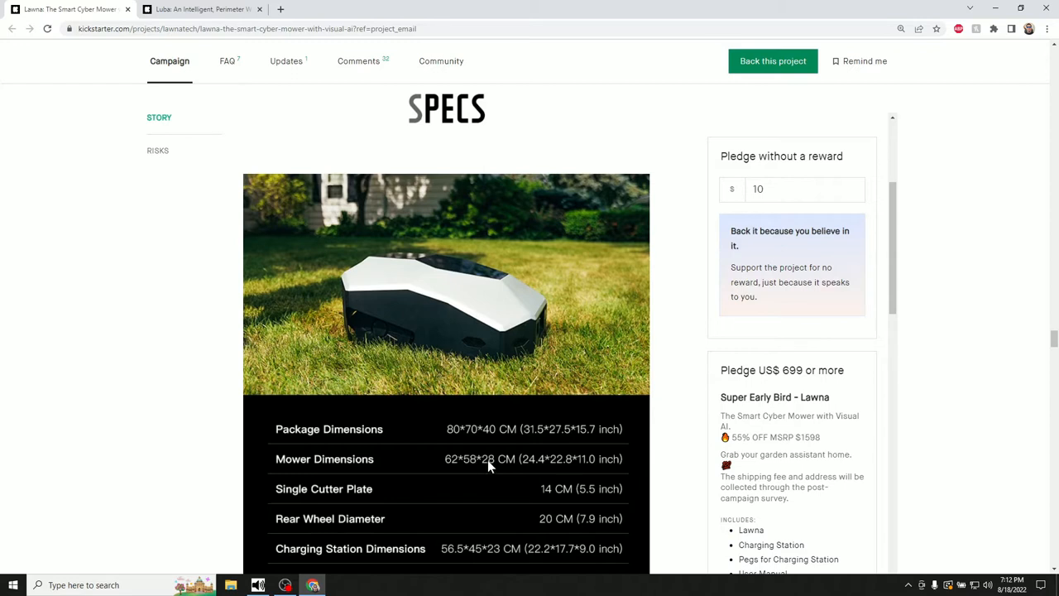
mouse_move(530, 467)
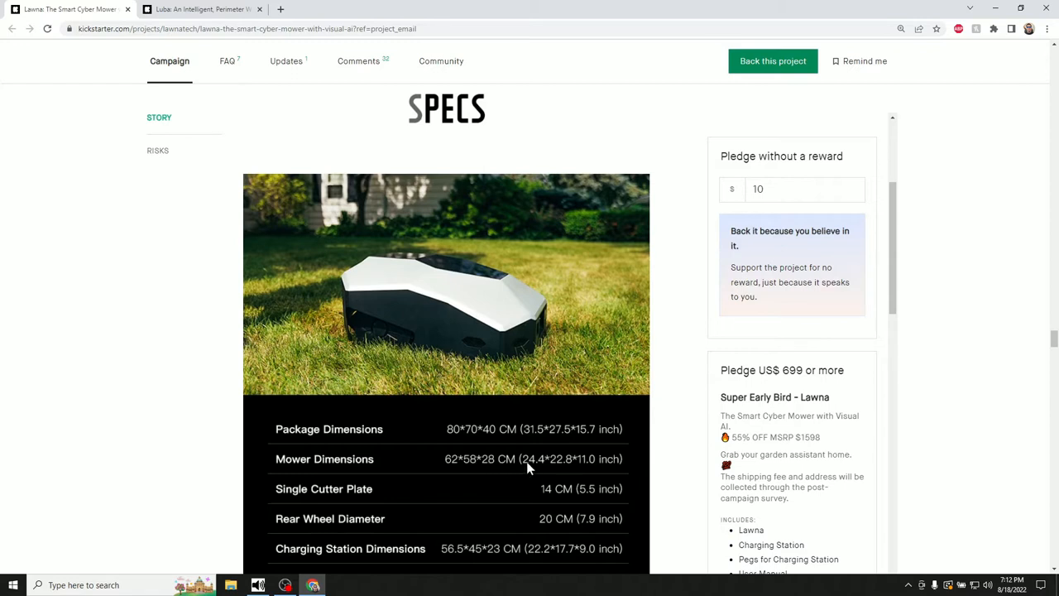
mouse_move(578, 472)
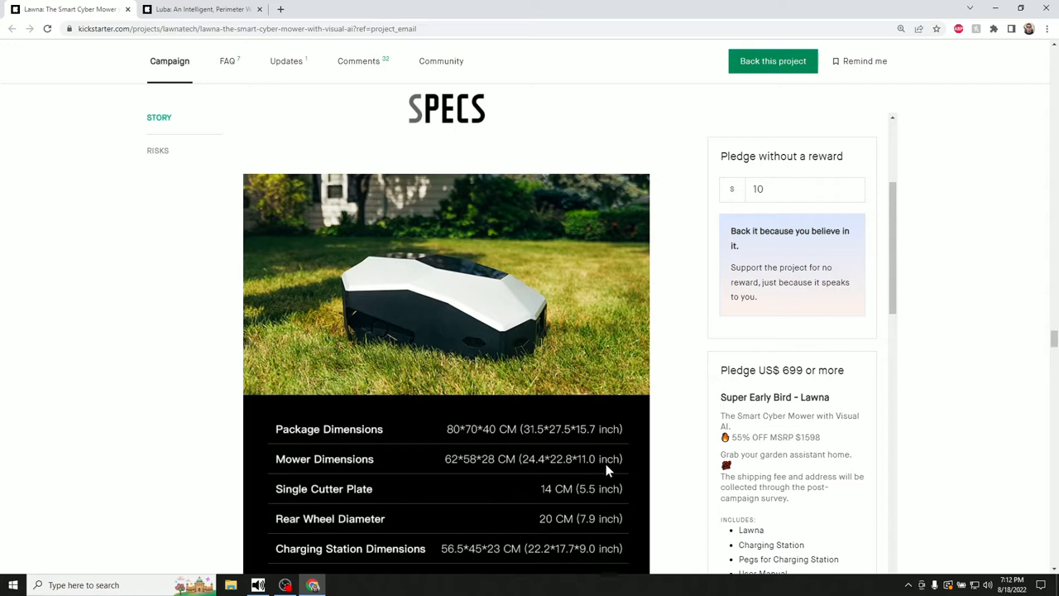
scroll("down", 3)
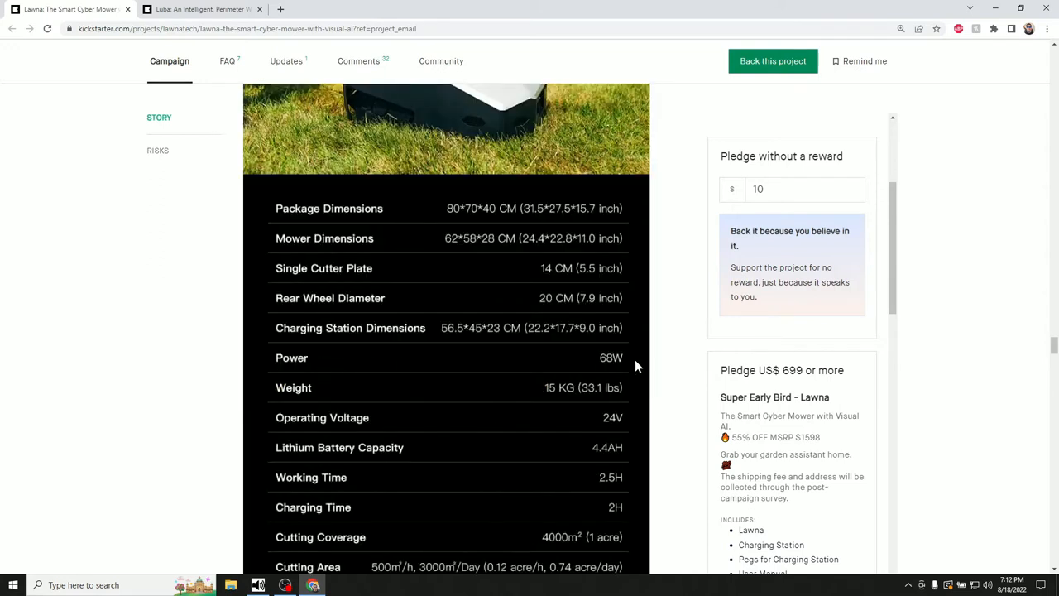
mouse_move(483, 377)
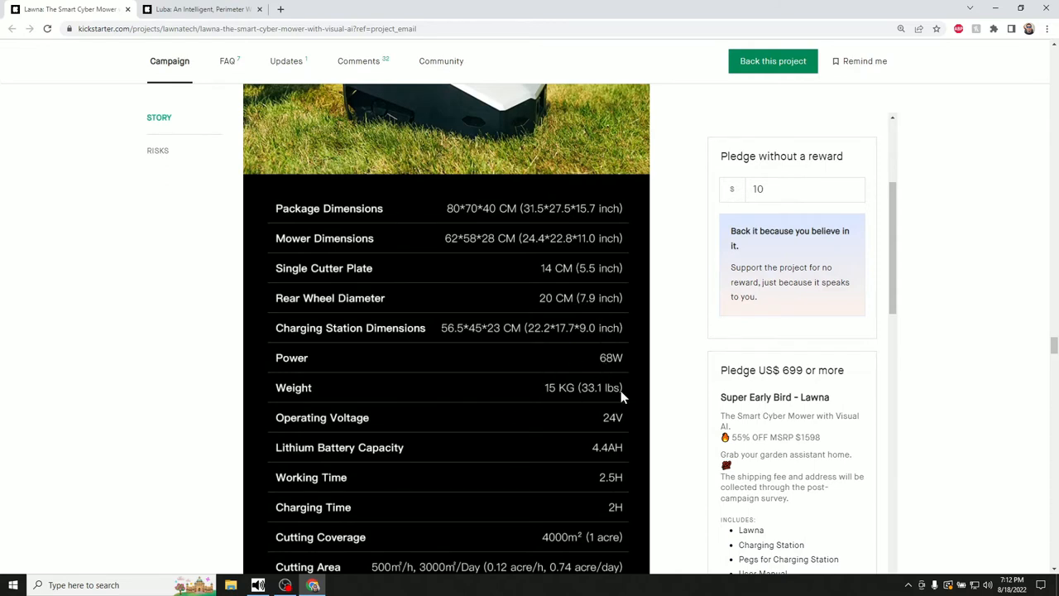
mouse_move(619, 434)
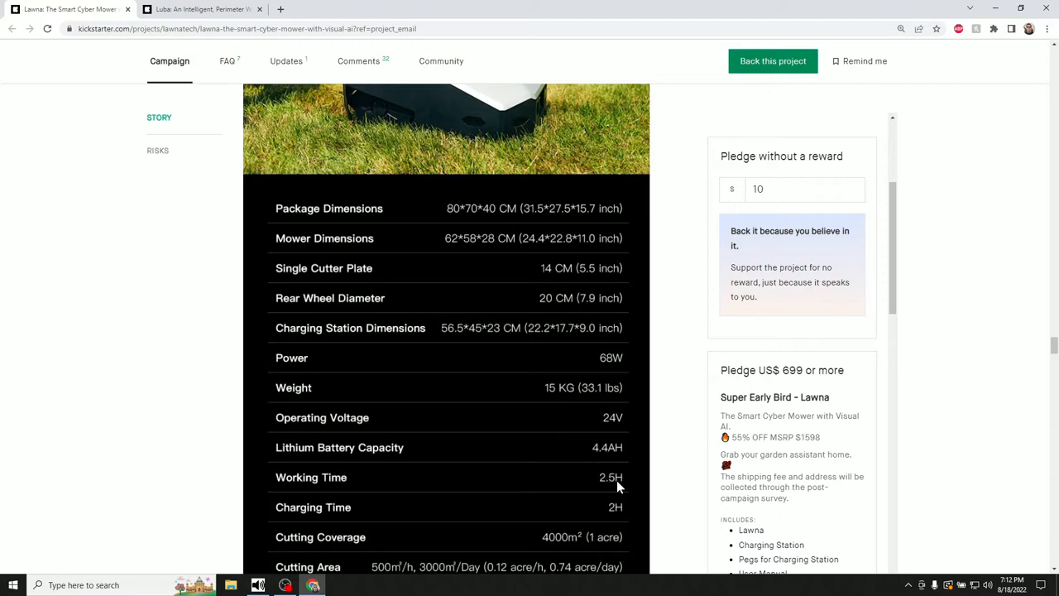
scroll("down", 3)
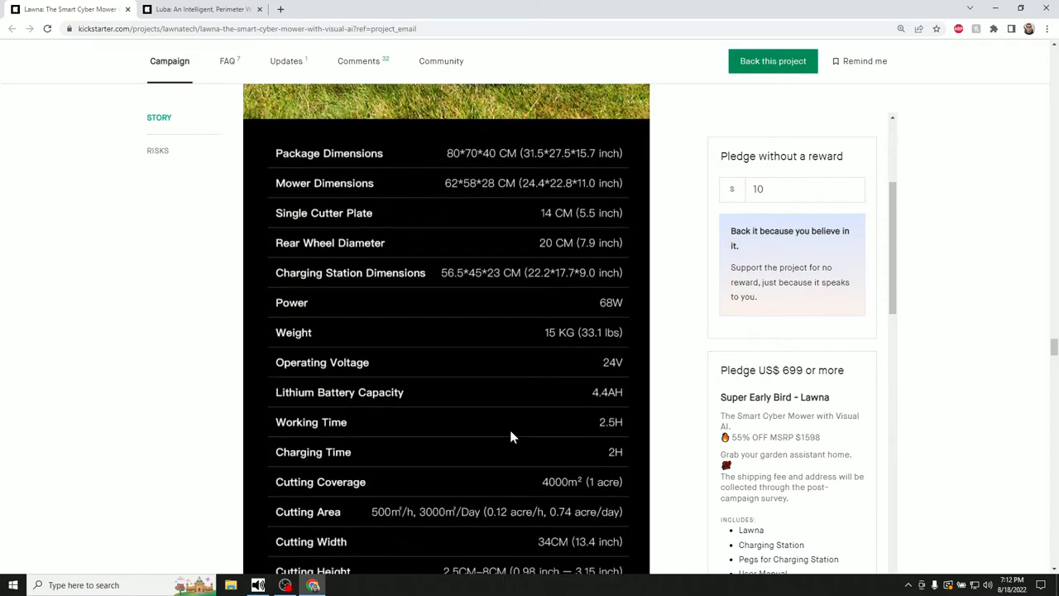
mouse_move(604, 457)
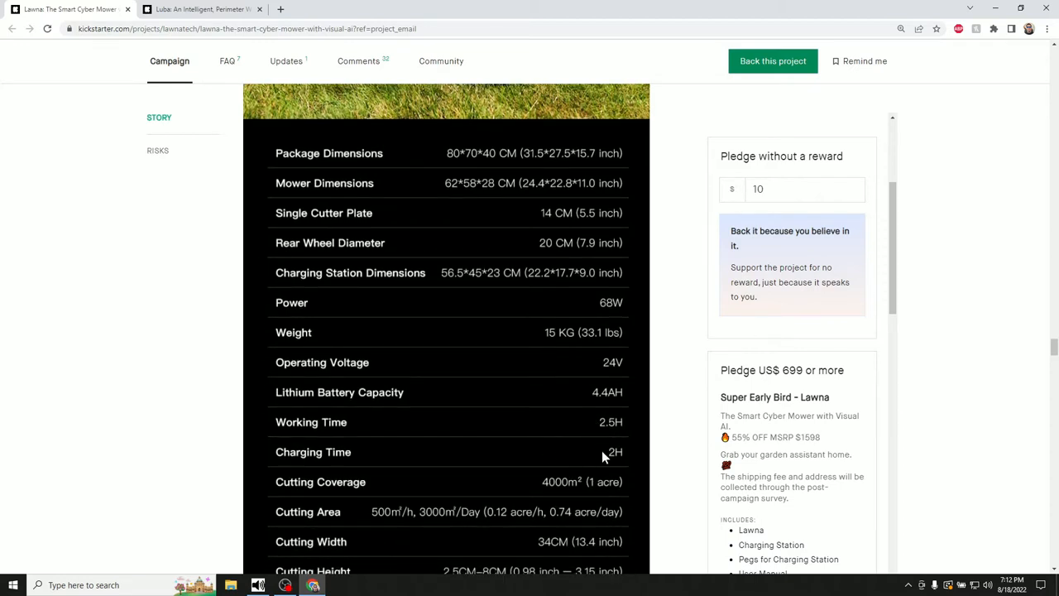
scroll("down", 3)
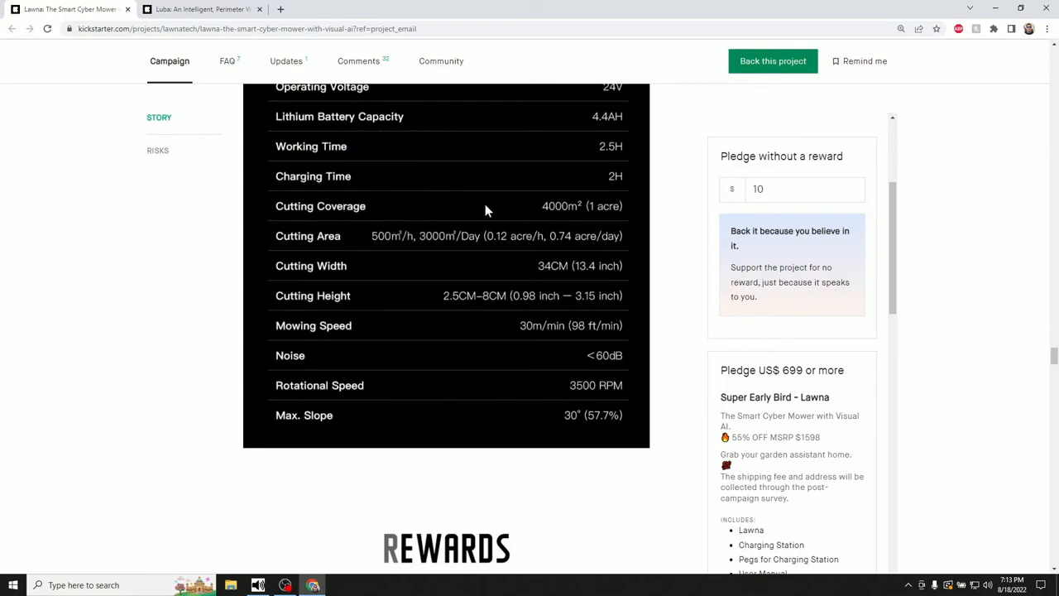
mouse_move(358, 216)
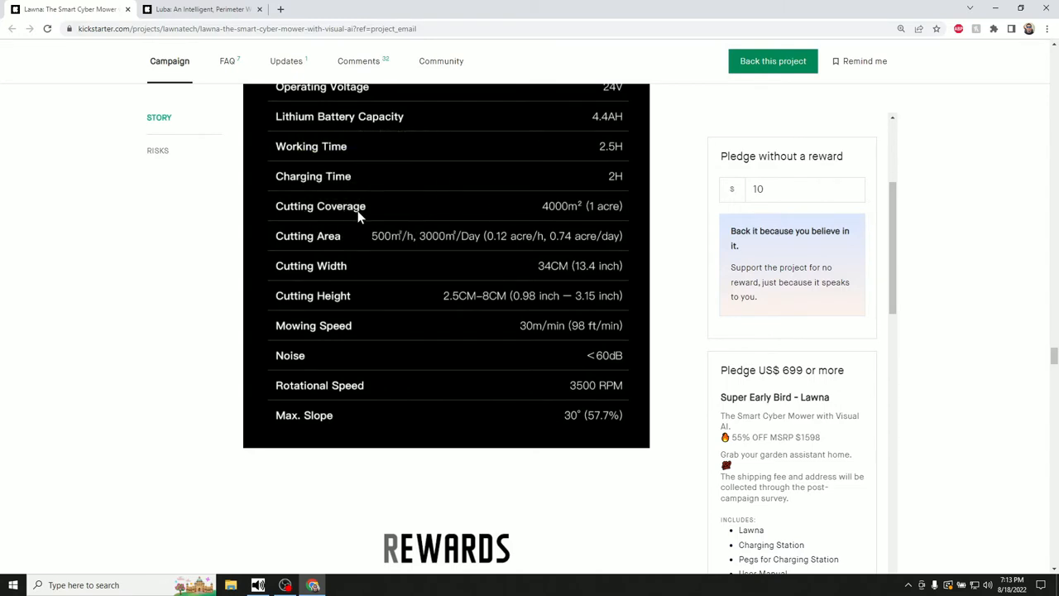
mouse_move(609, 214)
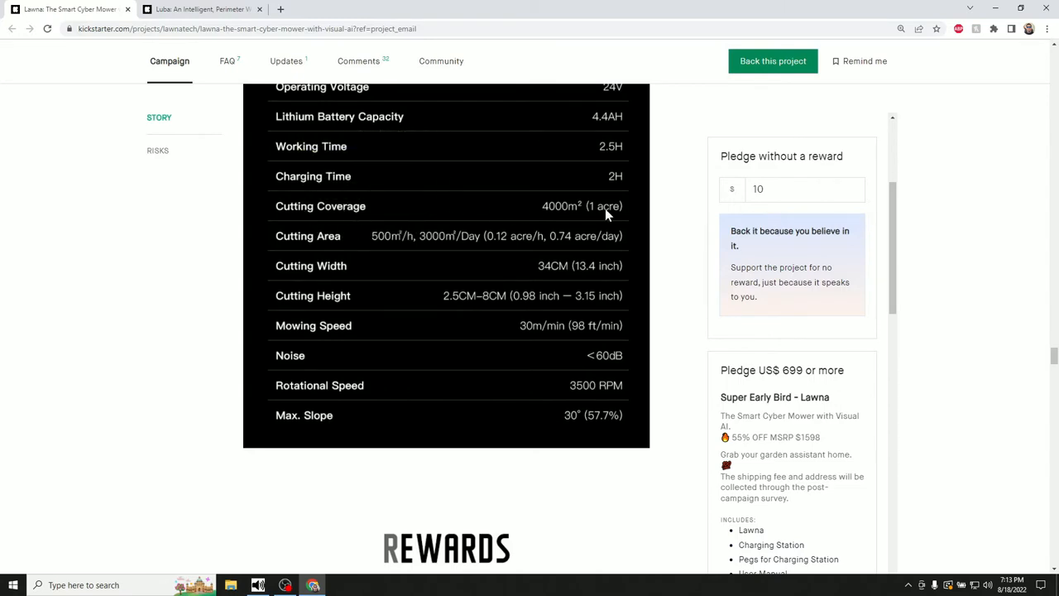
mouse_move(301, 242)
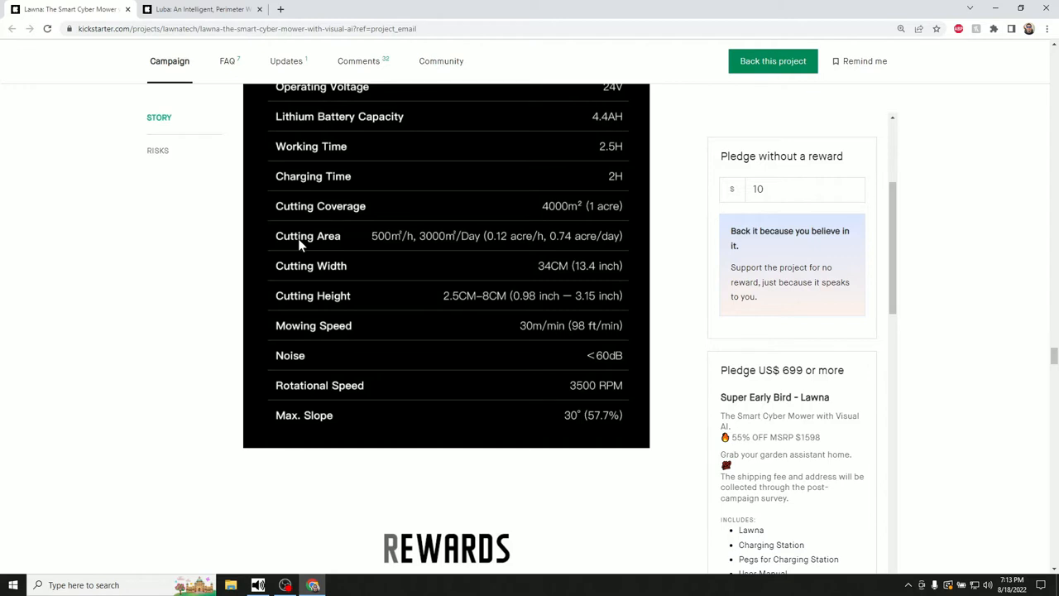
mouse_move(344, 243)
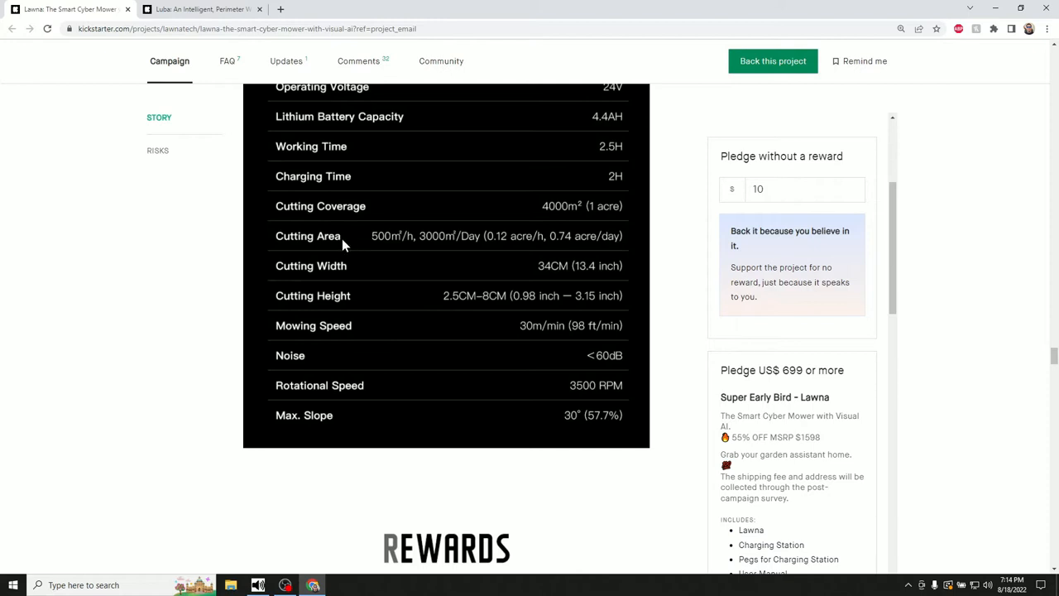
mouse_move(331, 288)
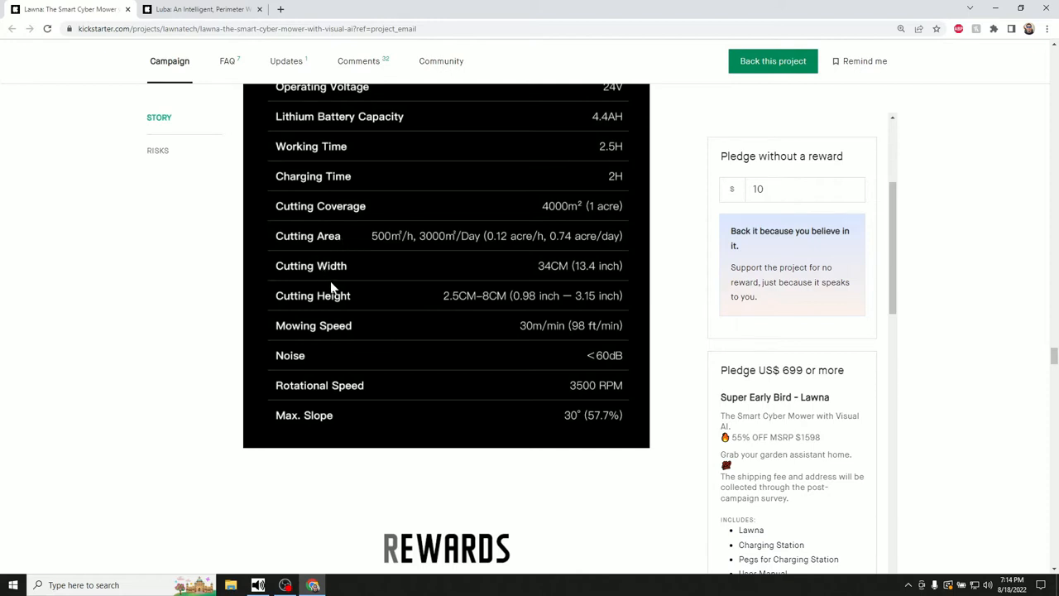
mouse_move(612, 273)
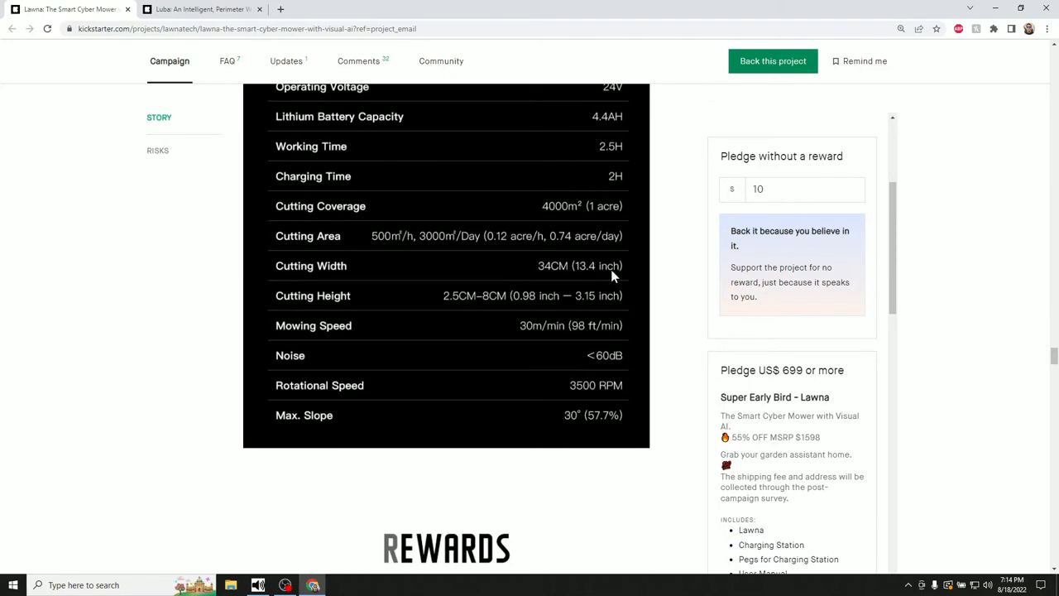
mouse_move(543, 355)
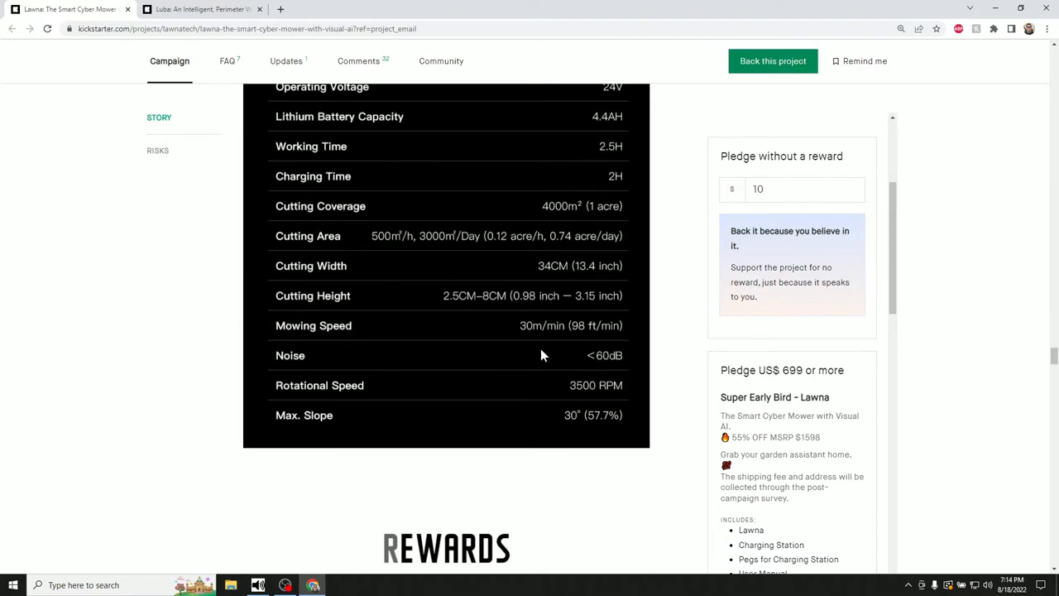
mouse_move(598, 339)
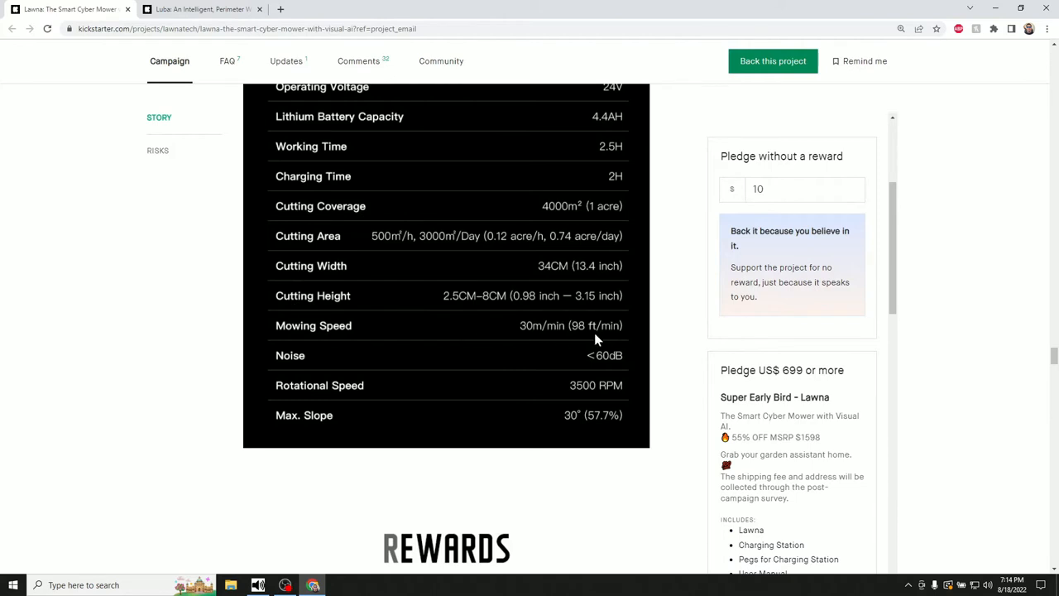
mouse_move(604, 329)
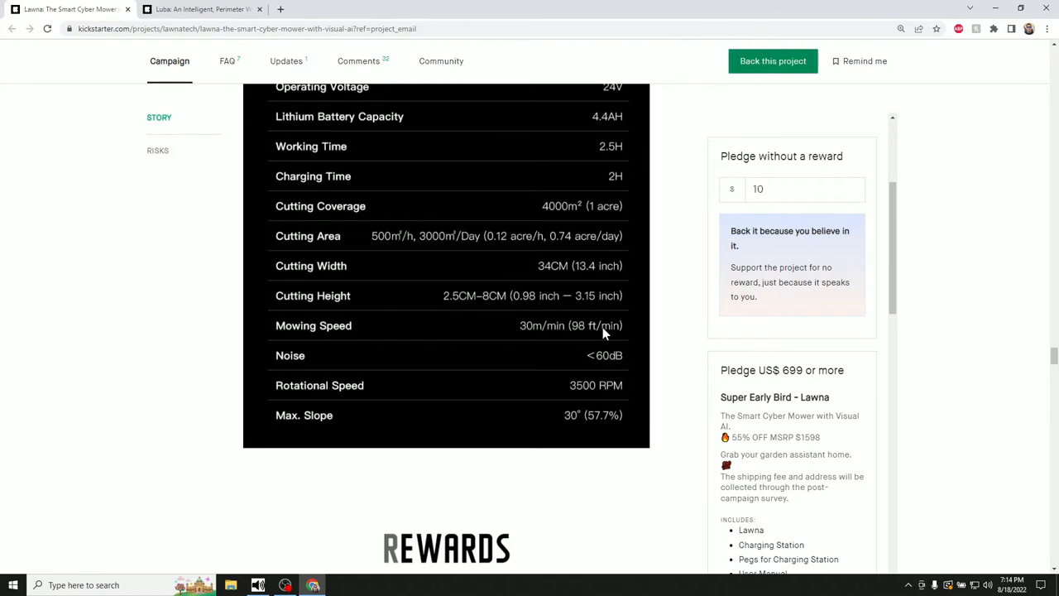
mouse_move(558, 339)
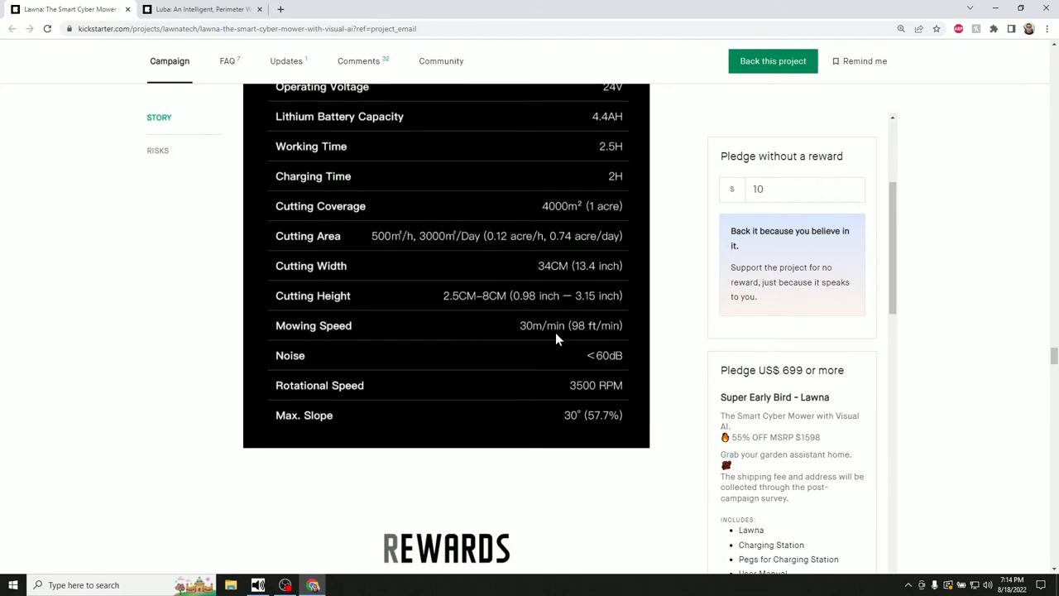
Look over the reward tiers: Super Early Bird USD 699, Dual Pack USD 1388, Early Bird USD 799
scroll("down", 3)
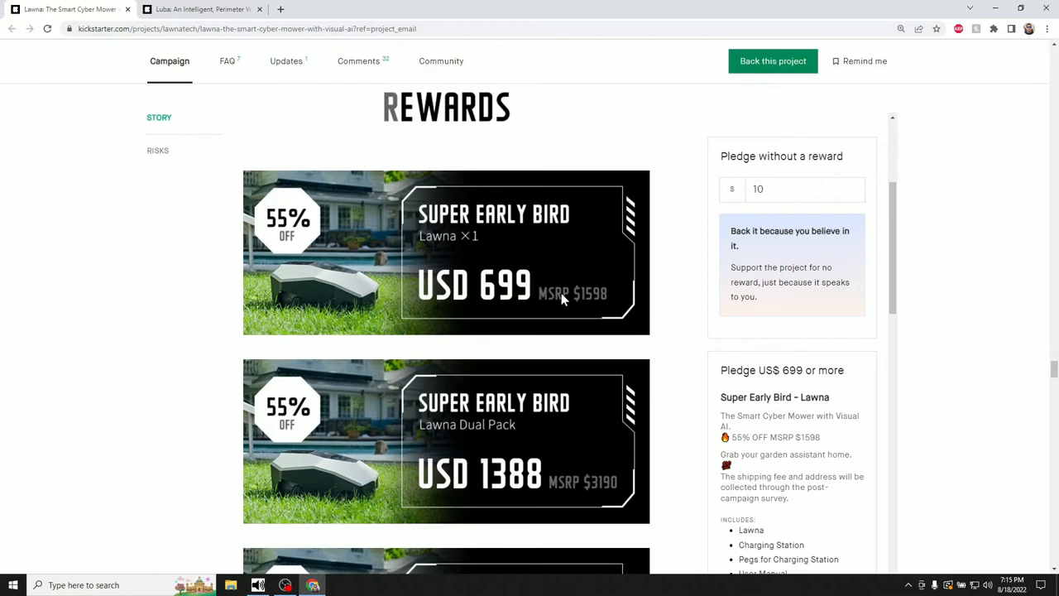
scroll("down", 3)
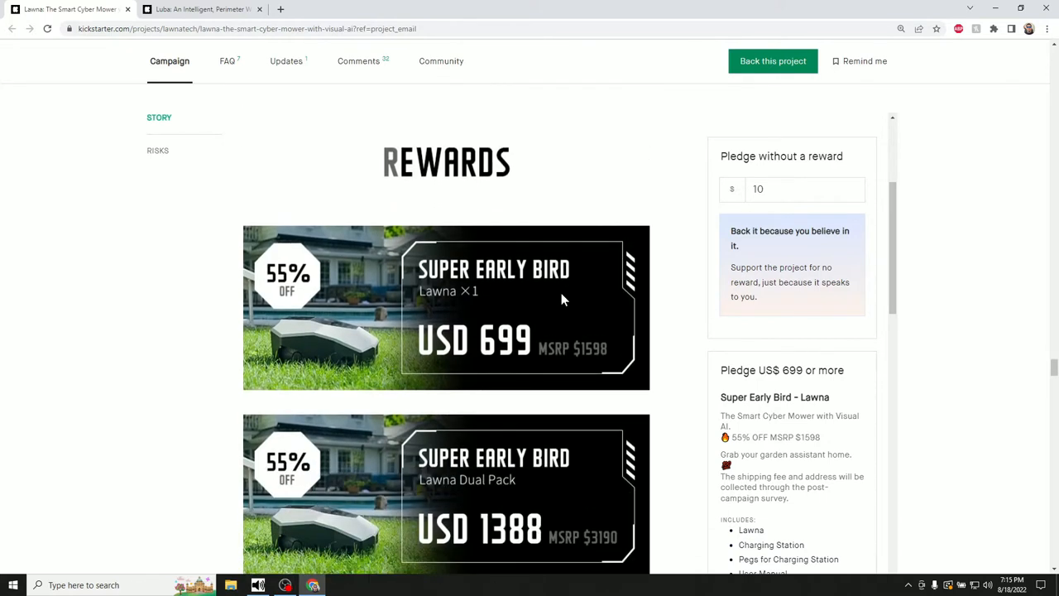
mouse_move(467, 281)
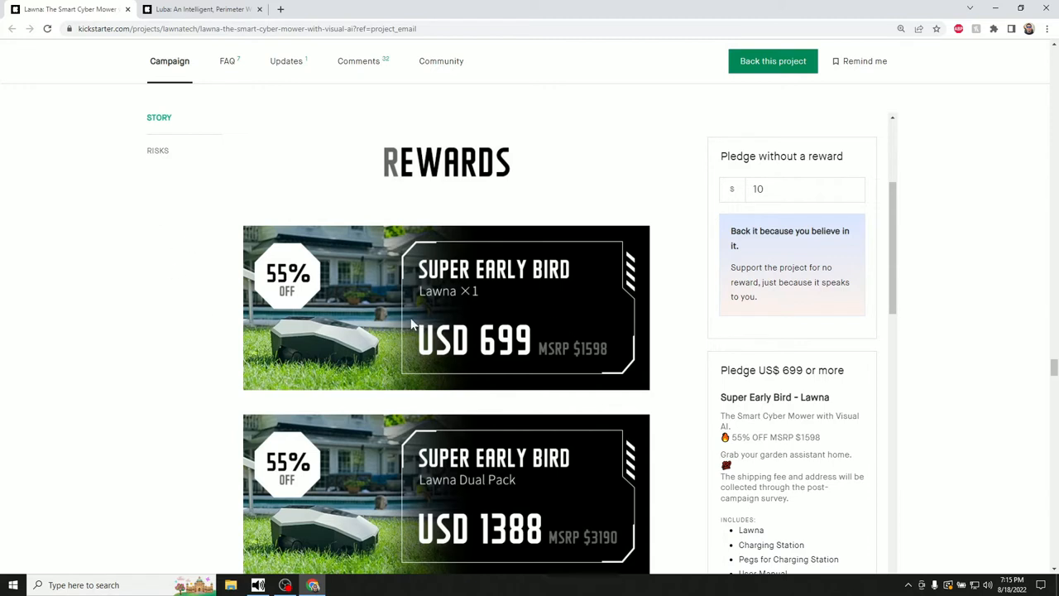
mouse_move(462, 291)
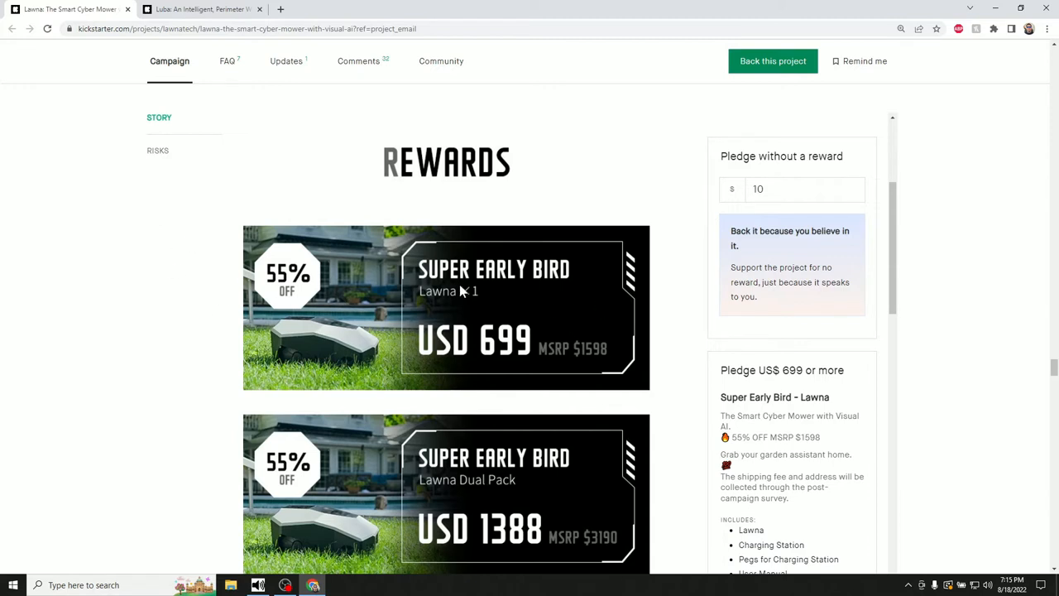
mouse_move(467, 364)
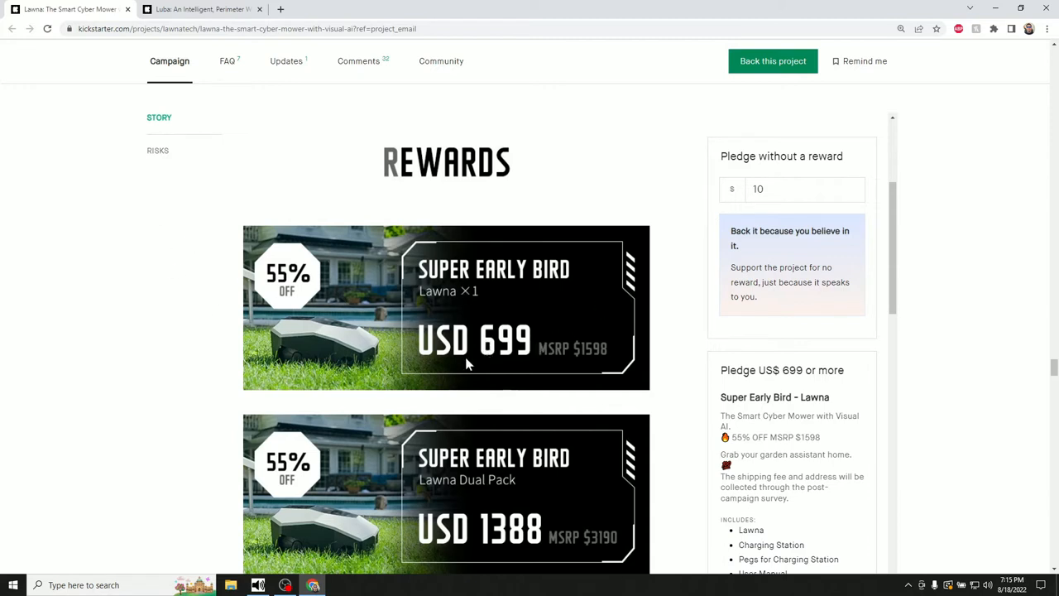
scroll("down", 3)
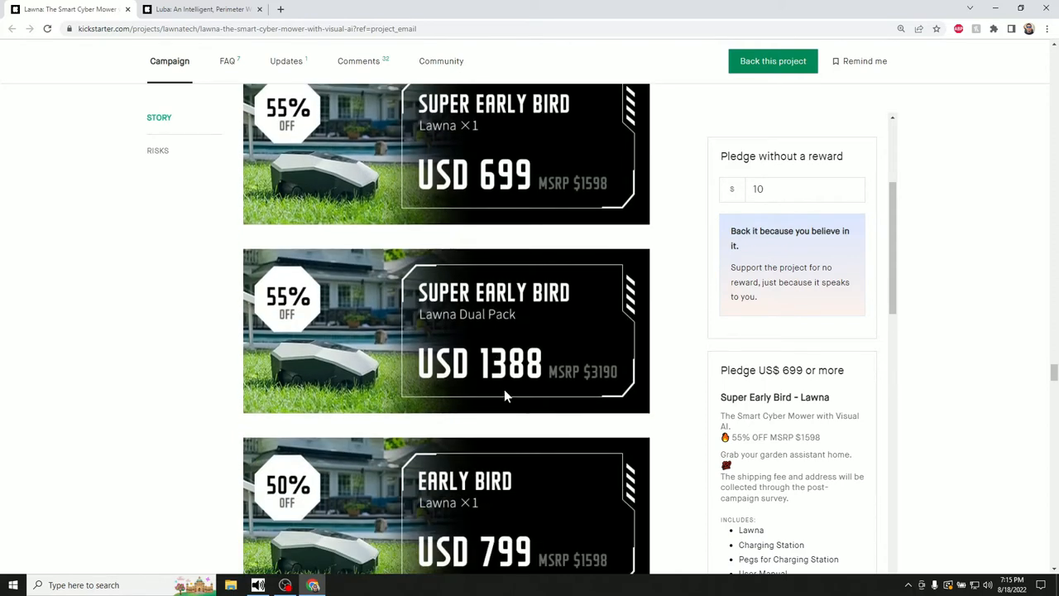
scroll("up", 3)
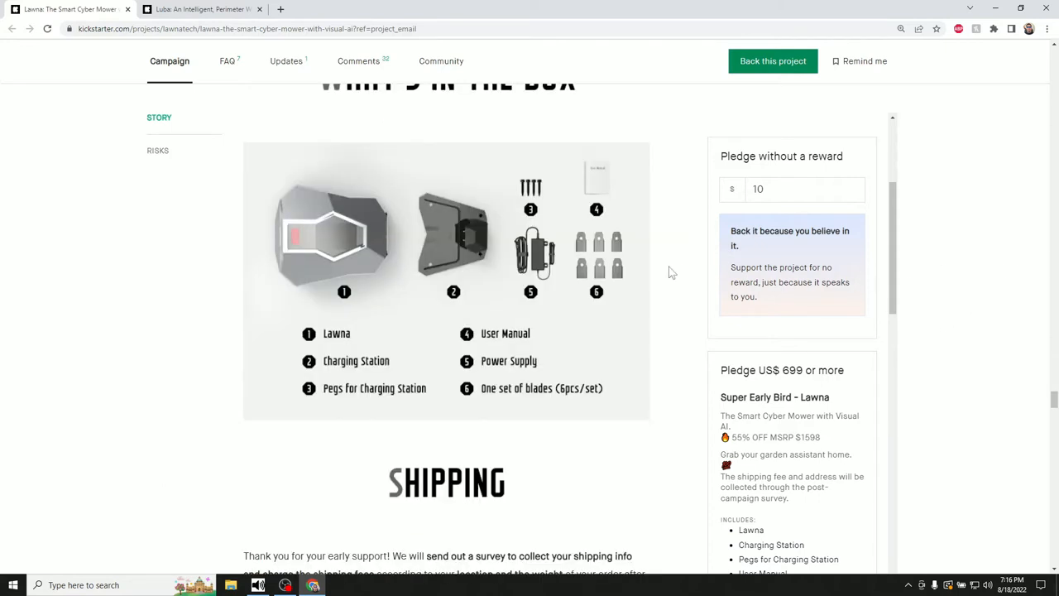
mouse_move(312, 299)
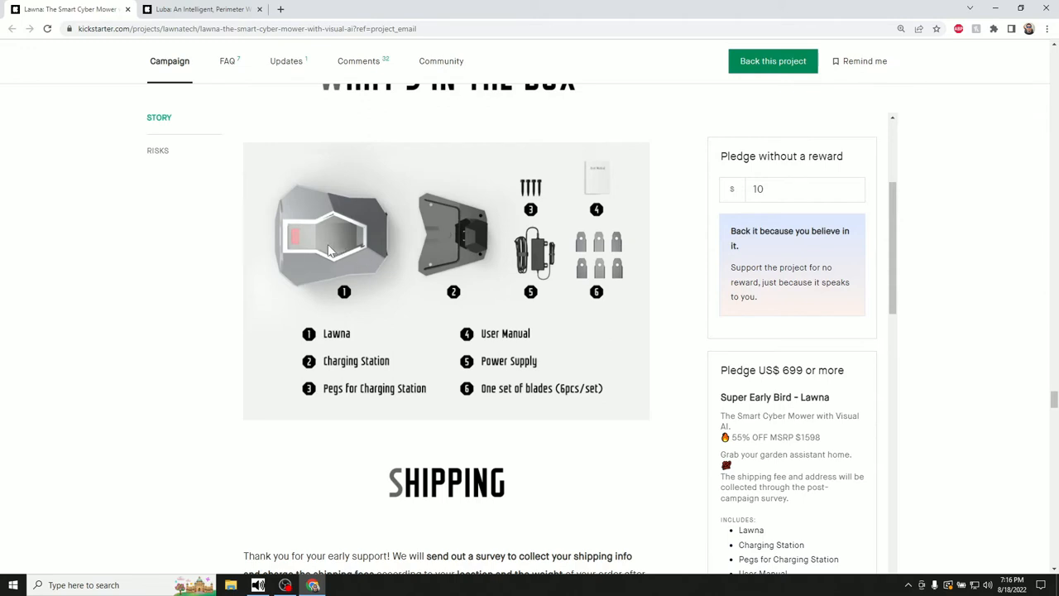
mouse_move(500, 269)
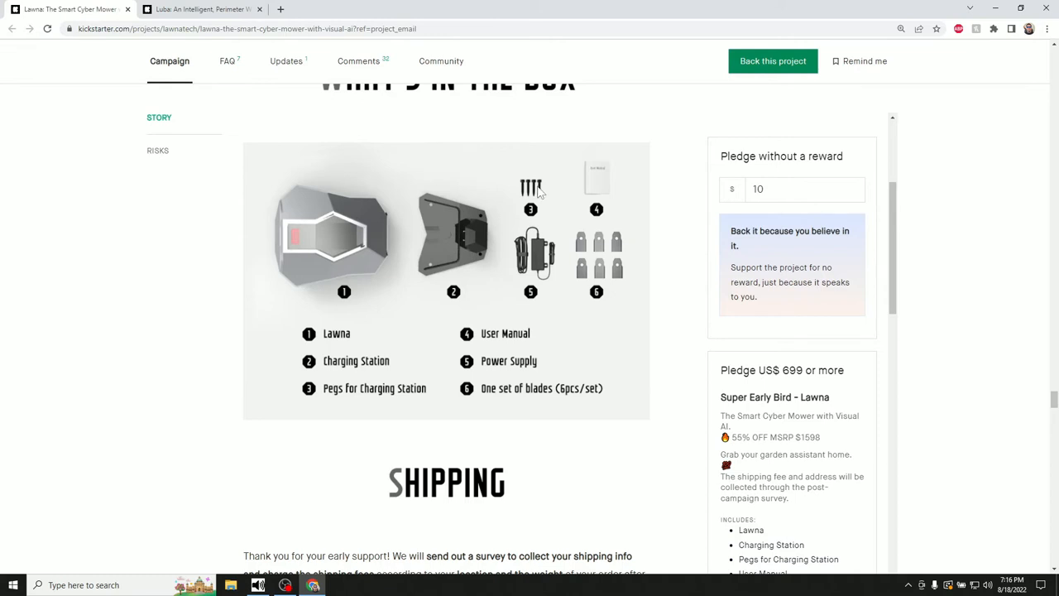
mouse_move(546, 269)
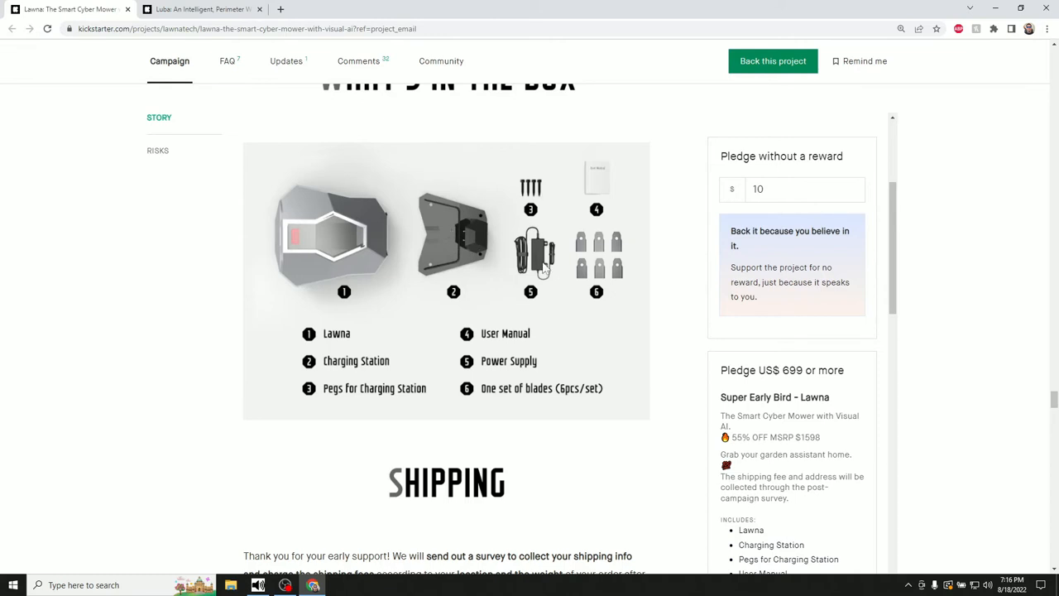
Read the shipping estimates by country, from US$50 for the United States to US$100 elsewhere
scroll("down", 3)
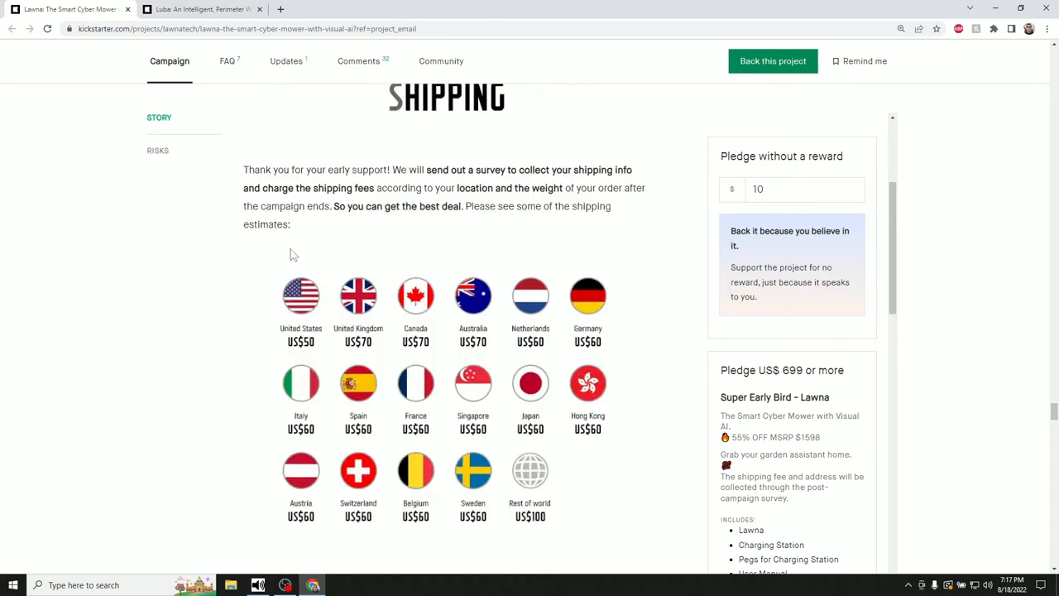
scroll("up", 3)
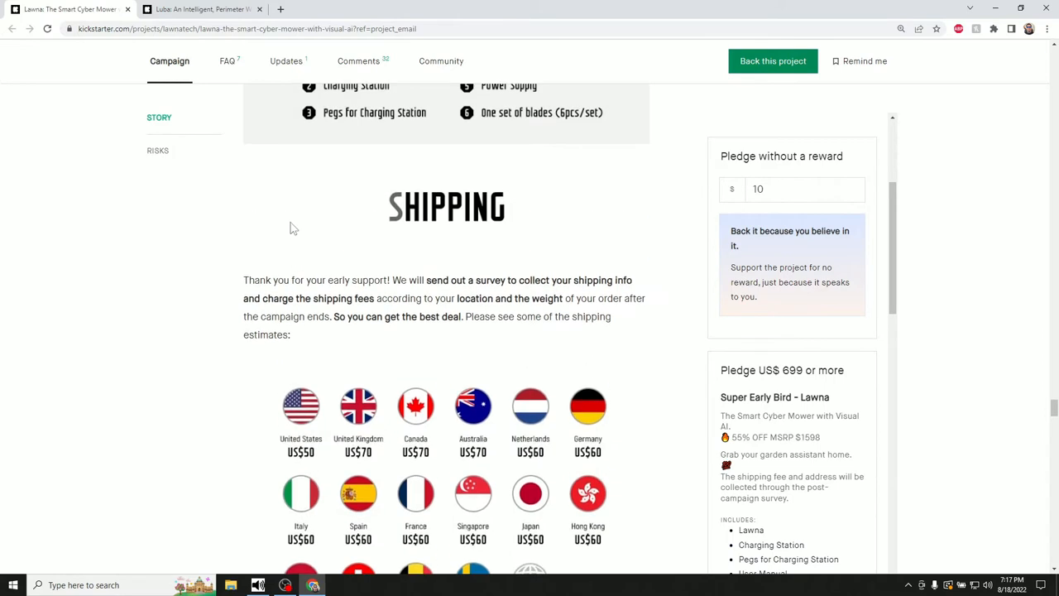
mouse_move(478, 318)
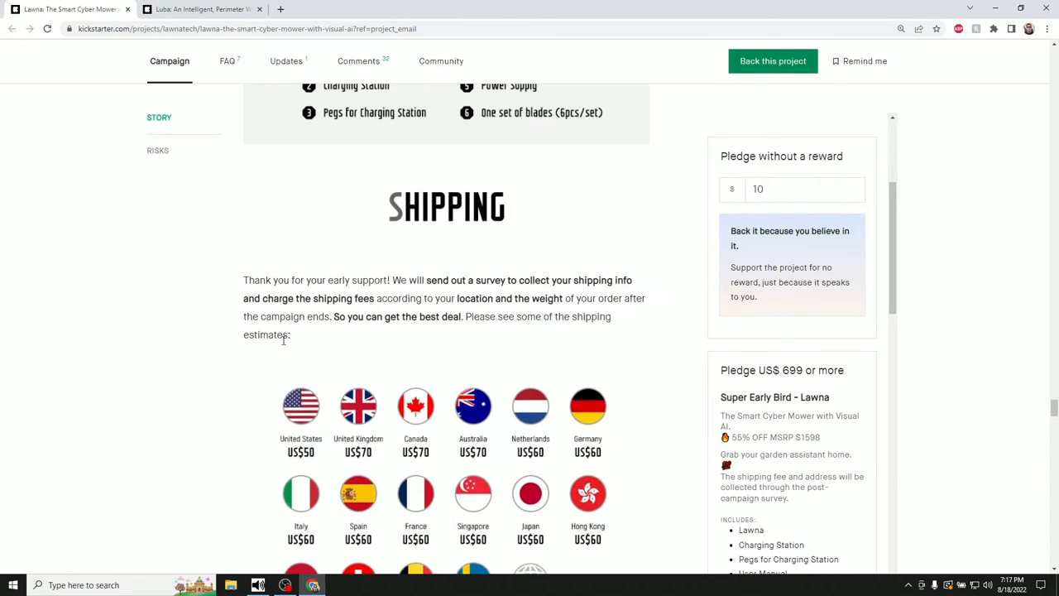
scroll("down", 3)
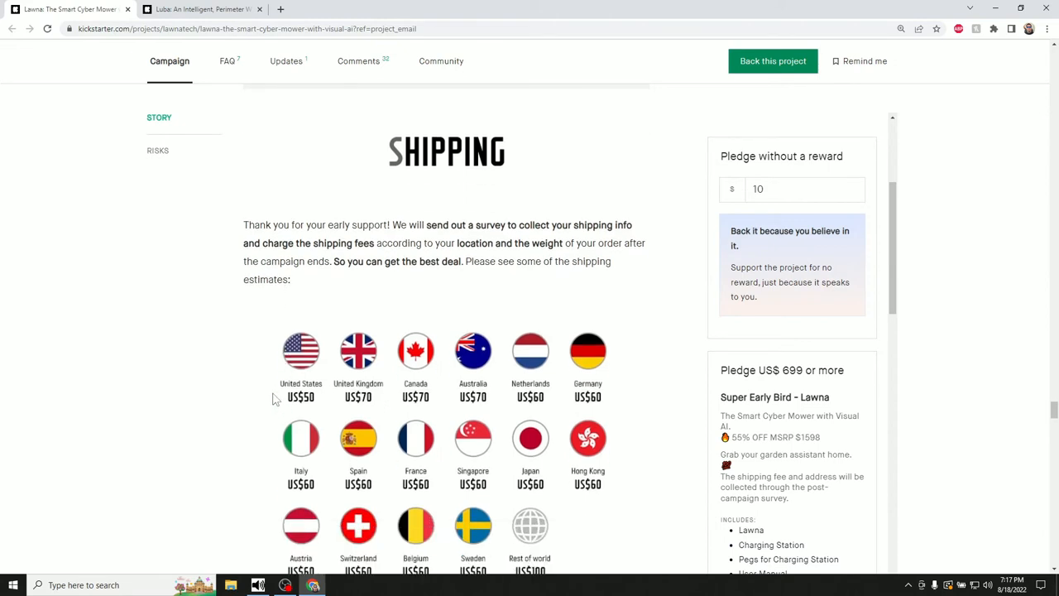
mouse_move(305, 411)
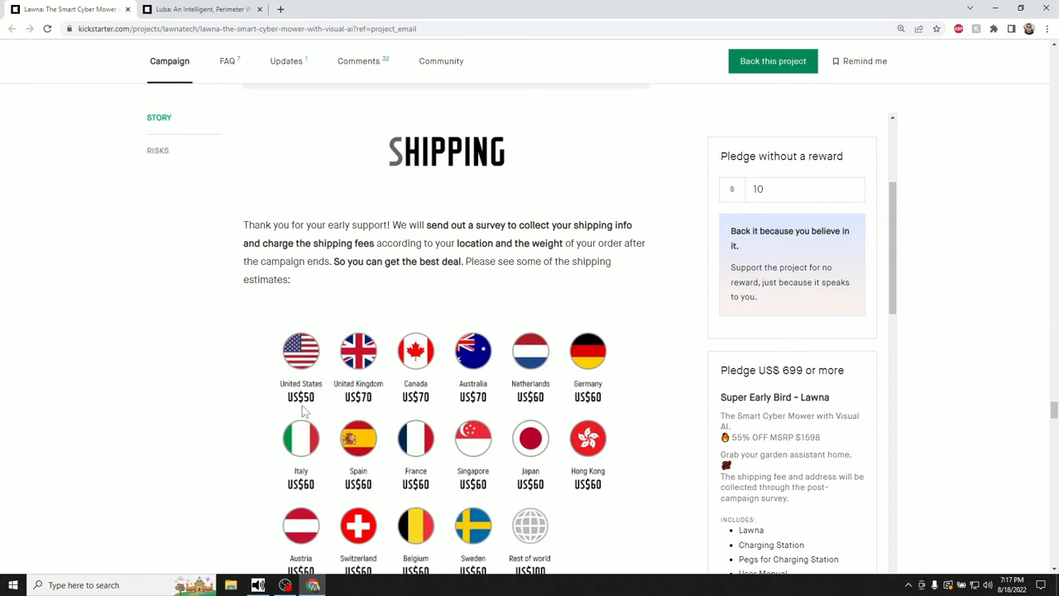
scroll("down", 3)
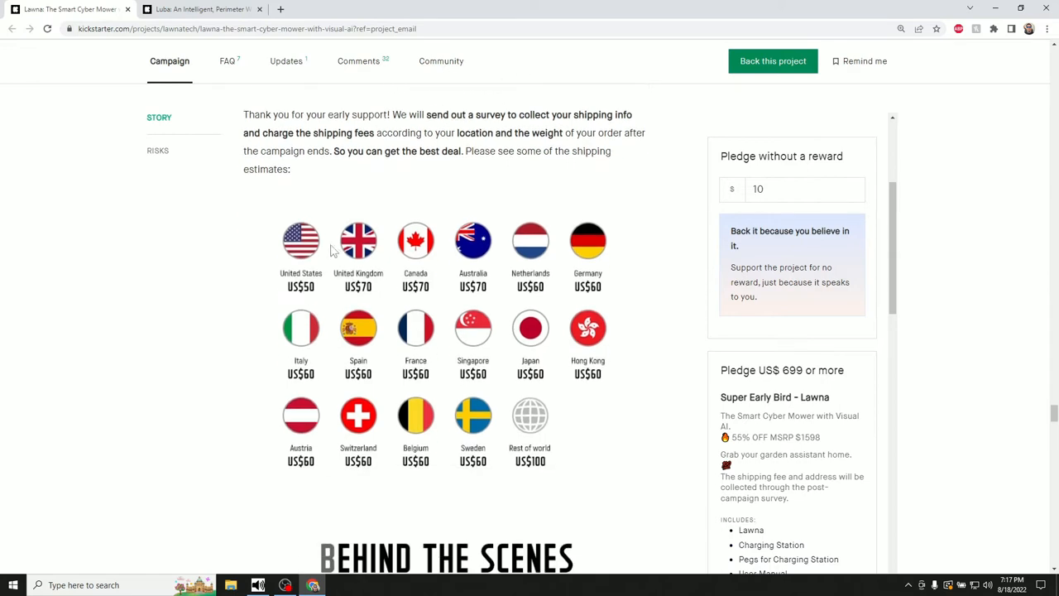
mouse_move(129, 389)
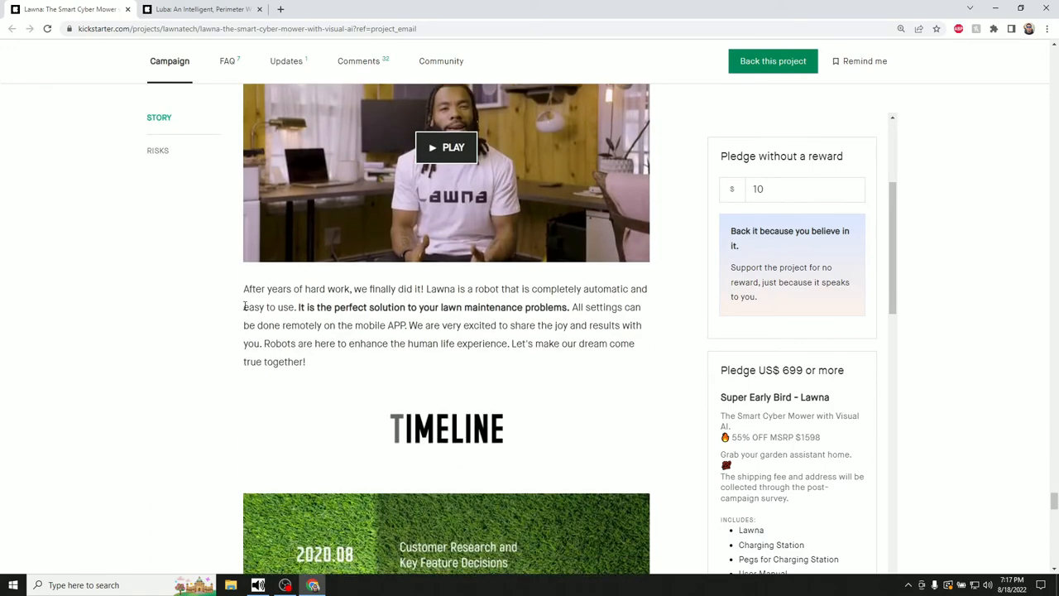
Scroll past Behind the Scenes and the 2020–2023 Timeline to the How To Use It section
scroll("down", 3)
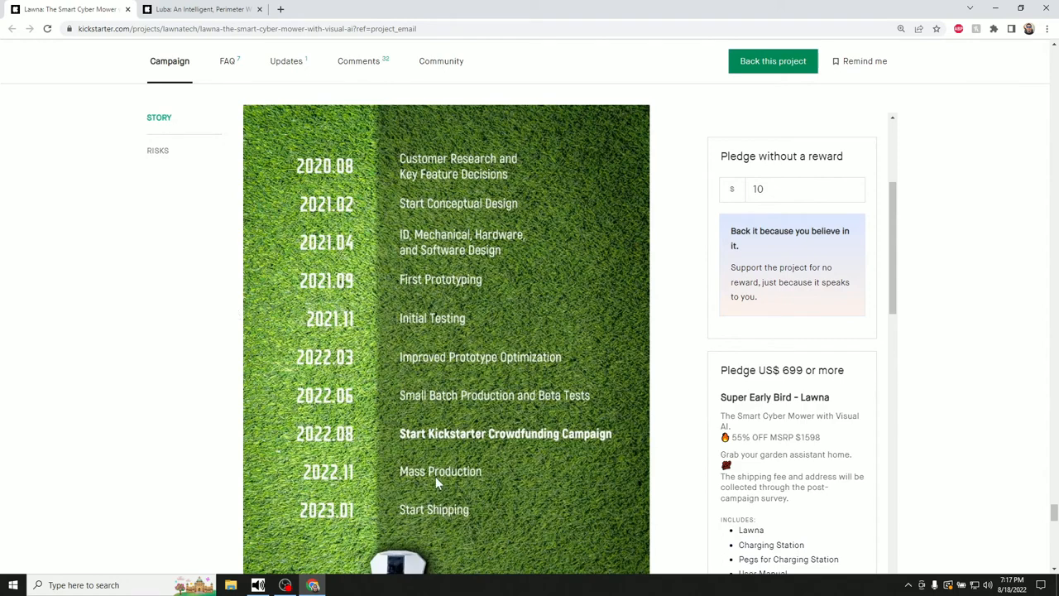
mouse_move(377, 480)
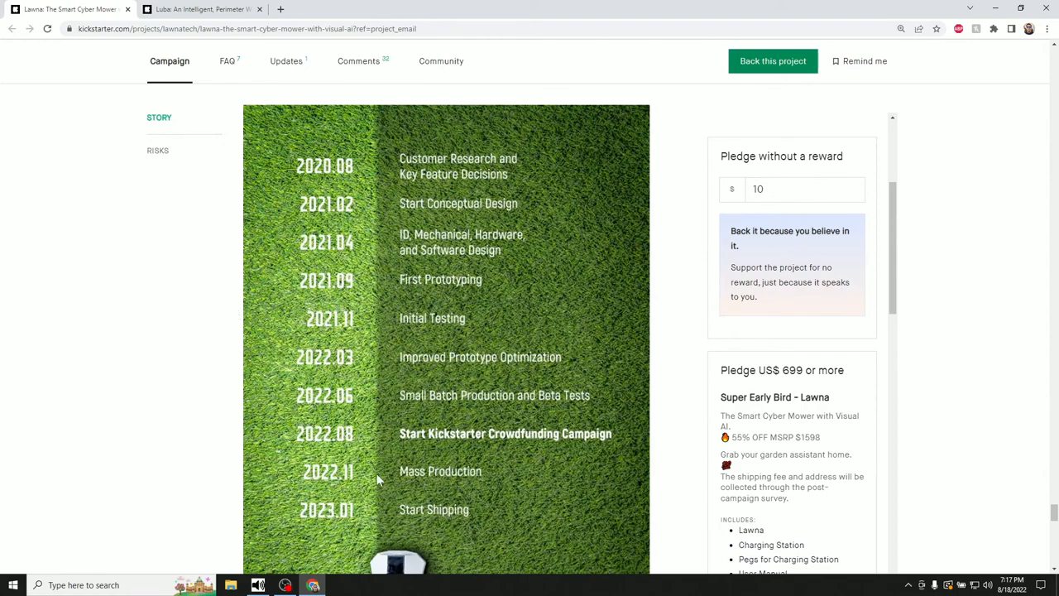
mouse_move(351, 484)
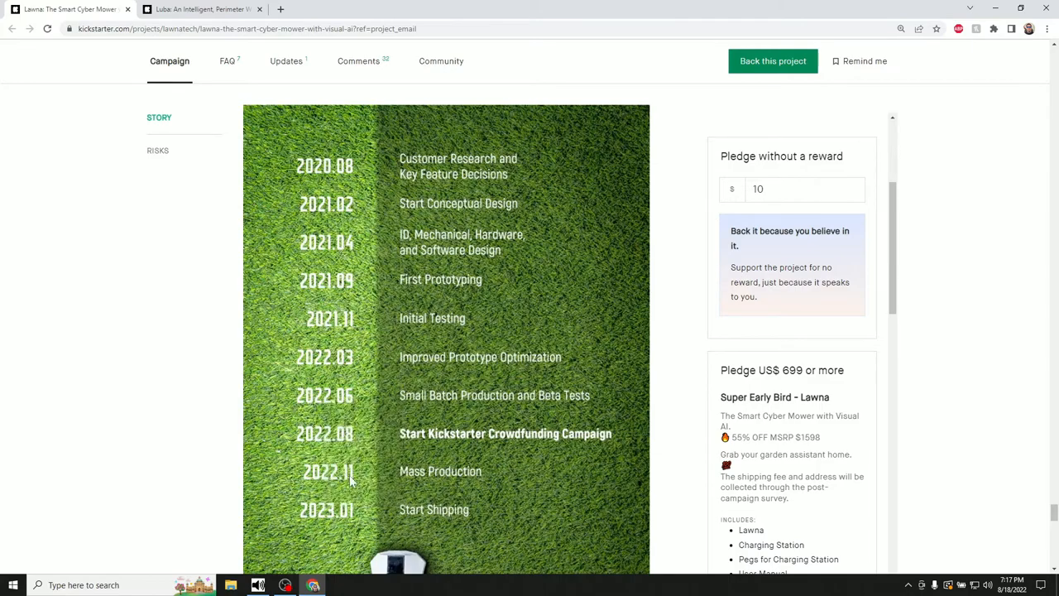
mouse_move(374, 516)
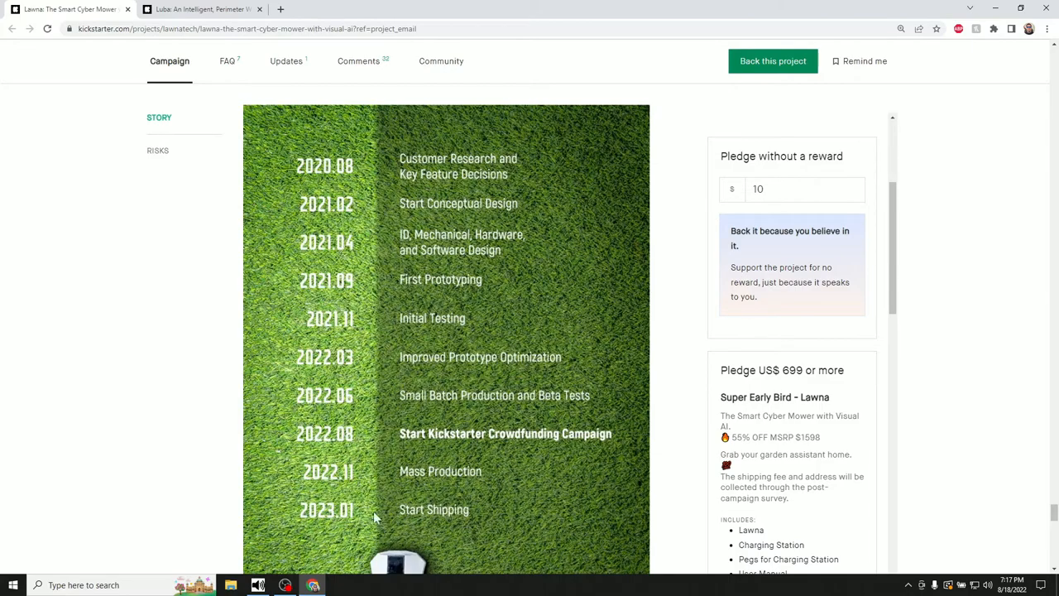
scroll("down", 3)
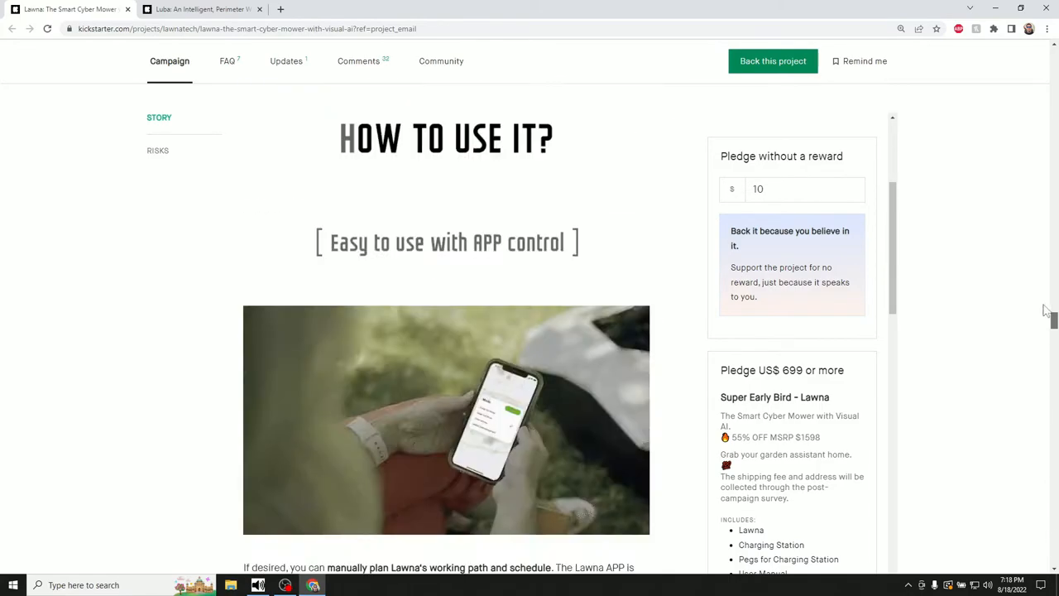
Play the Lawna campaign video full screen through to its 1:43 Don't miss out end screen
scroll("up", 3)
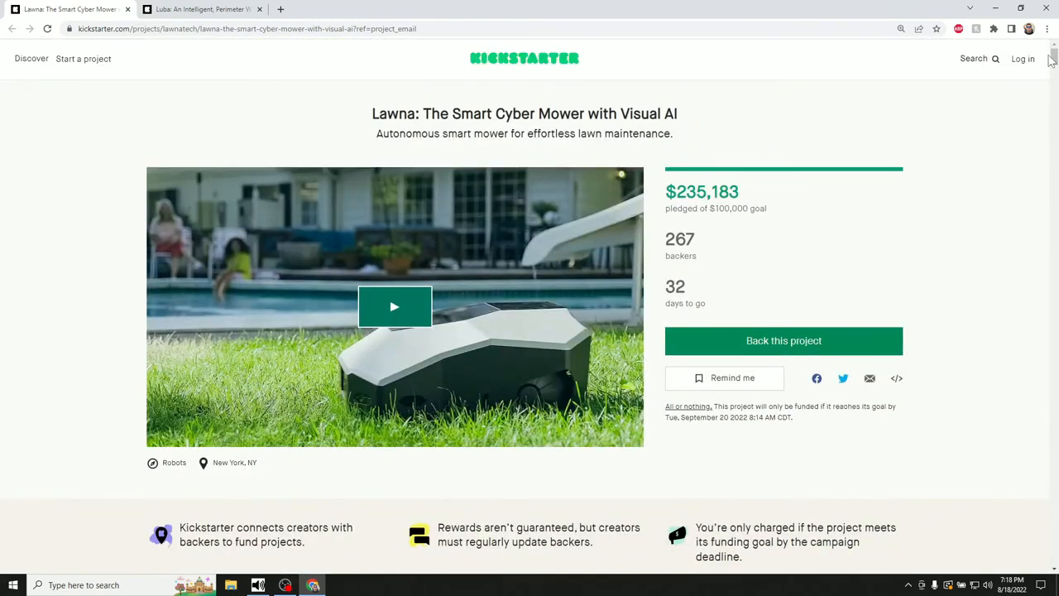
mouse_move(405, 323)
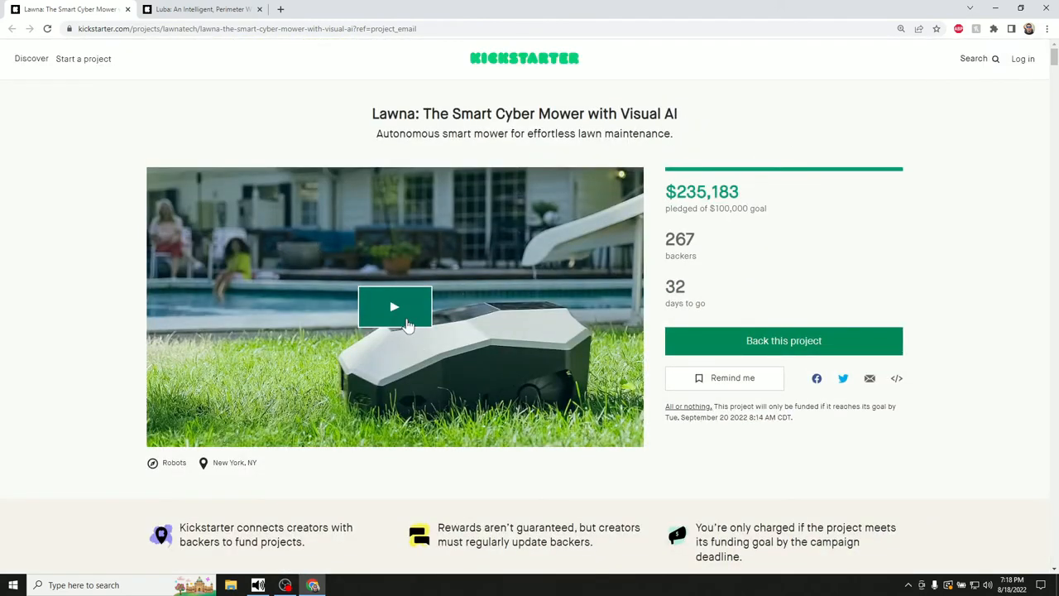
left_click(394, 306)
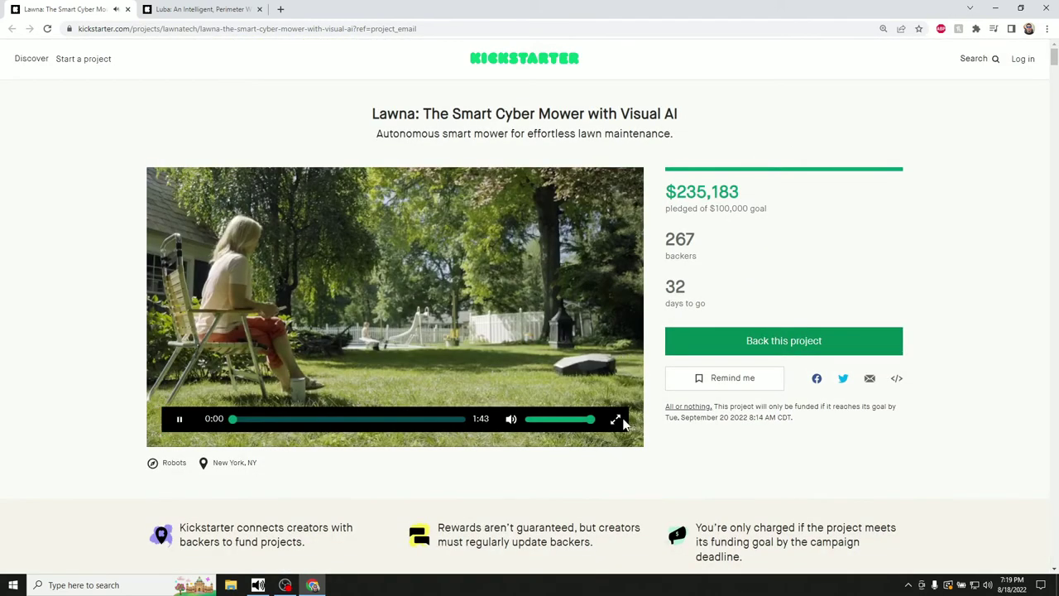
left_click(616, 419)
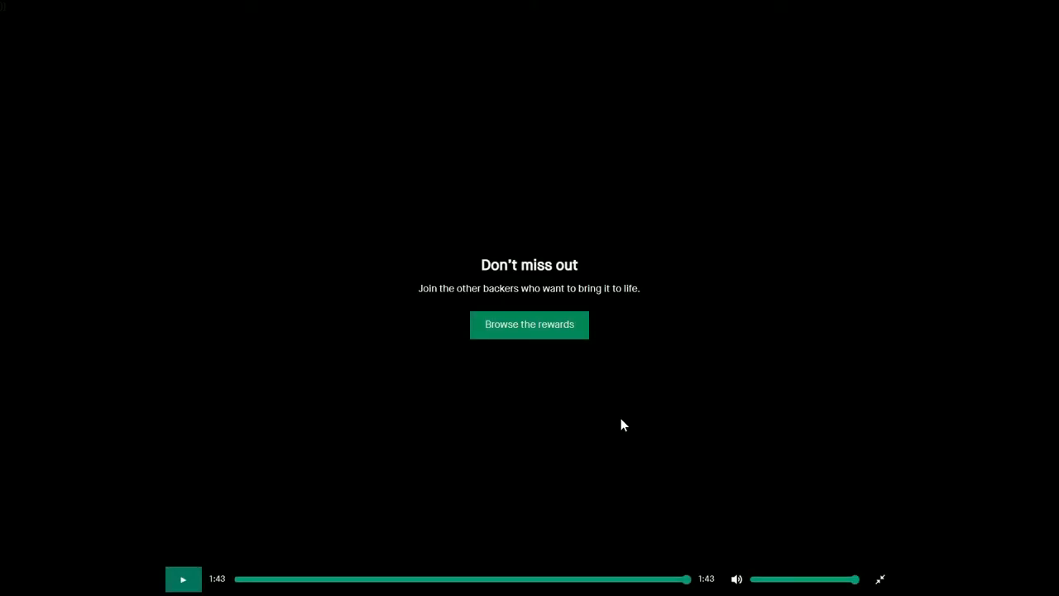
left_click(880, 579)
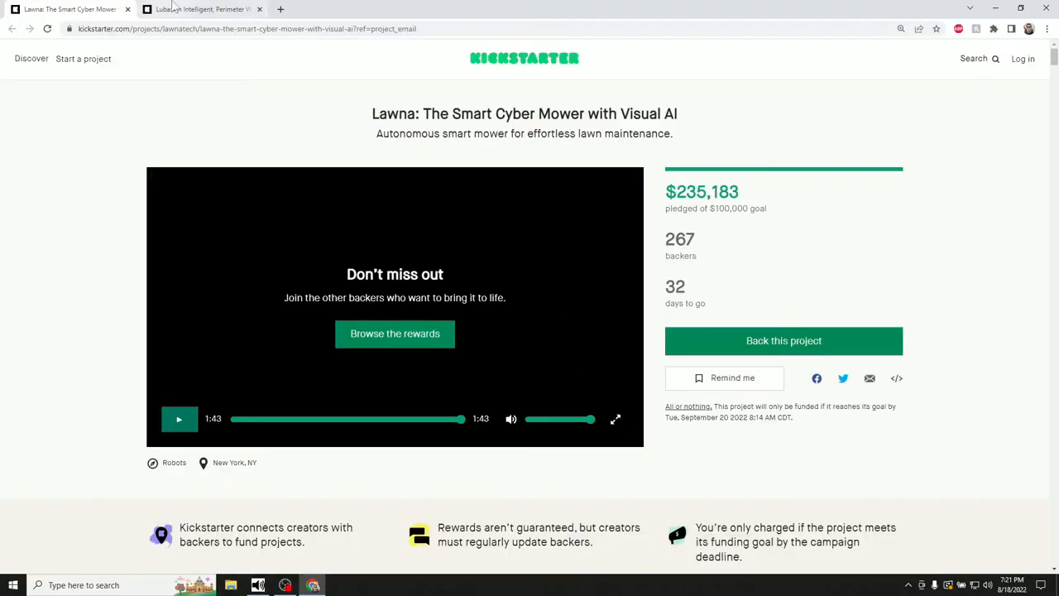
Switch to the Luba campaign tab and view its pledge totals and Super Early Bird reward
left_click(202, 10)
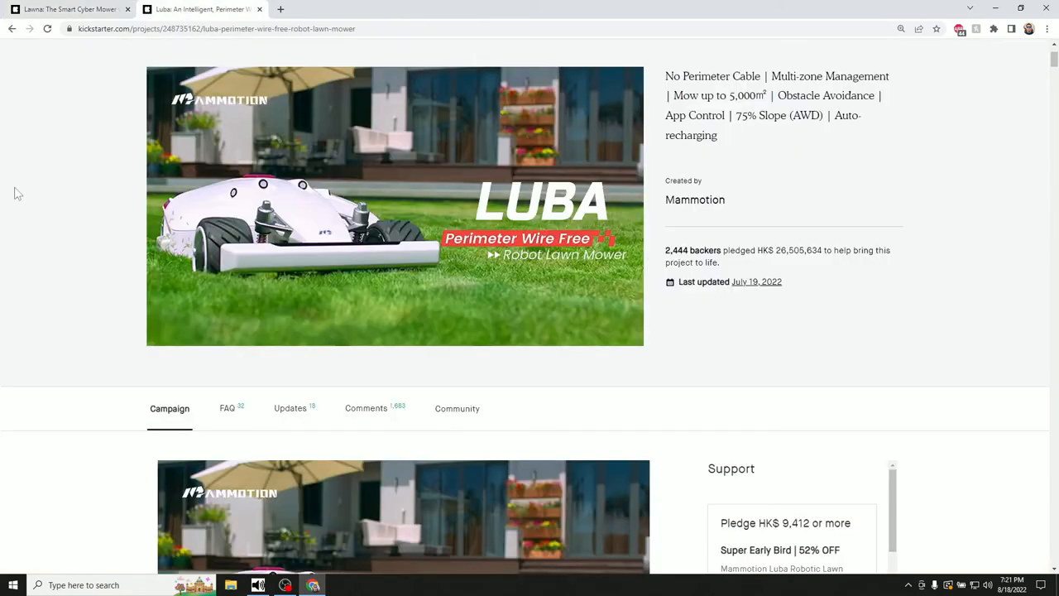
mouse_move(462, 205)
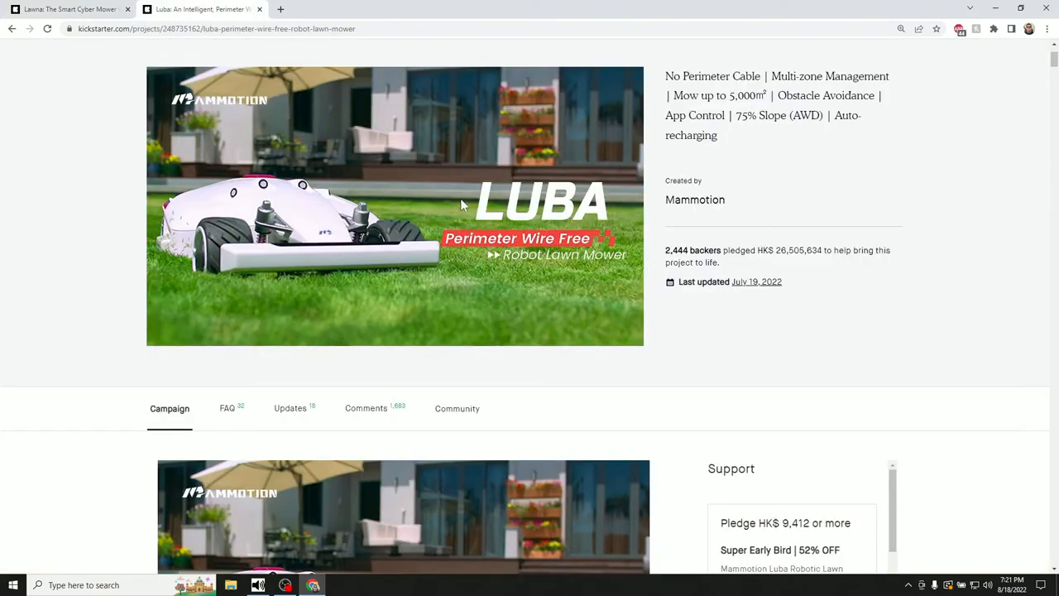
mouse_move(360, 208)
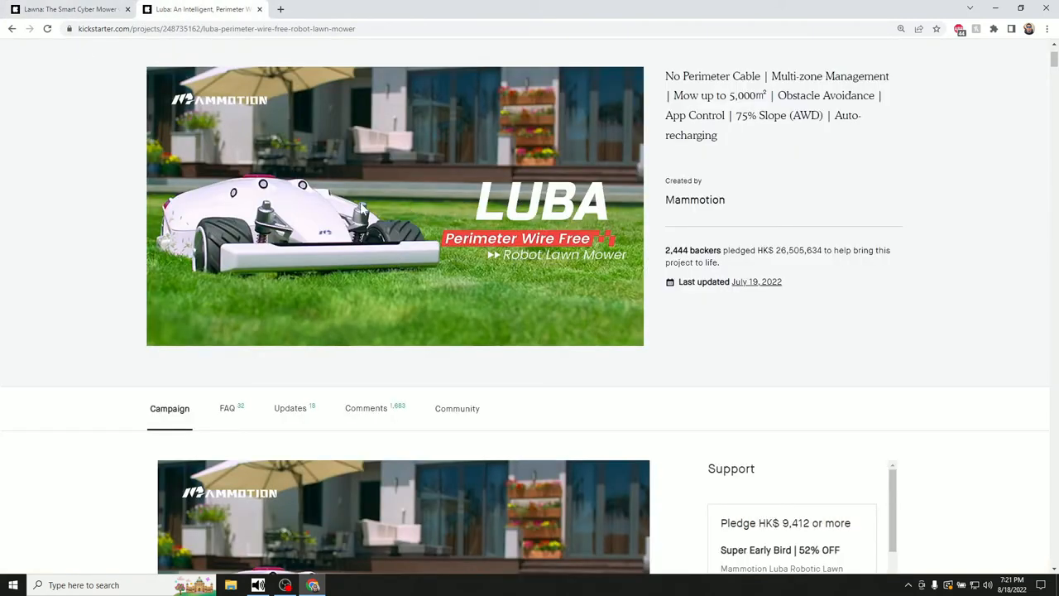
scroll("up", 3)
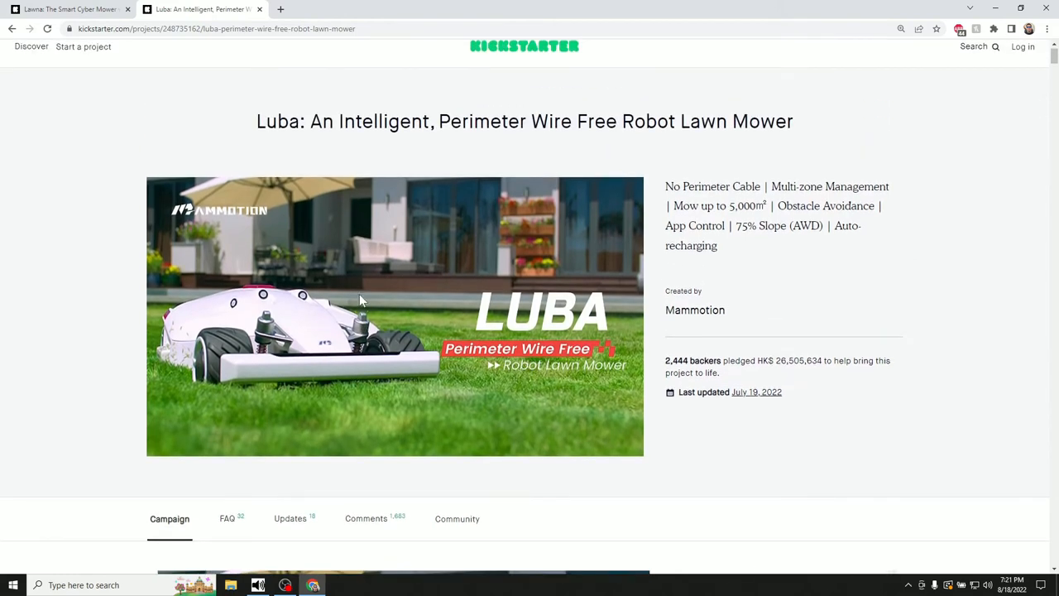
mouse_move(858, 358)
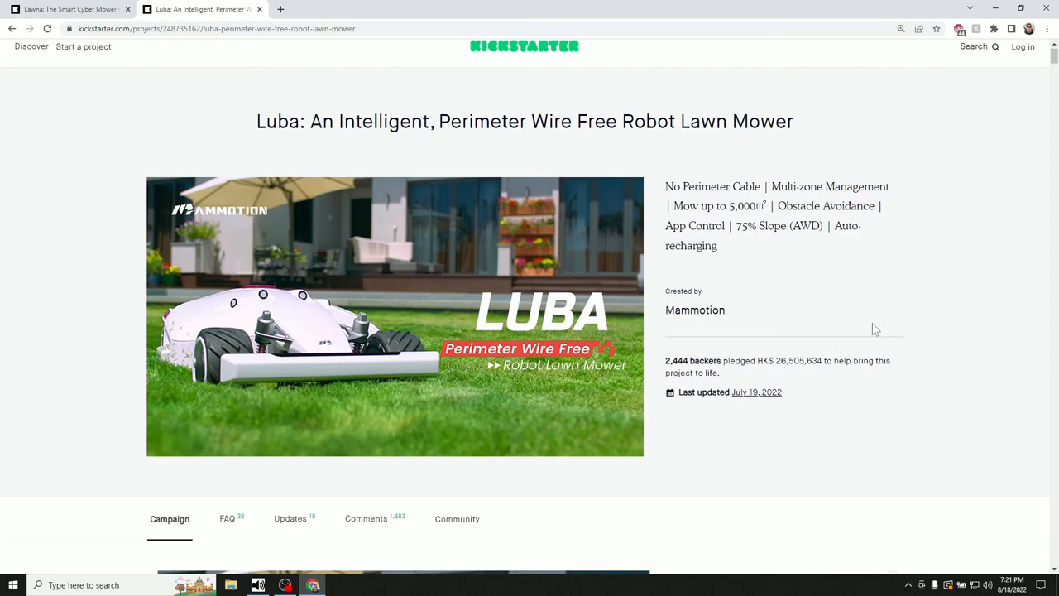
mouse_move(785, 336)
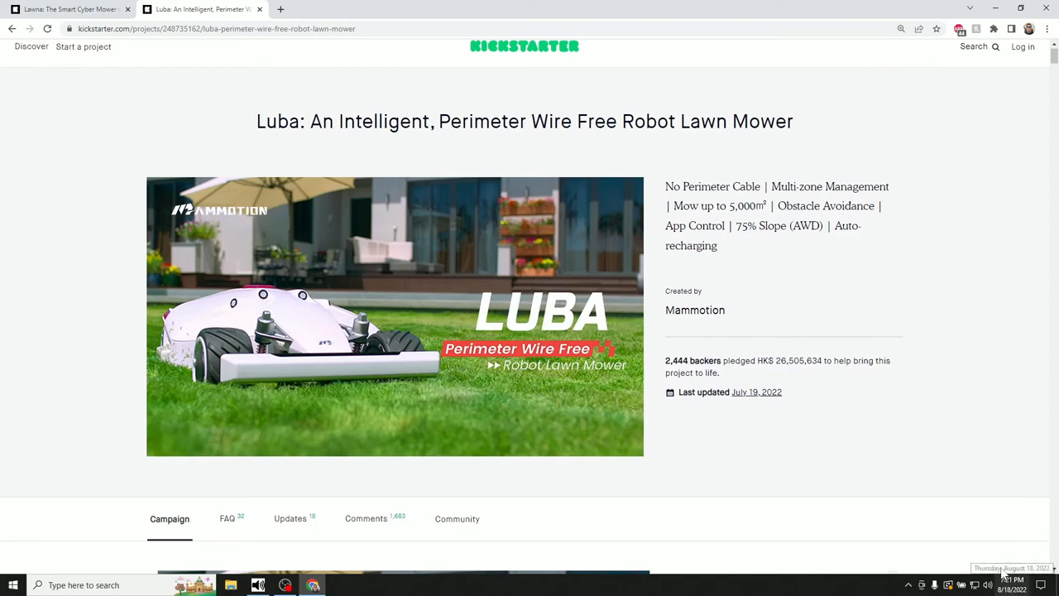
mouse_move(815, 442)
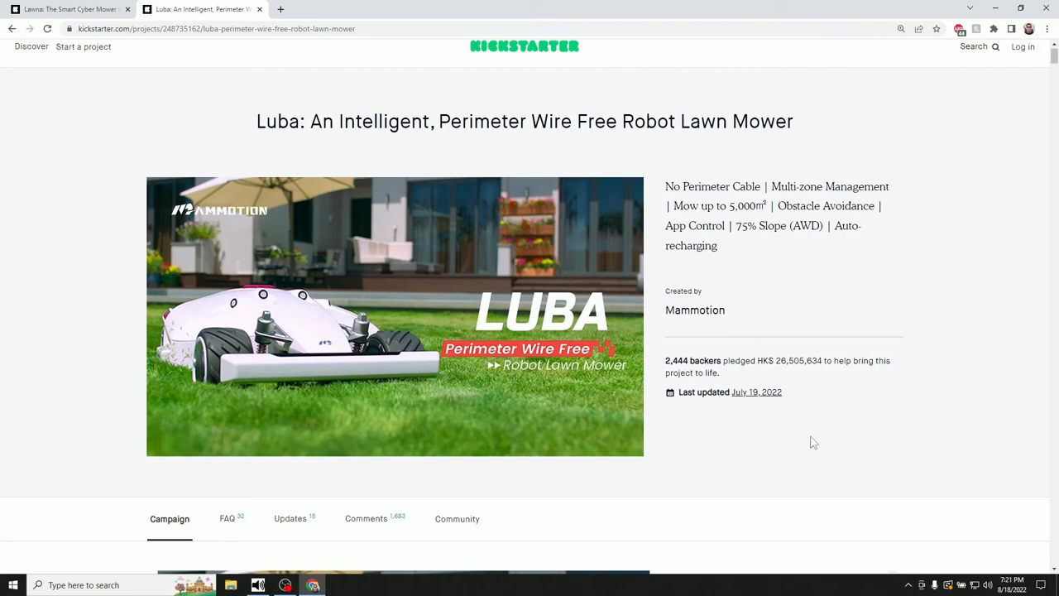
mouse_move(828, 442)
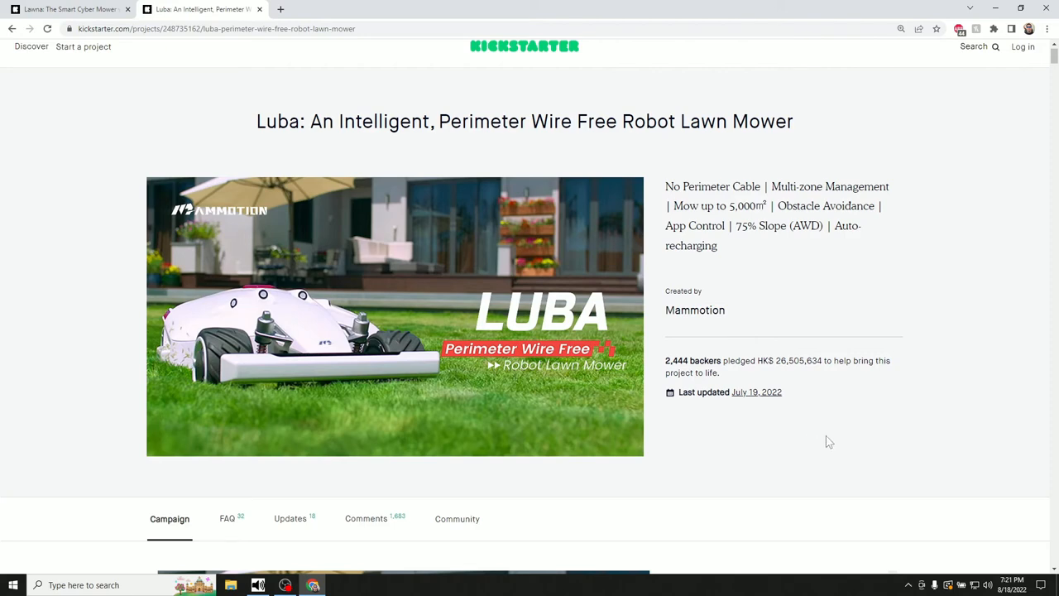
scroll("down", 3)
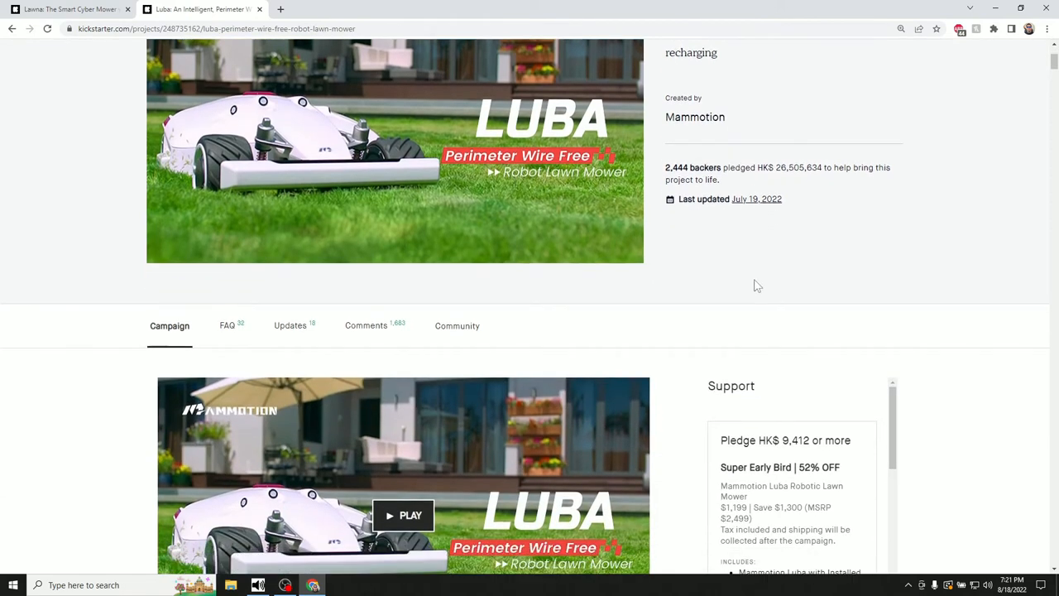
scroll("down", 3)
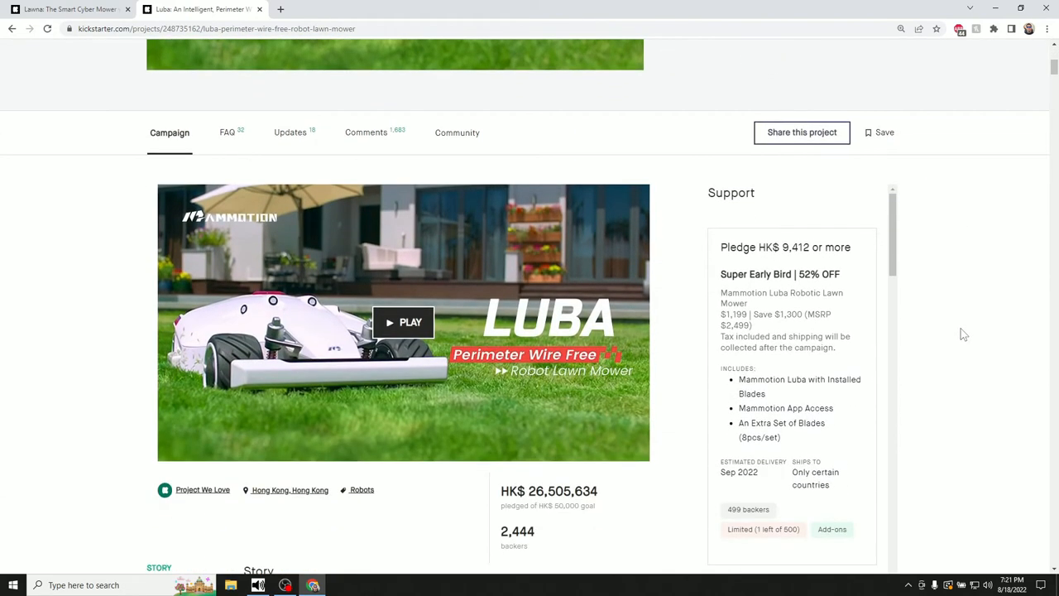
mouse_move(892, 347)
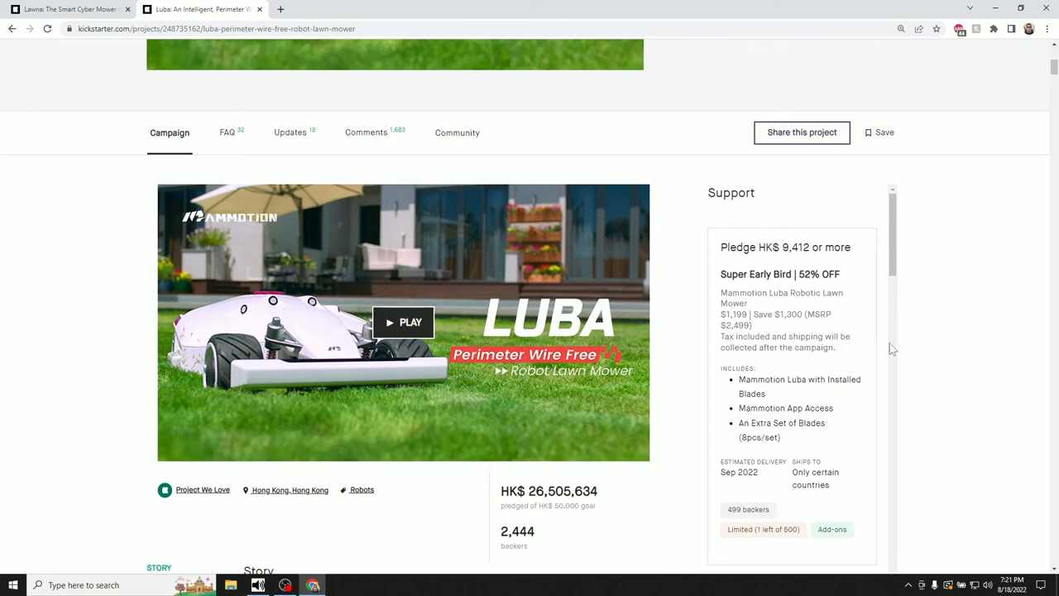
mouse_move(404, 322)
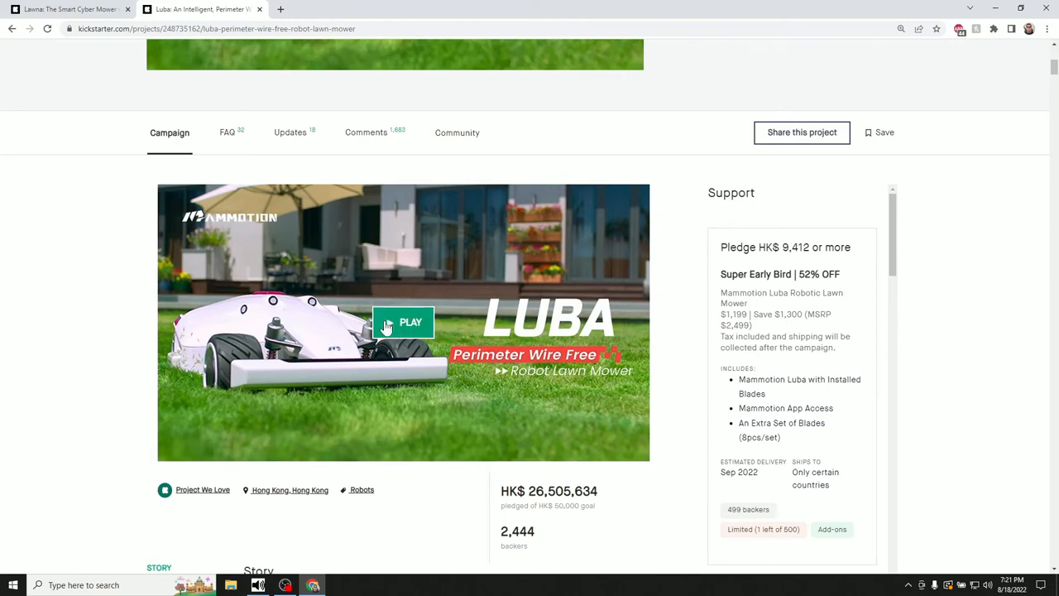
mouse_move(422, 327)
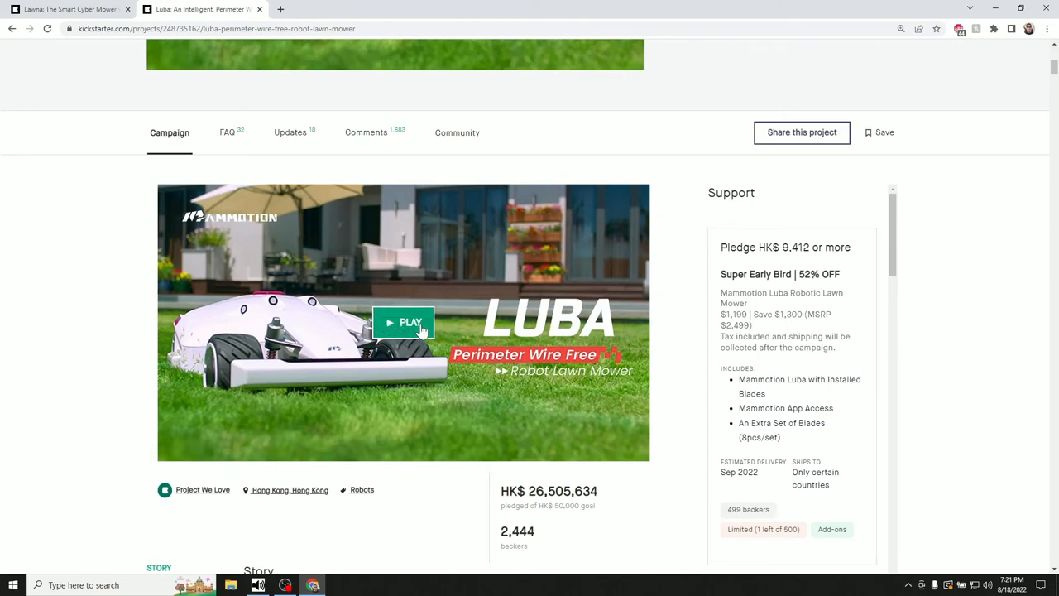
Play the Luba campaign video and let it run to its 1:56 end
left_click(403, 321)
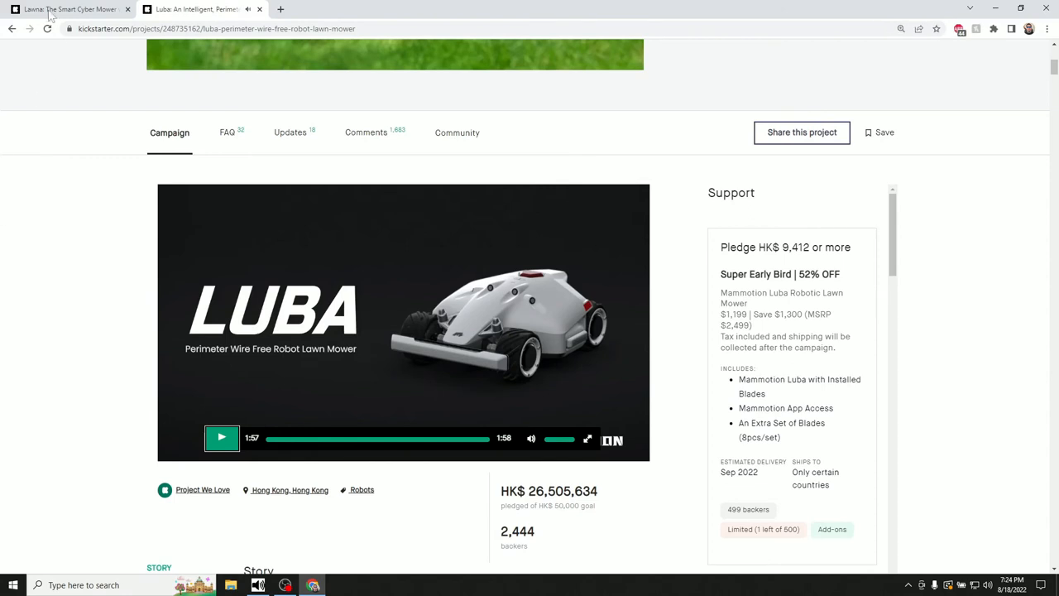
Return to the Lawna campaign and browse its story down to the Smart Cyber Mower with Visual AI banner
left_click(69, 10)
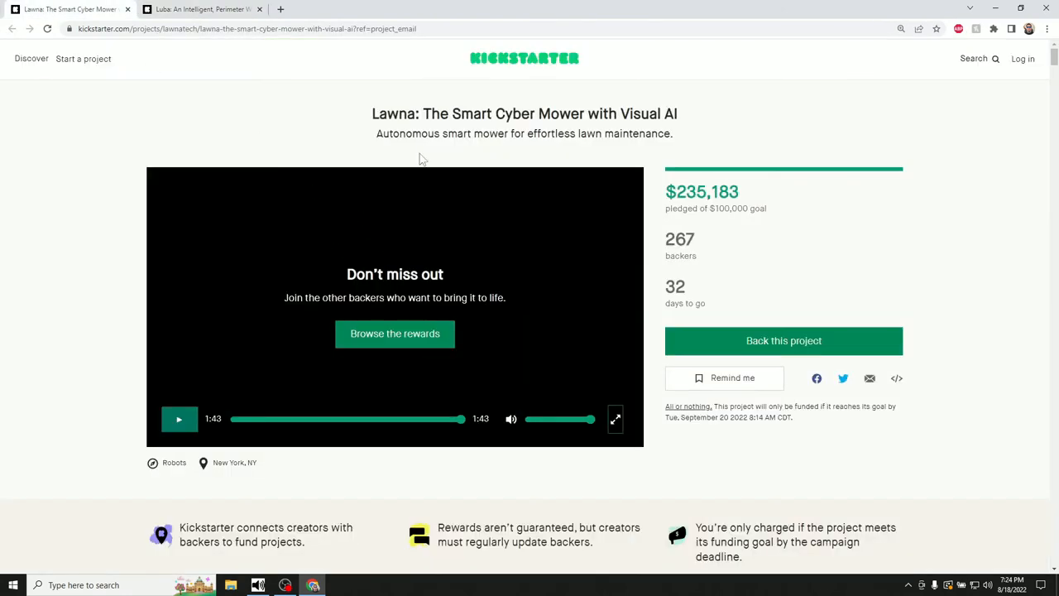
mouse_move(634, 116)
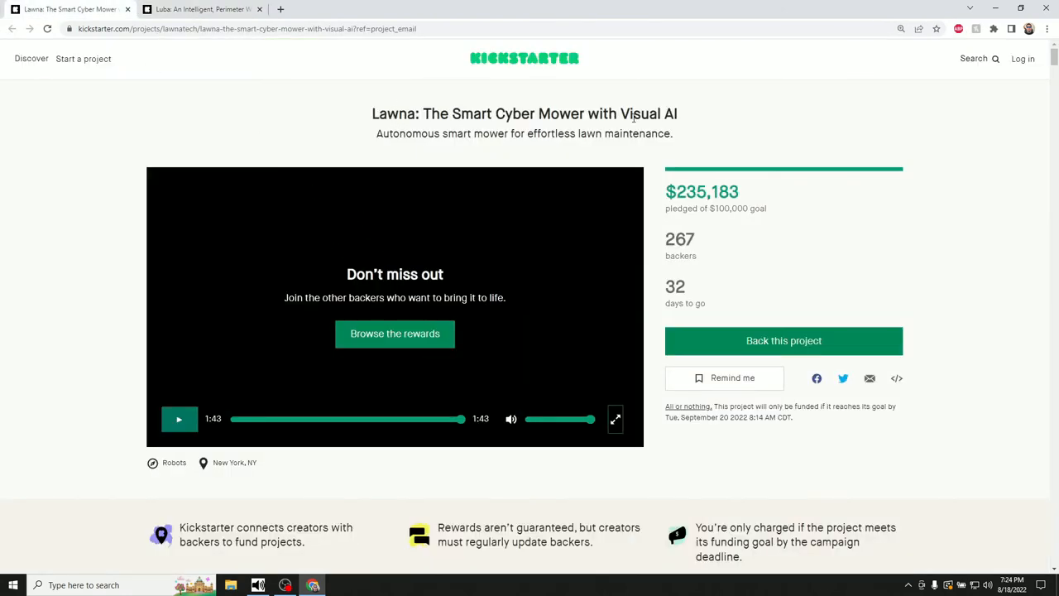
scroll("down", 3)
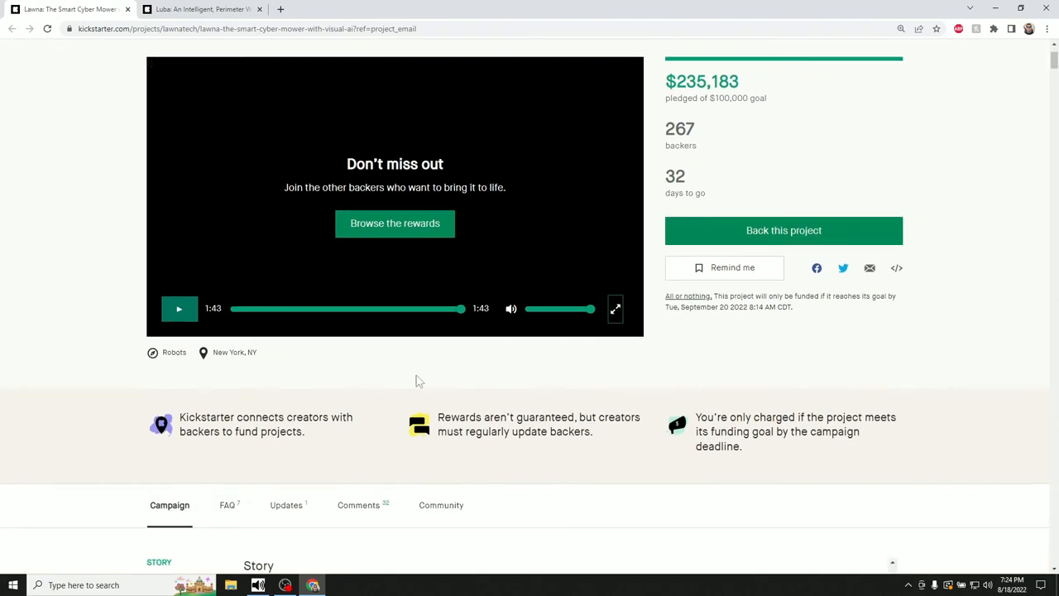
scroll("down", 3)
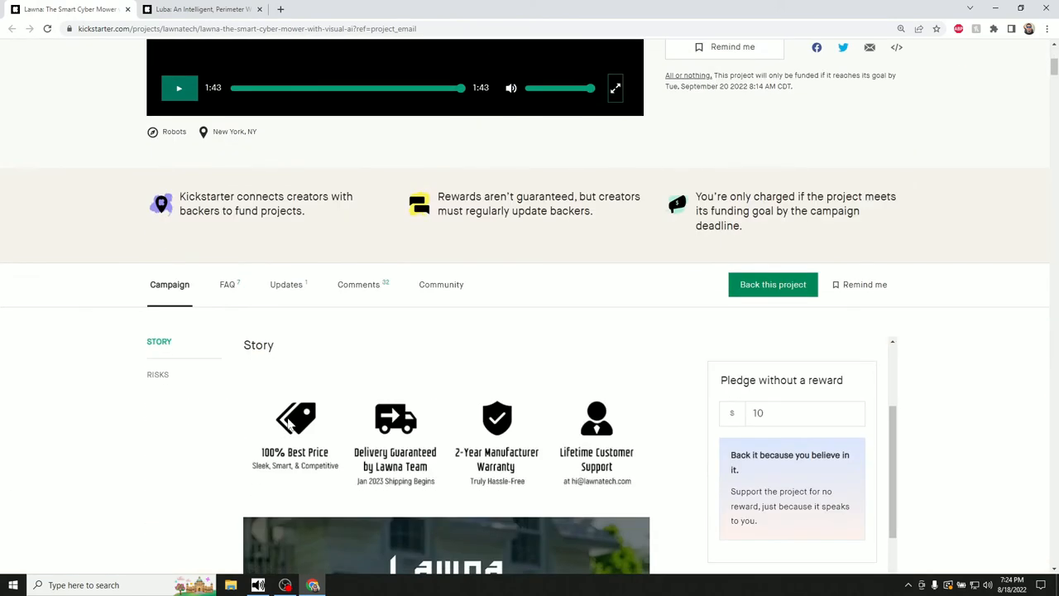
scroll("down", 3)
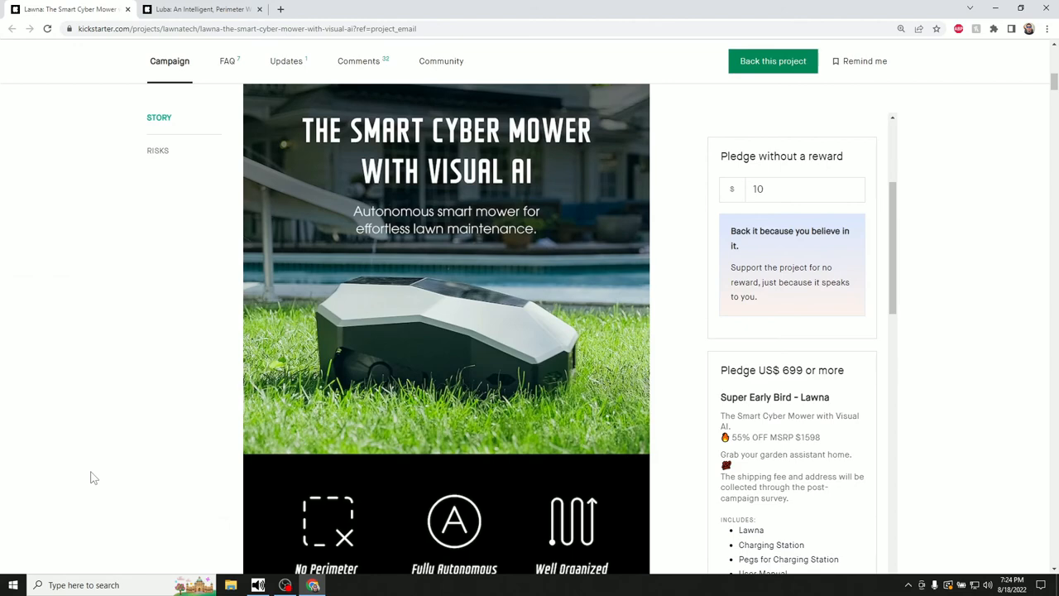
mouse_move(97, 413)
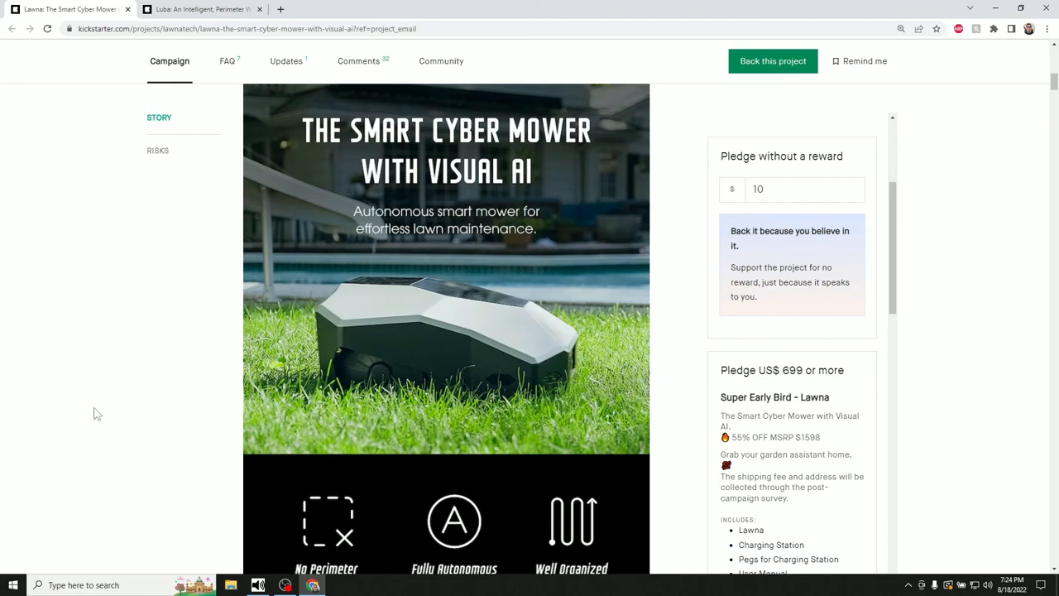
mouse_move(433, 247)
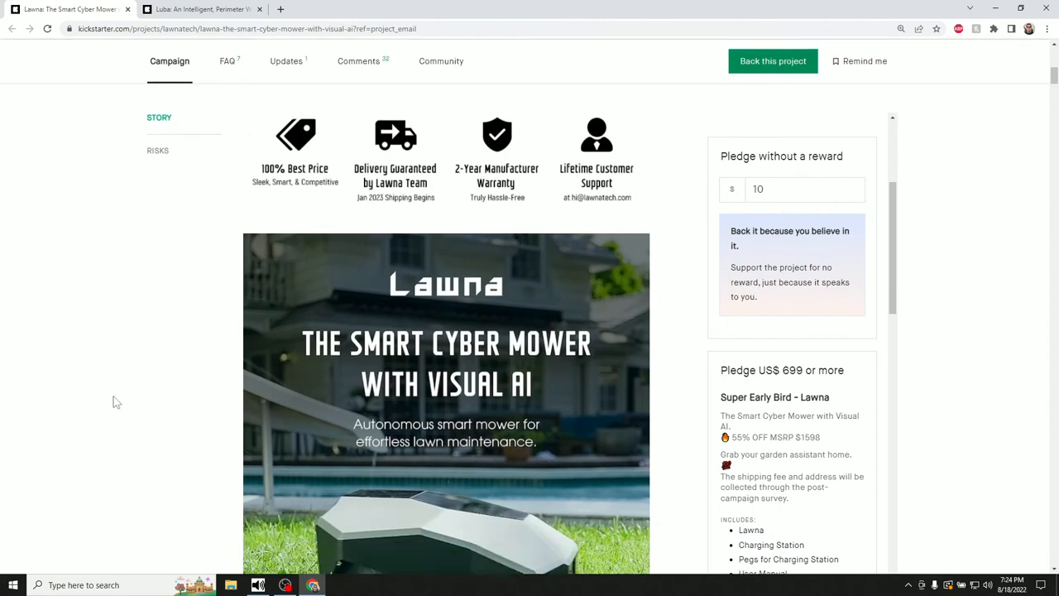
scroll("down", 3)
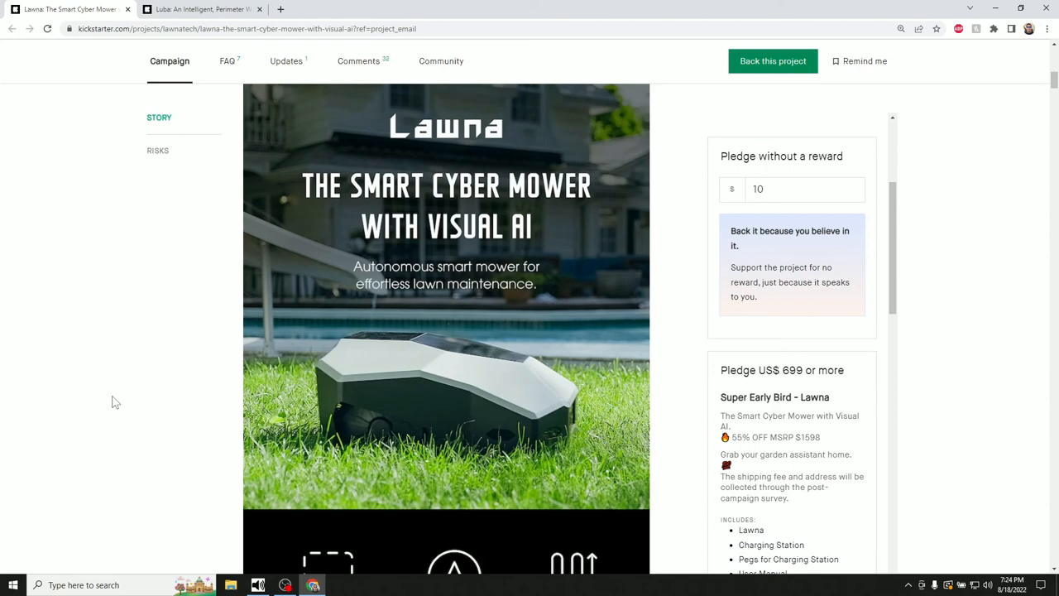
mouse_move(357, 263)
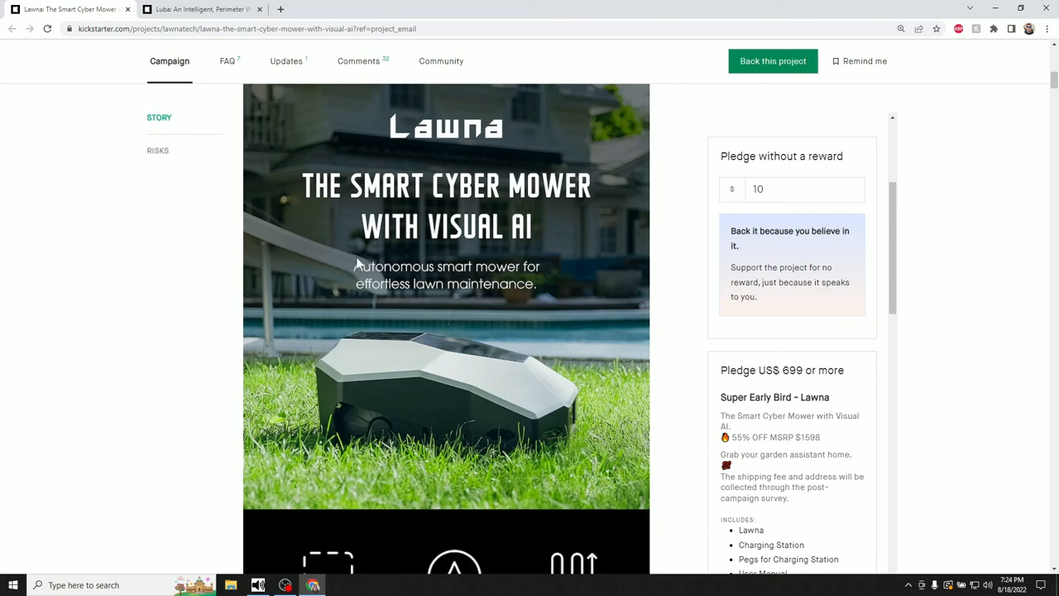
left_click(199, 10)
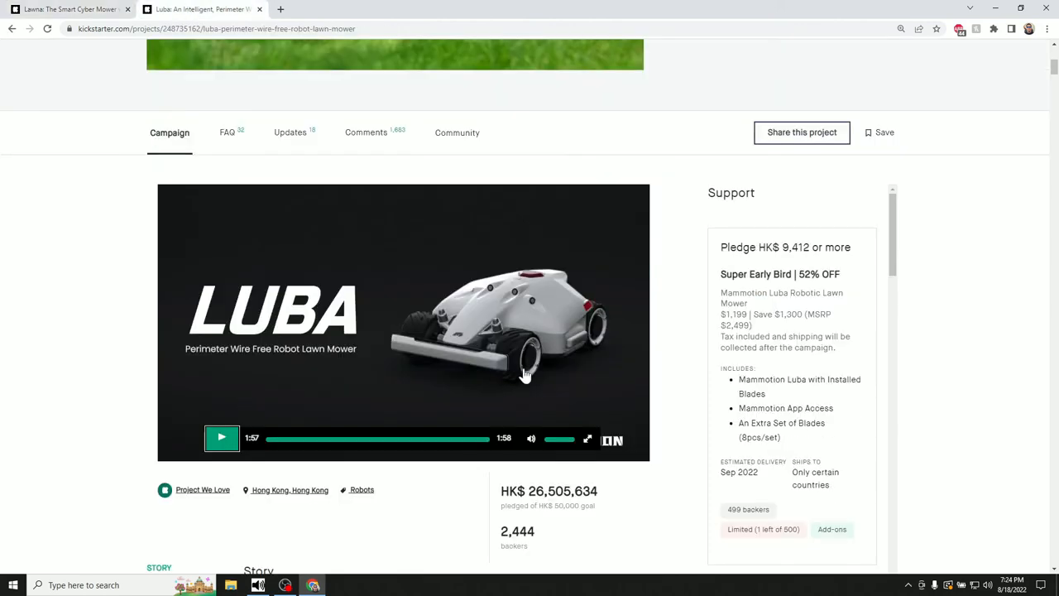
mouse_move(397, 245)
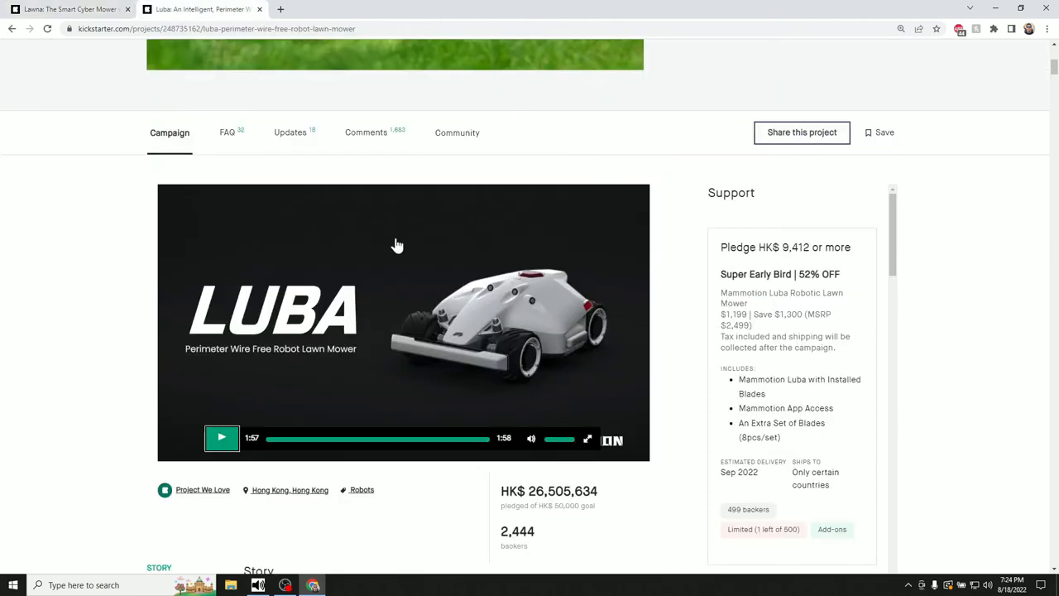
mouse_move(495, 295)
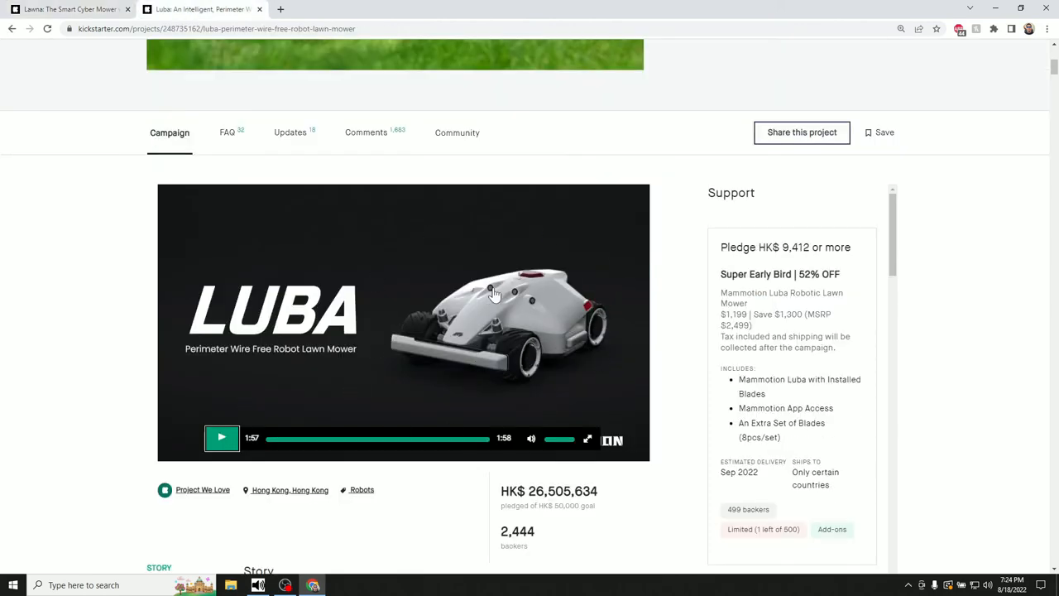
left_click(70, 10)
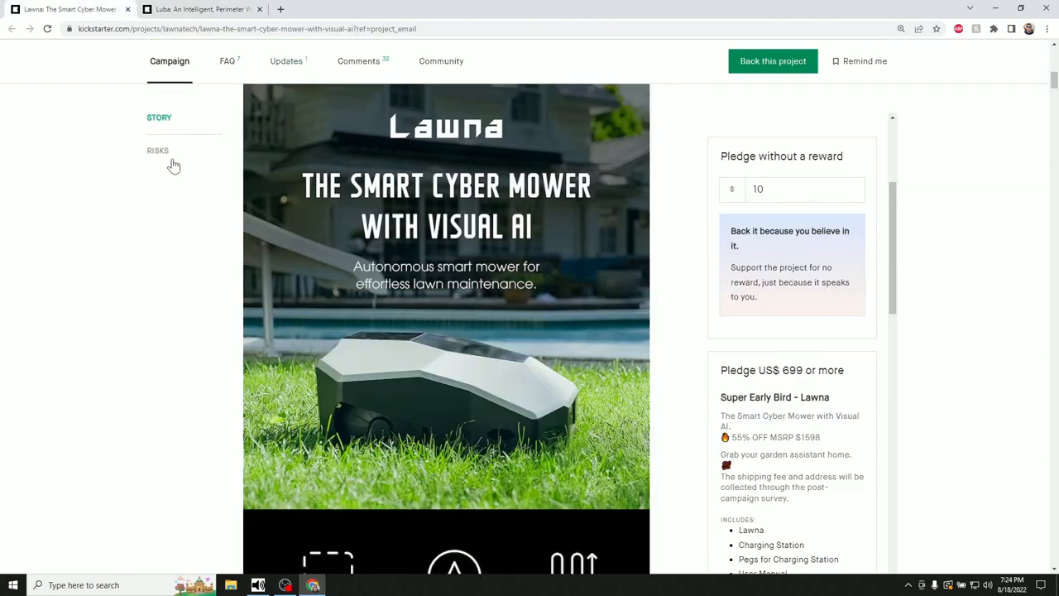
scroll("up", 3)
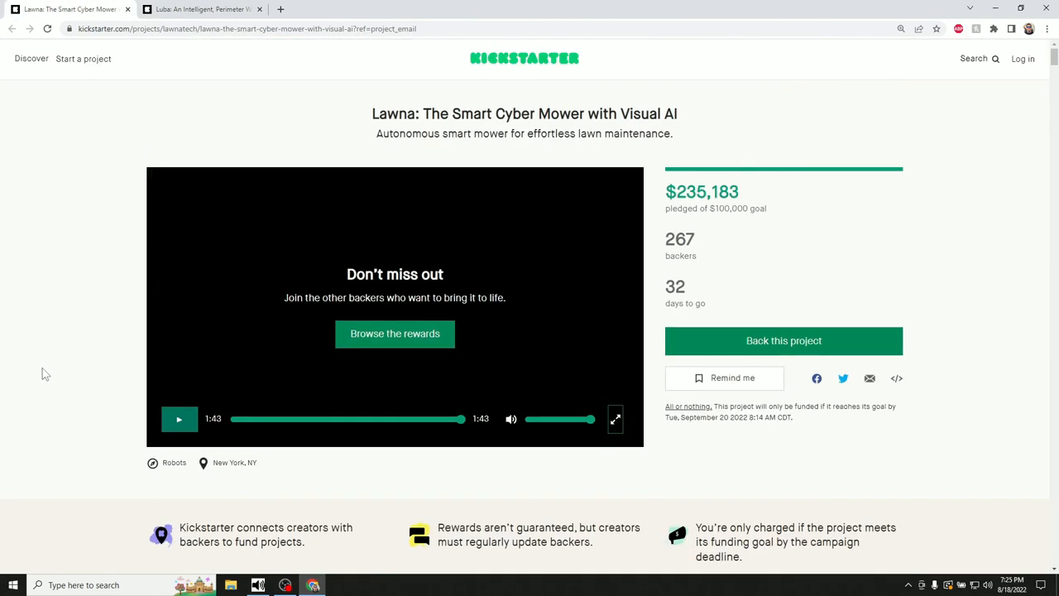
mouse_move(102, 392)
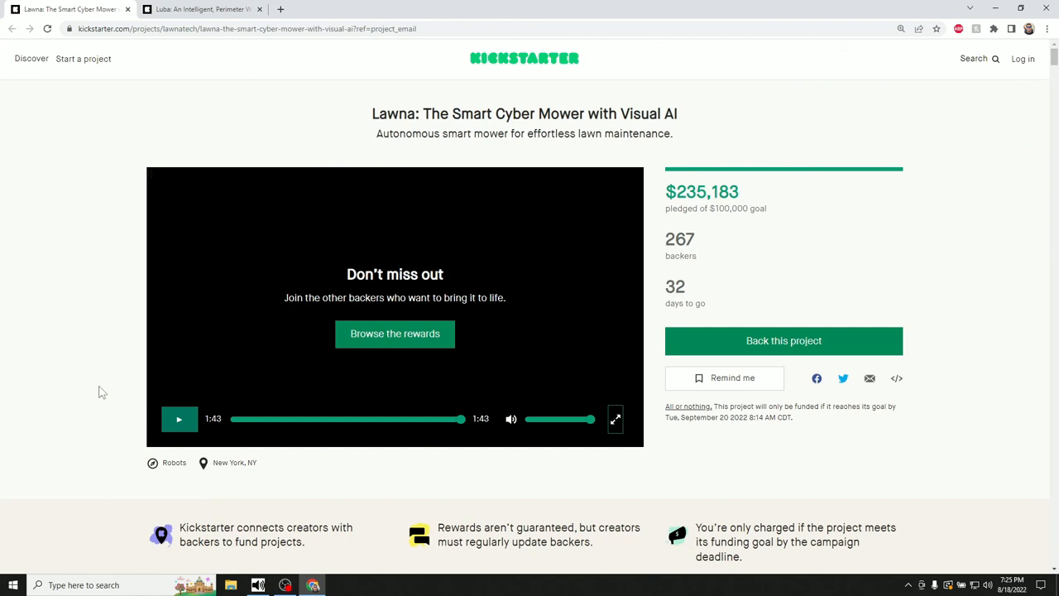
scroll("down", 3)
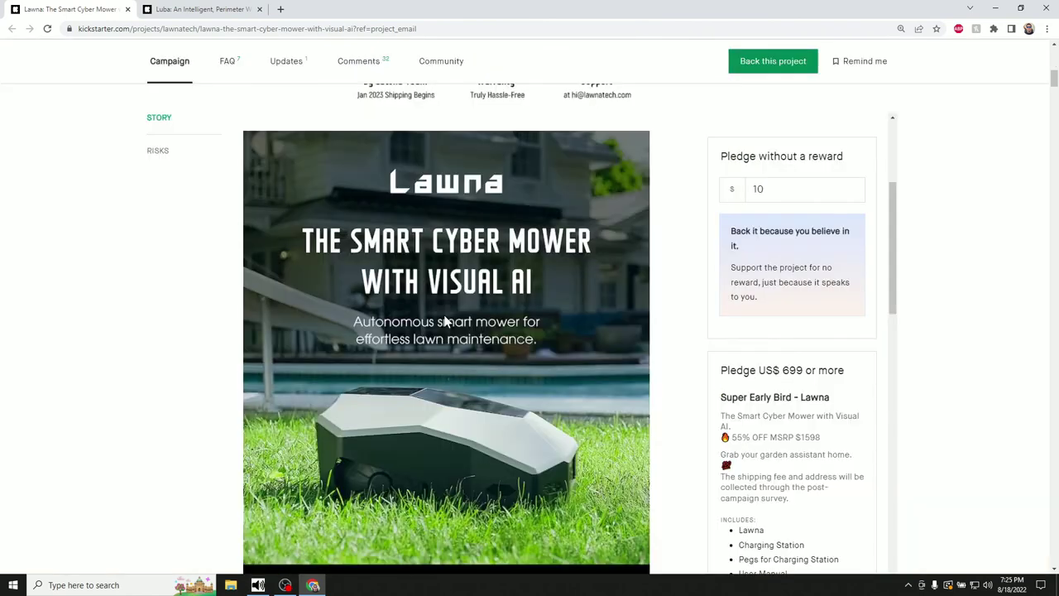
scroll("up", 3)
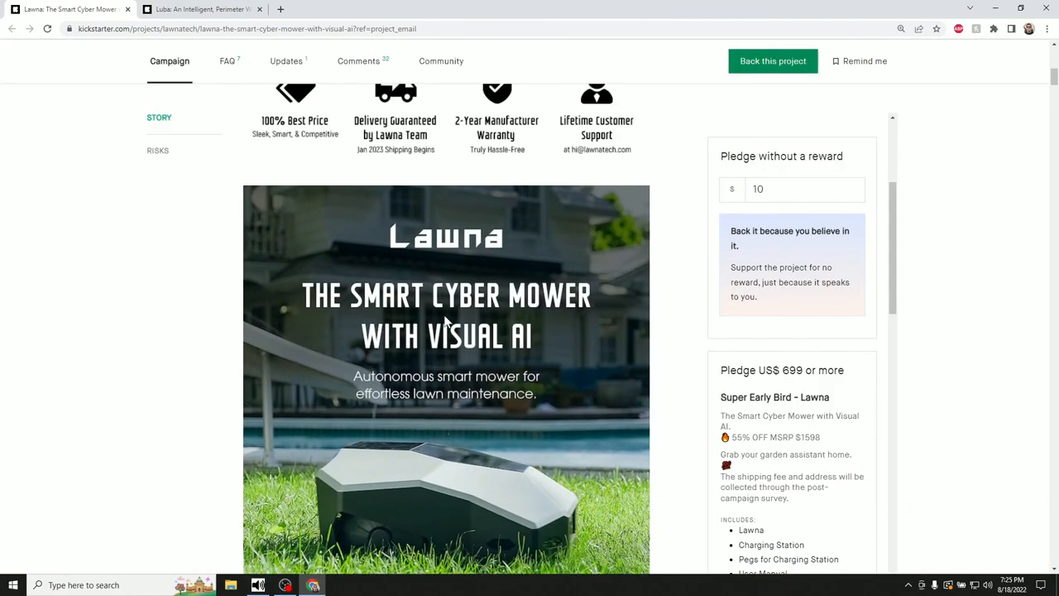
scroll("down", 3)
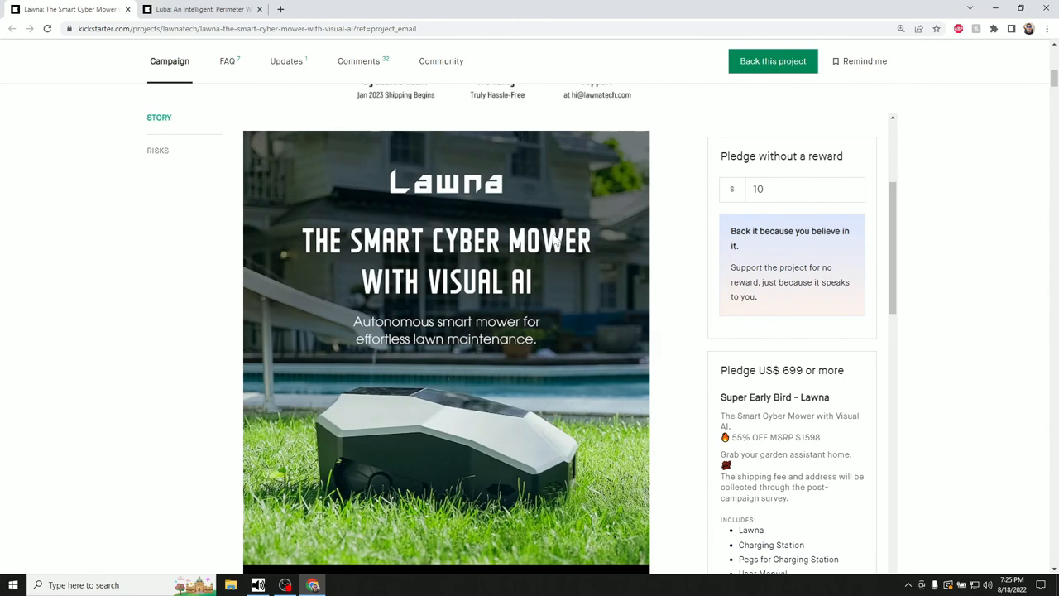
scroll("down", 3)
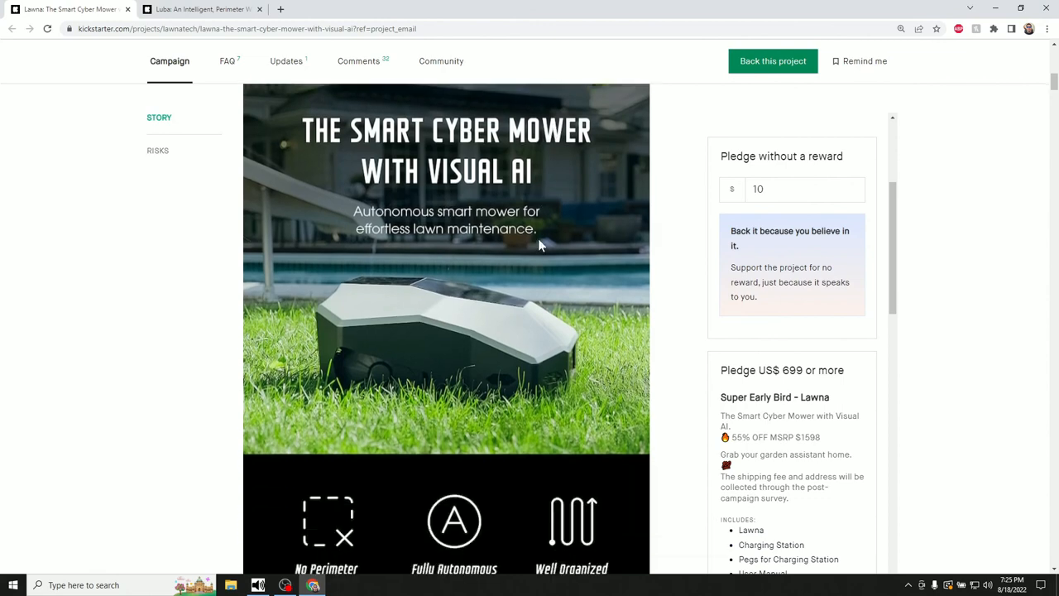
scroll("up", 3)
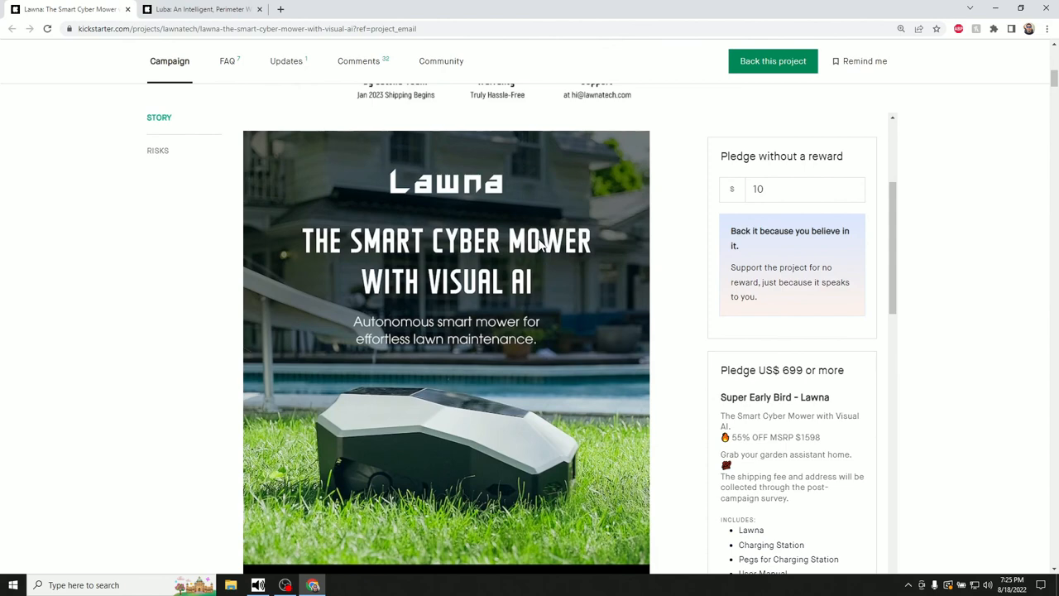